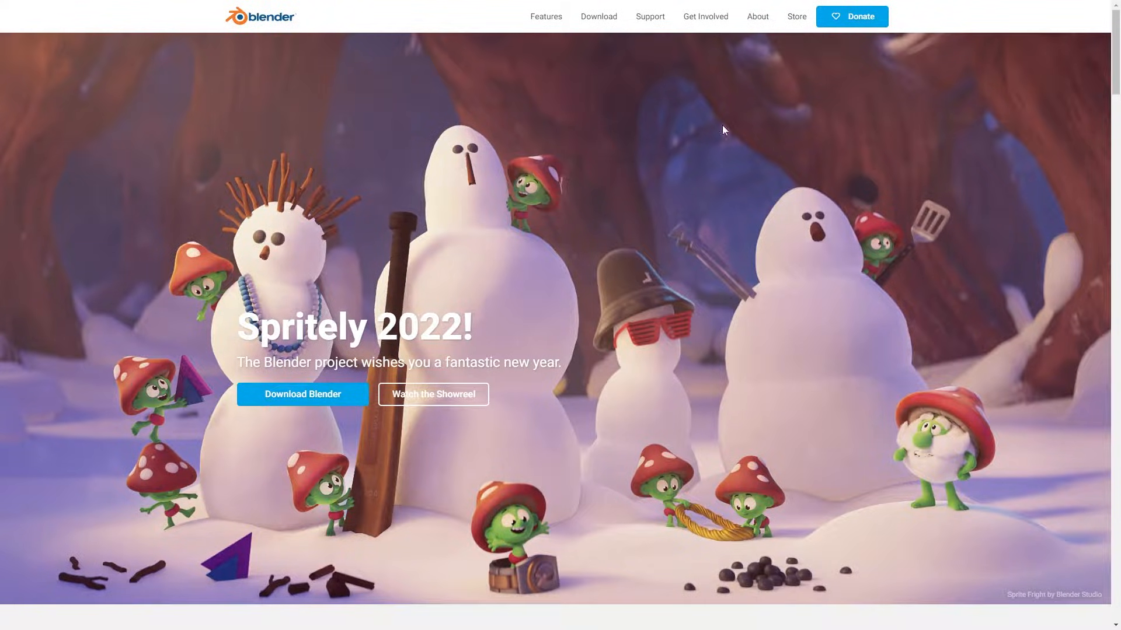
{"action": "mouse_move", "coordinate": [471, 338]}
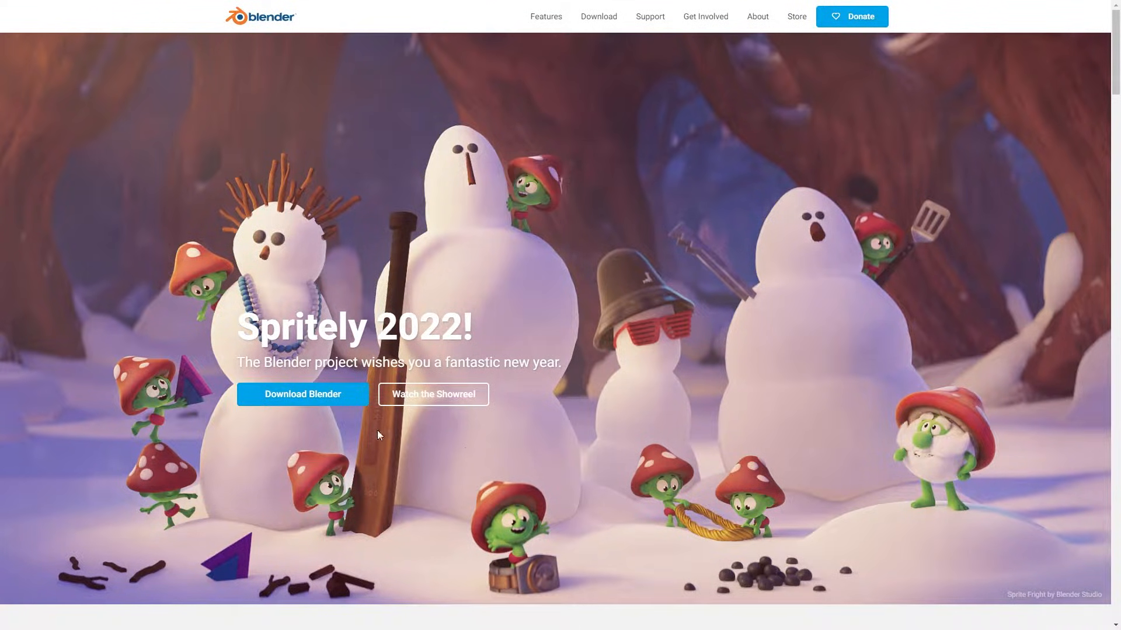
{"action": "mouse_move", "coordinate": [302, 393]}
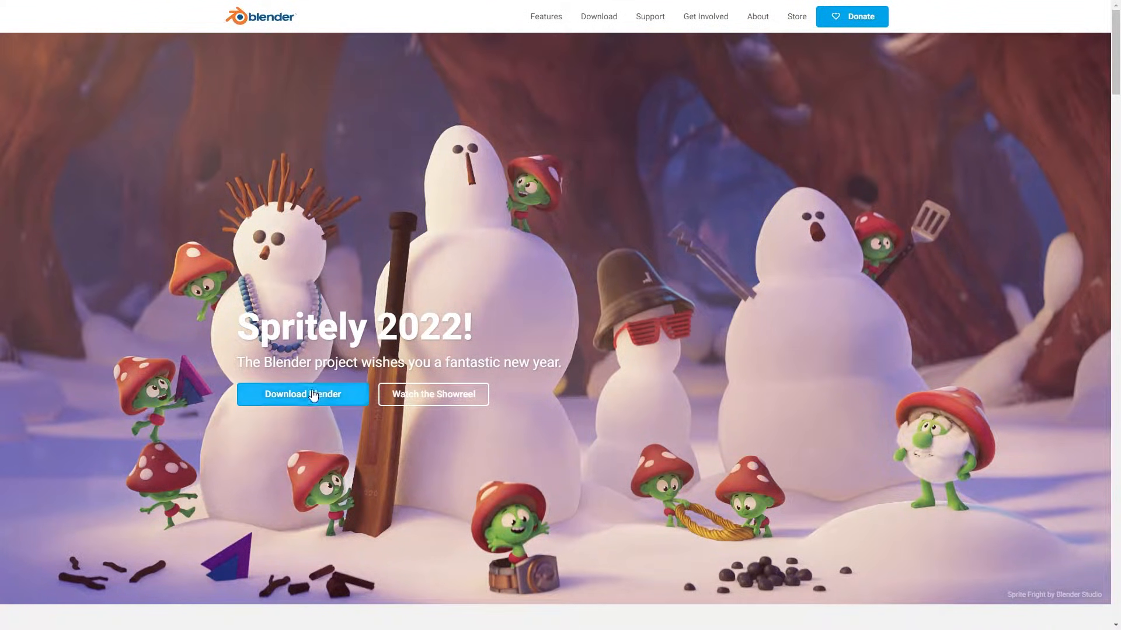
{"action": "mouse_move", "coordinate": [761, 280]}
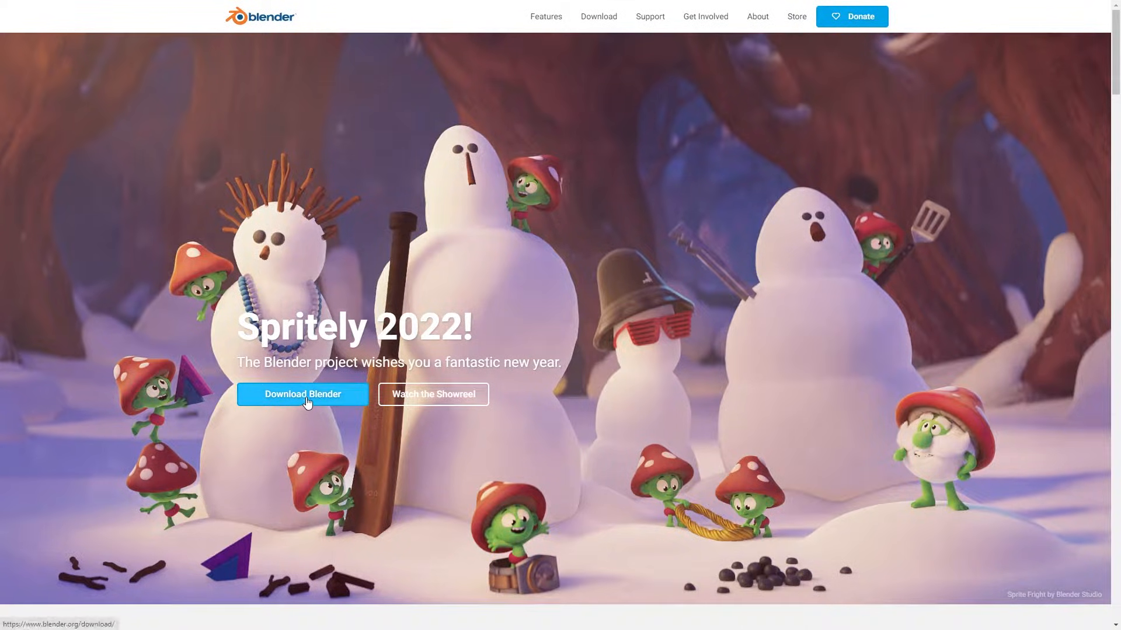
Go to the Blender download page from the blender.org home page.
{"action": "left_click", "coordinate": [301, 394]}
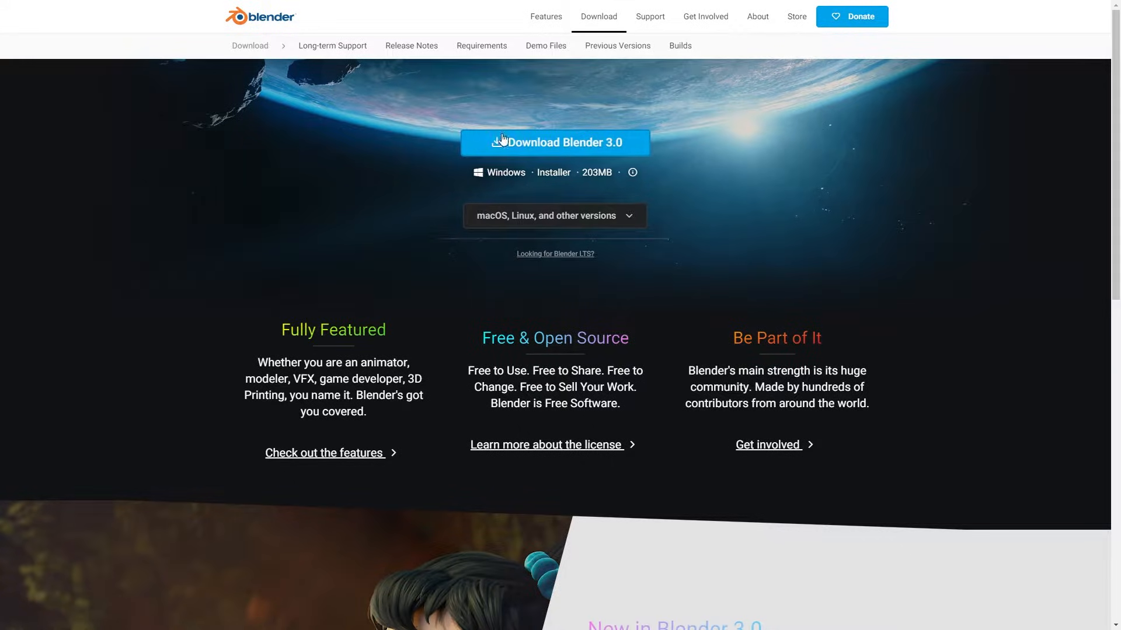
Start downloading the Blender 3.0 installer for Windows.
{"action": "left_click", "coordinate": [553, 143]}
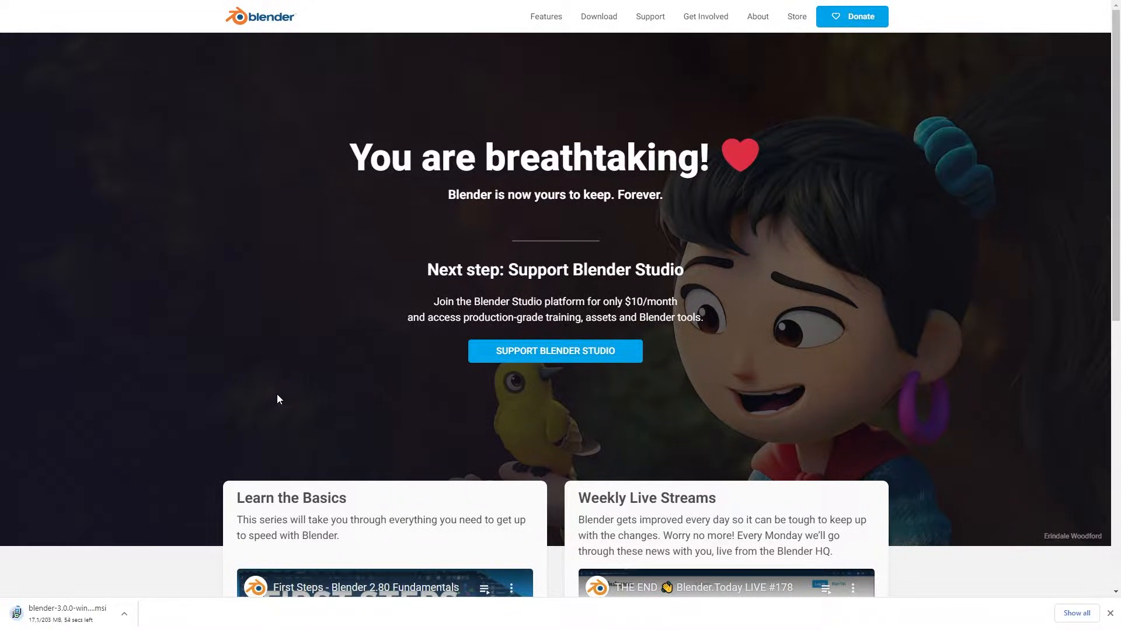
{"action": "mouse_move", "coordinate": [211, 461]}
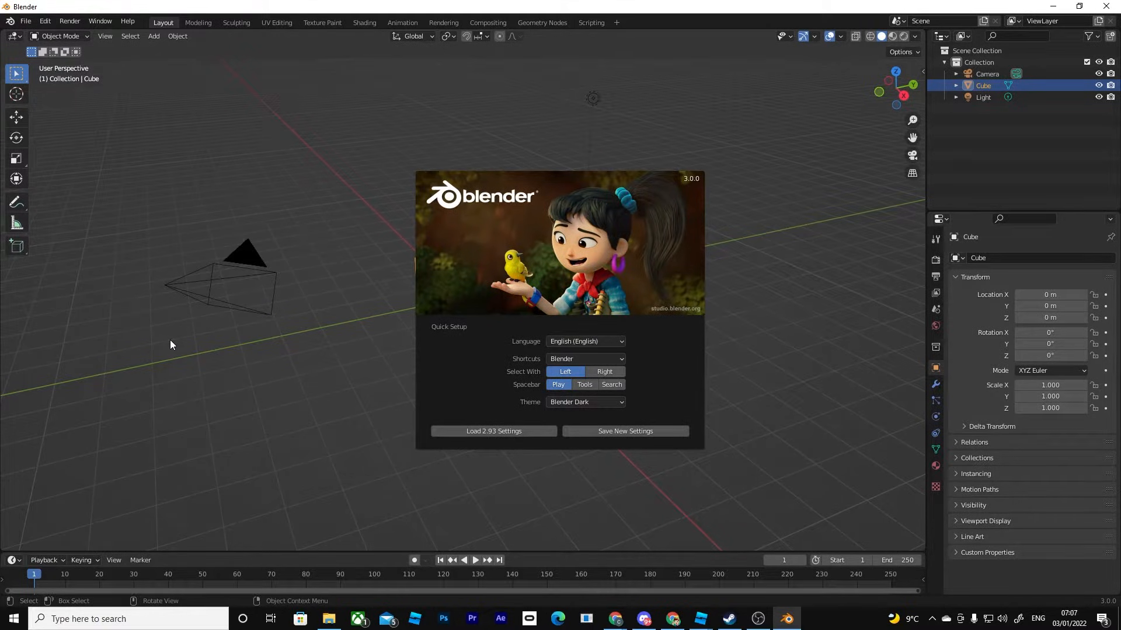
{"action": "mouse_move", "coordinate": [211, 266]}
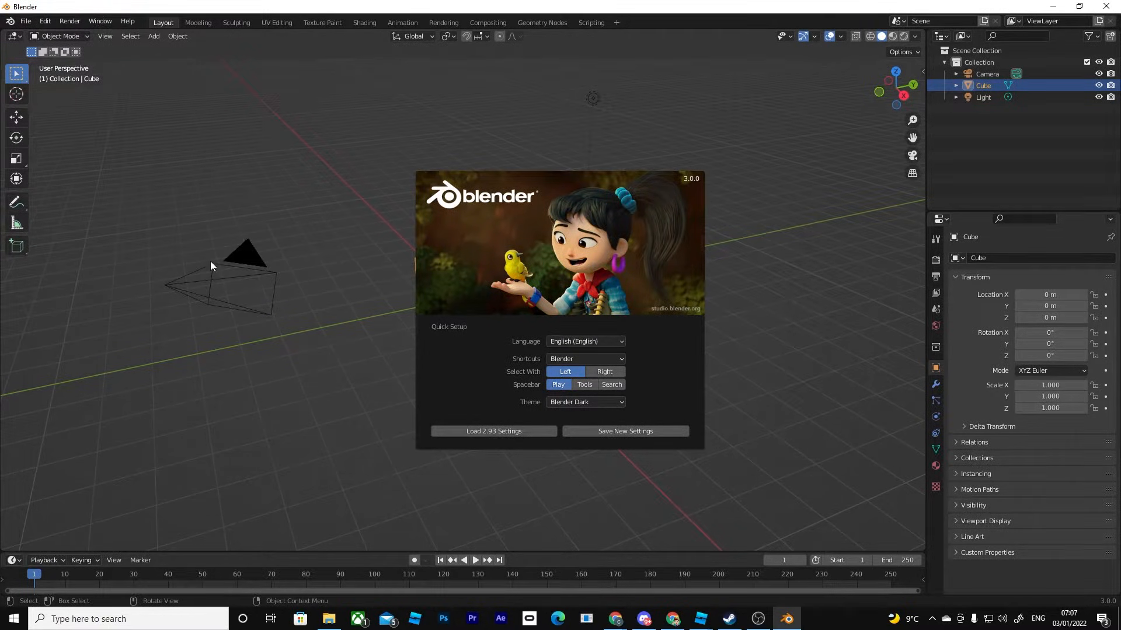
{"action": "mouse_move", "coordinate": [593, 259]}
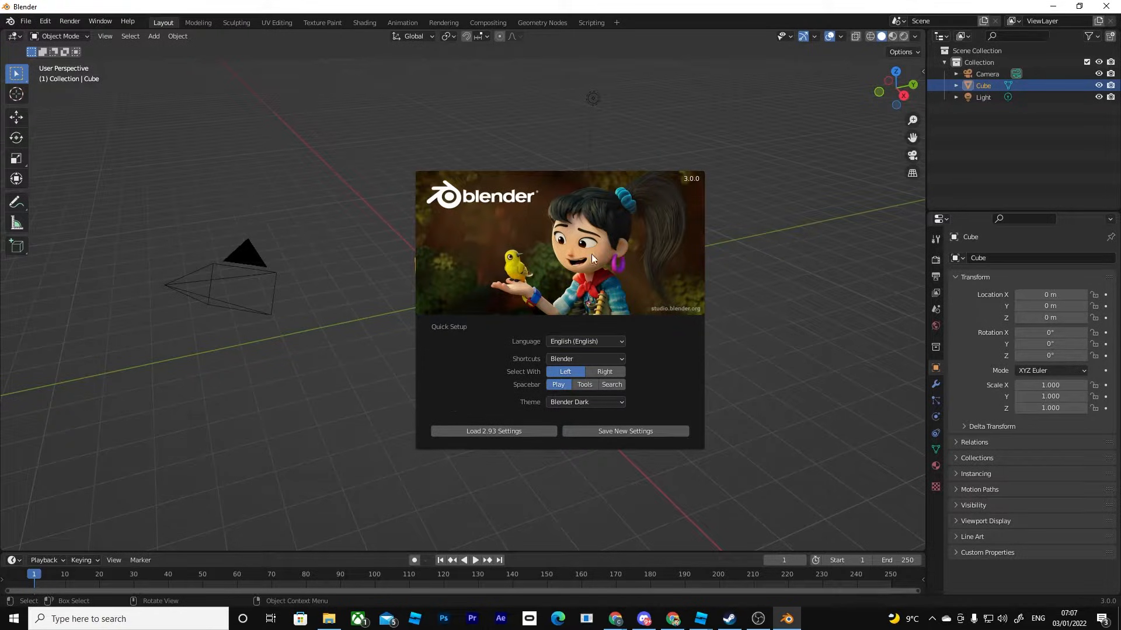
{"action": "mouse_move", "coordinate": [624, 218]}
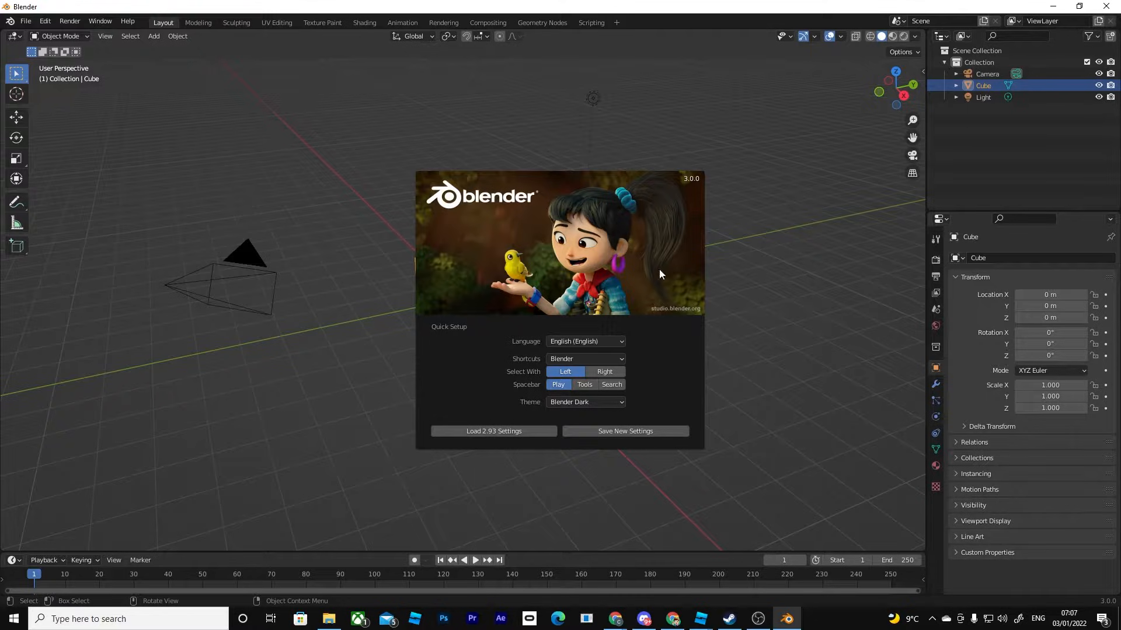
{"action": "mouse_move", "coordinate": [327, 182]}
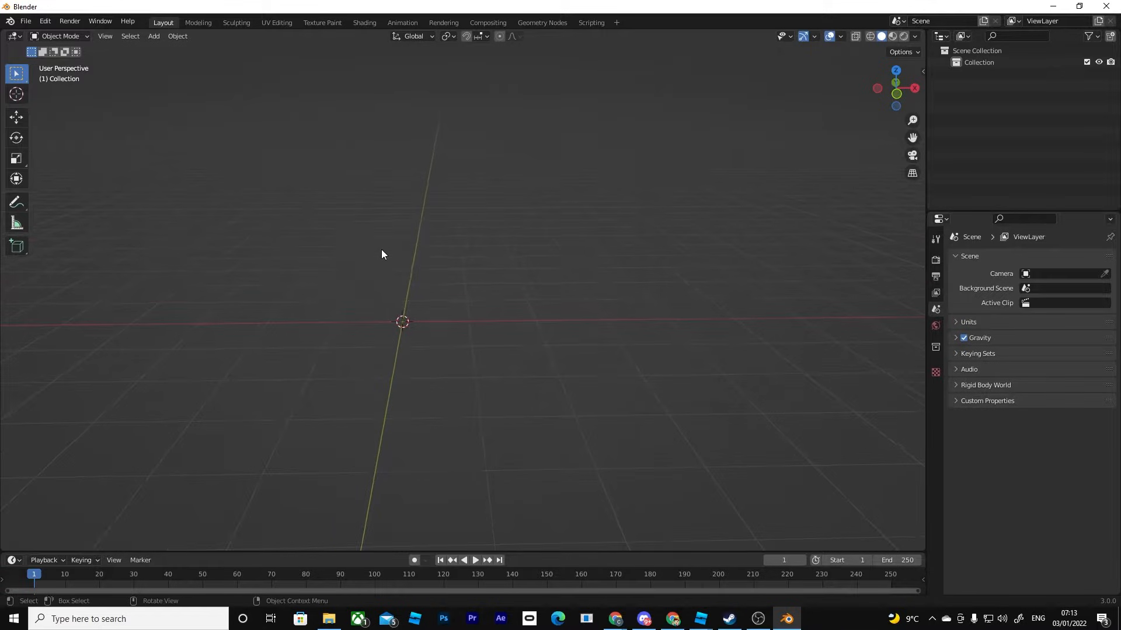
Orbit the viewport around the empty scene to look down on it.
{"action": "left_click_drag", "start_coordinate": [381, 255], "coordinate": [502, 265]}
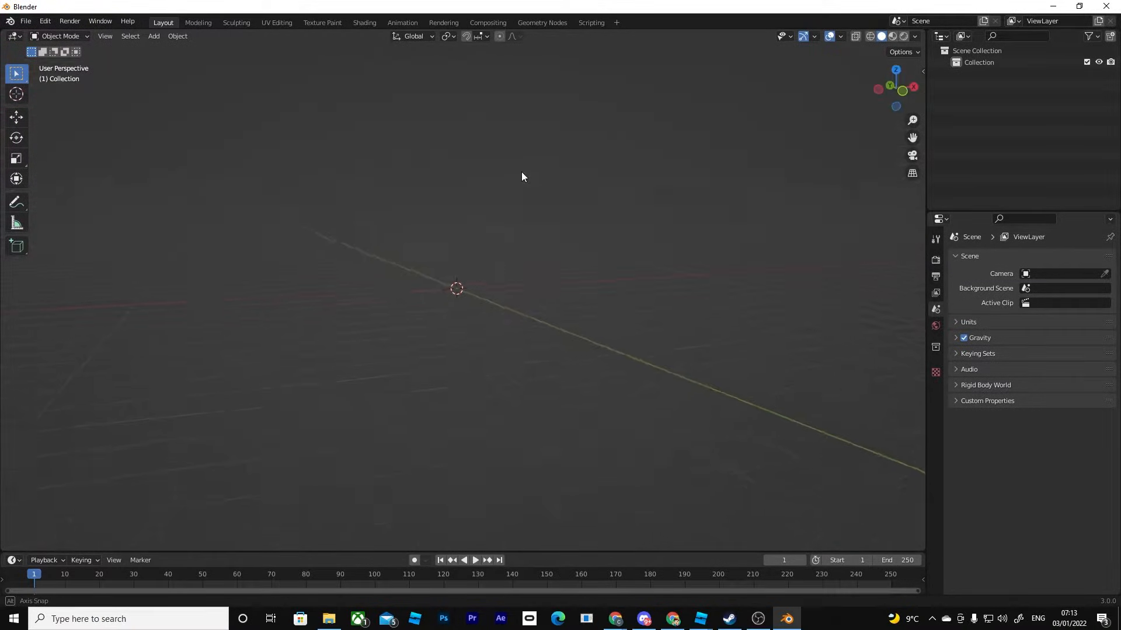
{"action": "left_click_drag", "start_coordinate": [522, 177], "coordinate": [446, 198]}
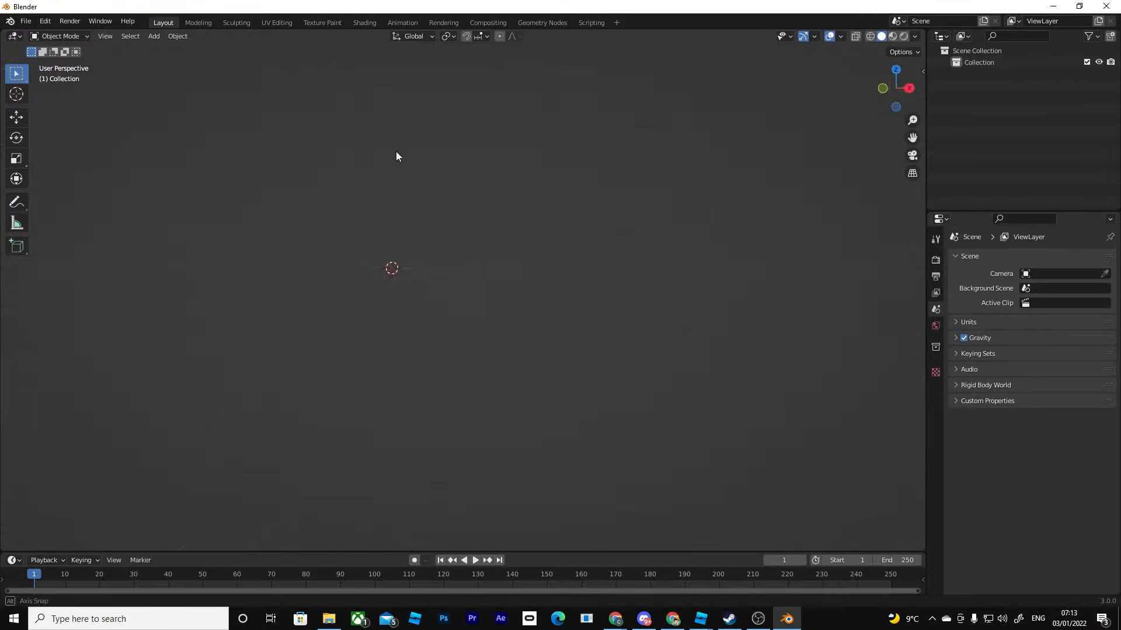
{"action": "left_click_drag", "start_coordinate": [397, 155], "coordinate": [670, 364]}
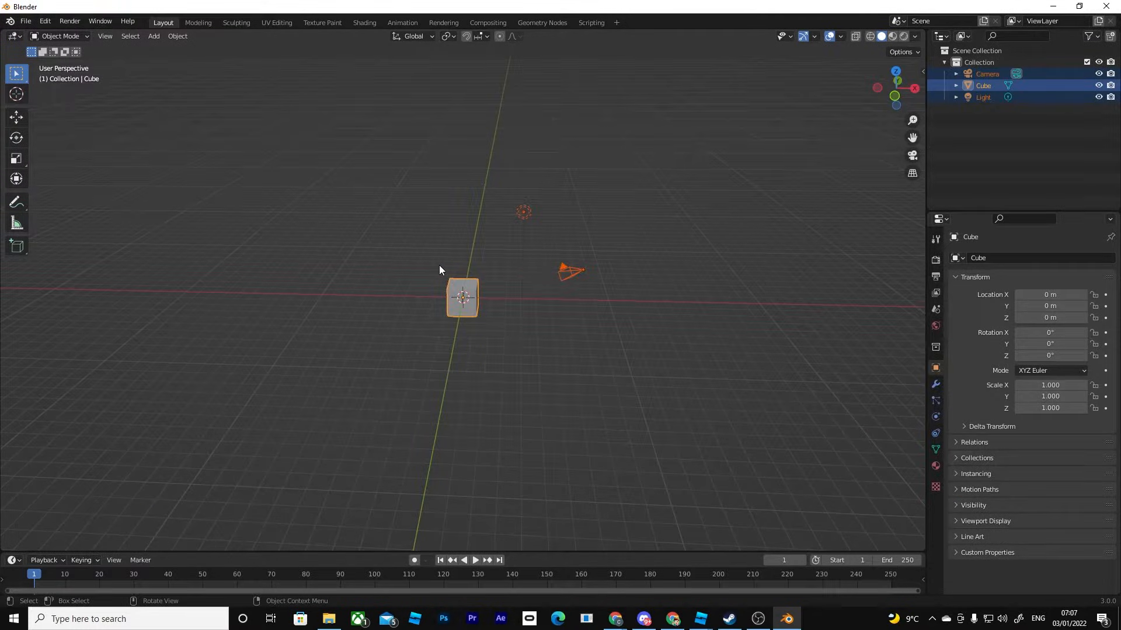
Delete the default cube and orbit and pan the view around the remaining camera and light.
{"action": "left_click_drag", "start_coordinate": [440, 270], "coordinate": [518, 269]}
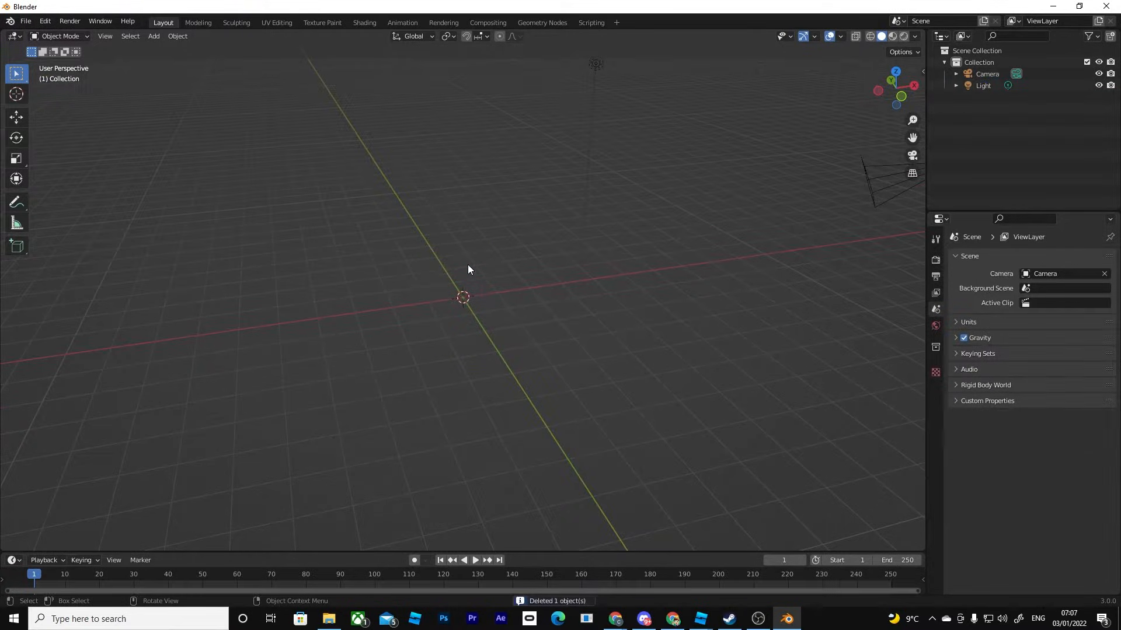
{"action": "left_click", "coordinate": [153, 36]}
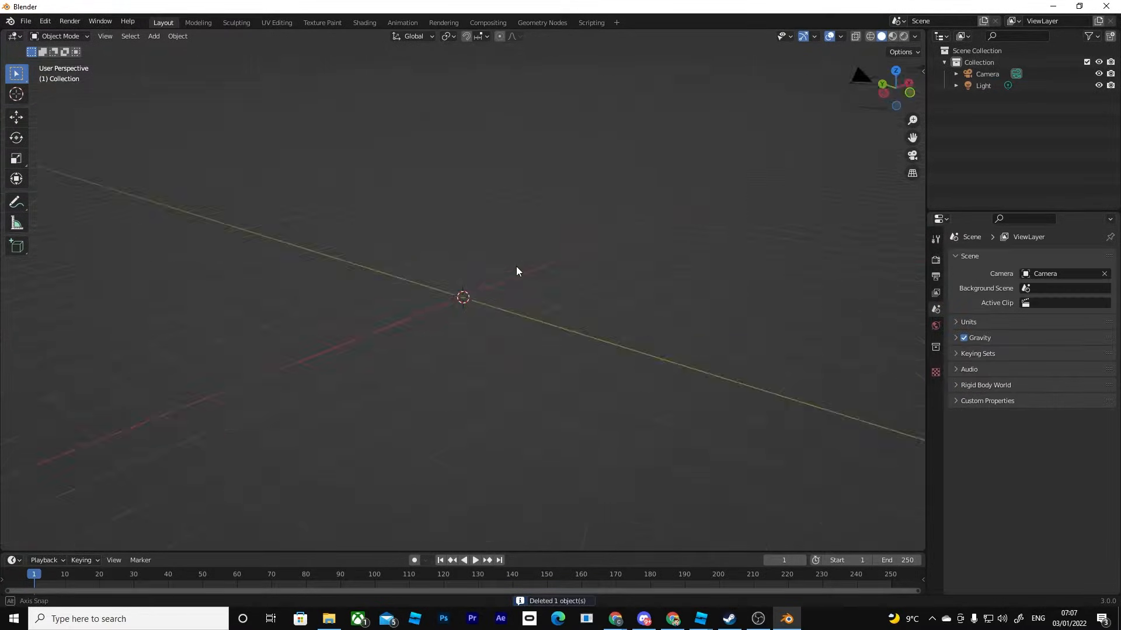
{"action": "left_click_drag", "start_coordinate": [517, 272], "coordinate": [489, 278]}
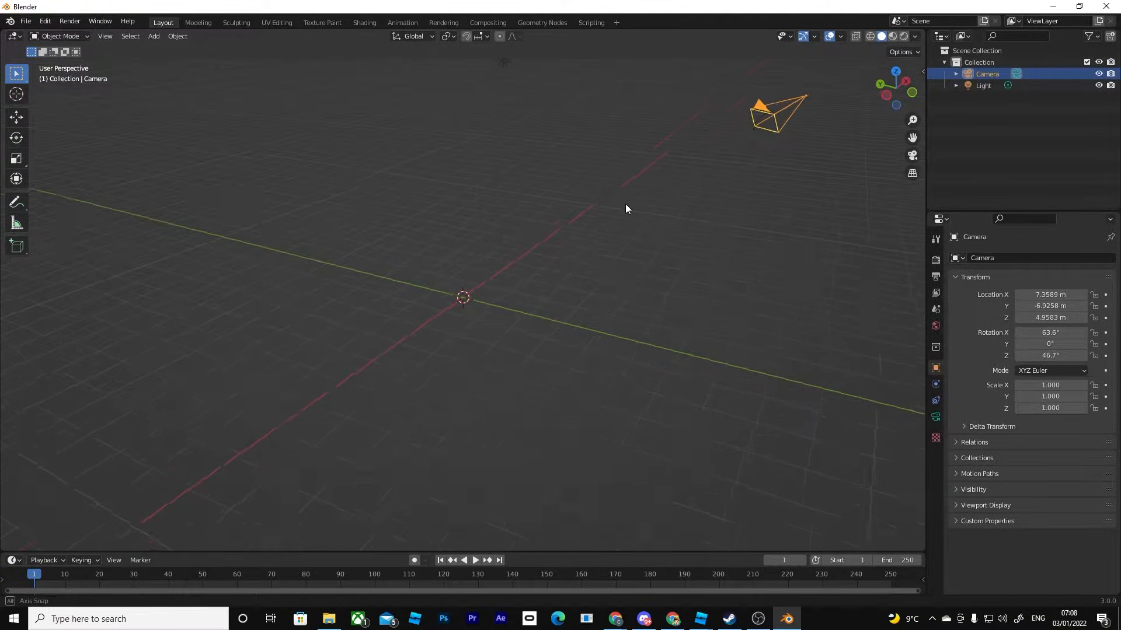
{"action": "left_click_drag", "start_coordinate": [626, 209], "coordinate": [645, 152]}
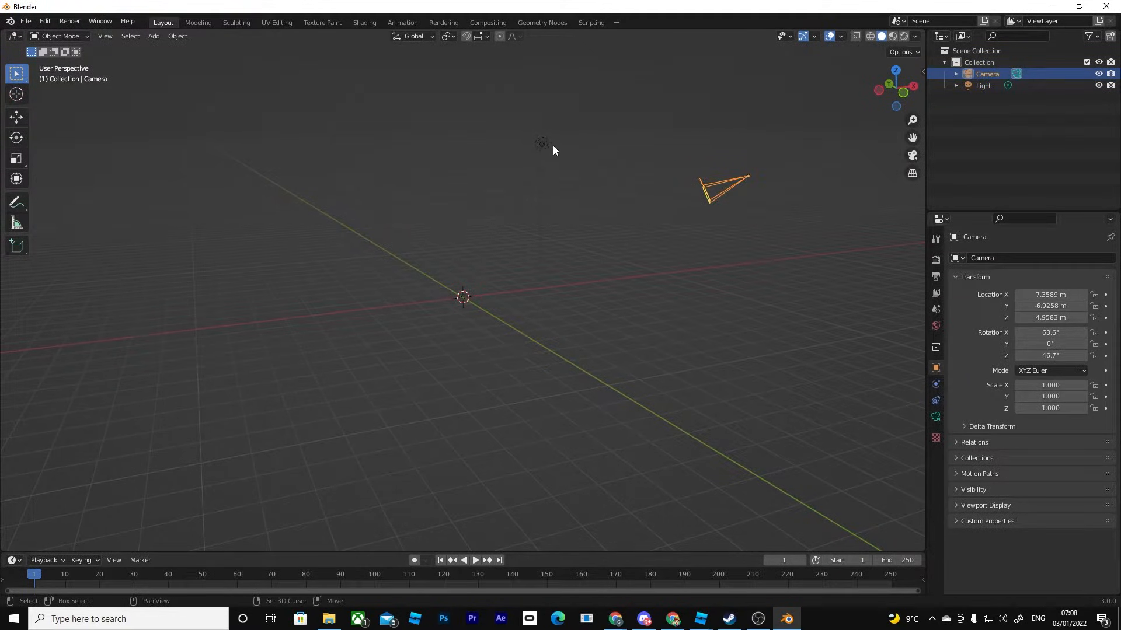
{"action": "left_click", "coordinate": [541, 143]}
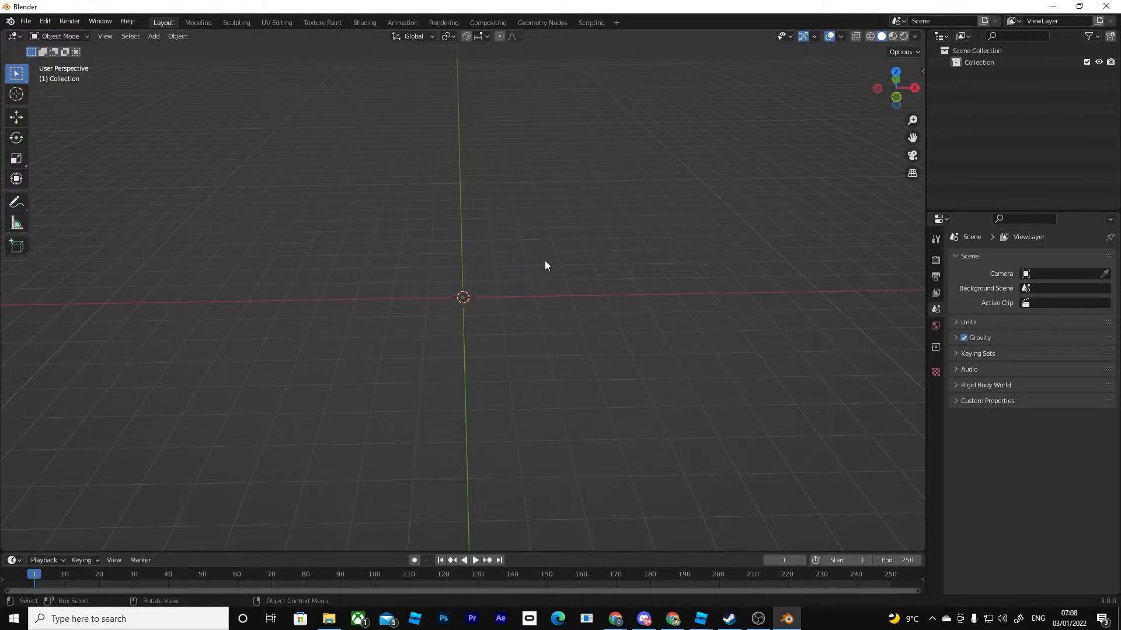
{"action": "mouse_move", "coordinate": [494, 259]}
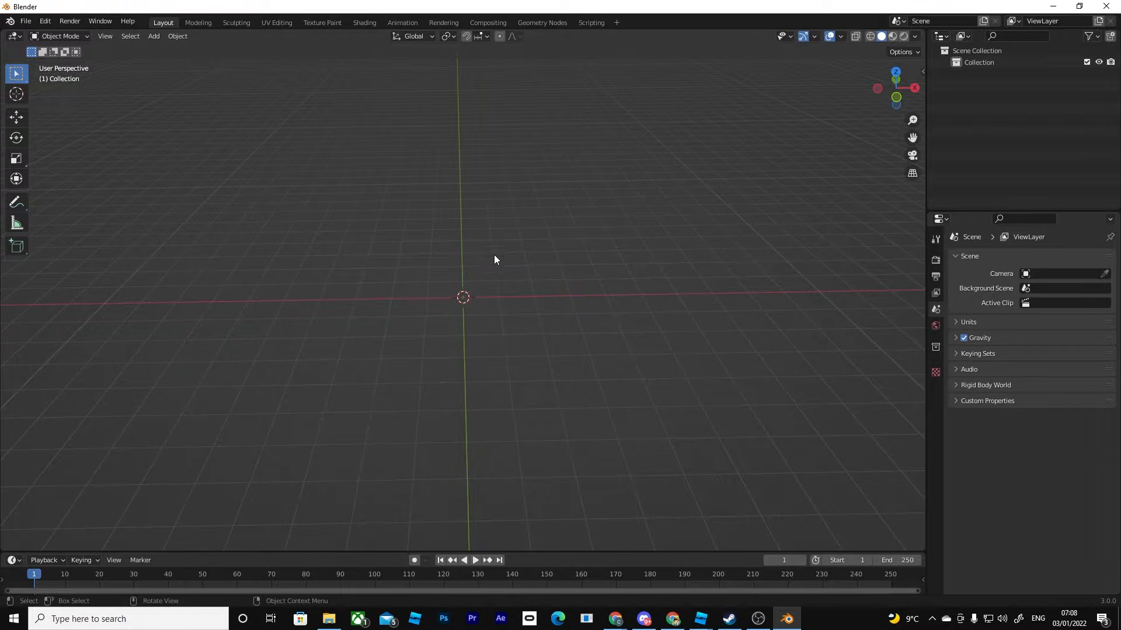
Add a new cube mesh at the world origin via the Add menu.
{"action": "left_click", "coordinate": [153, 36]}
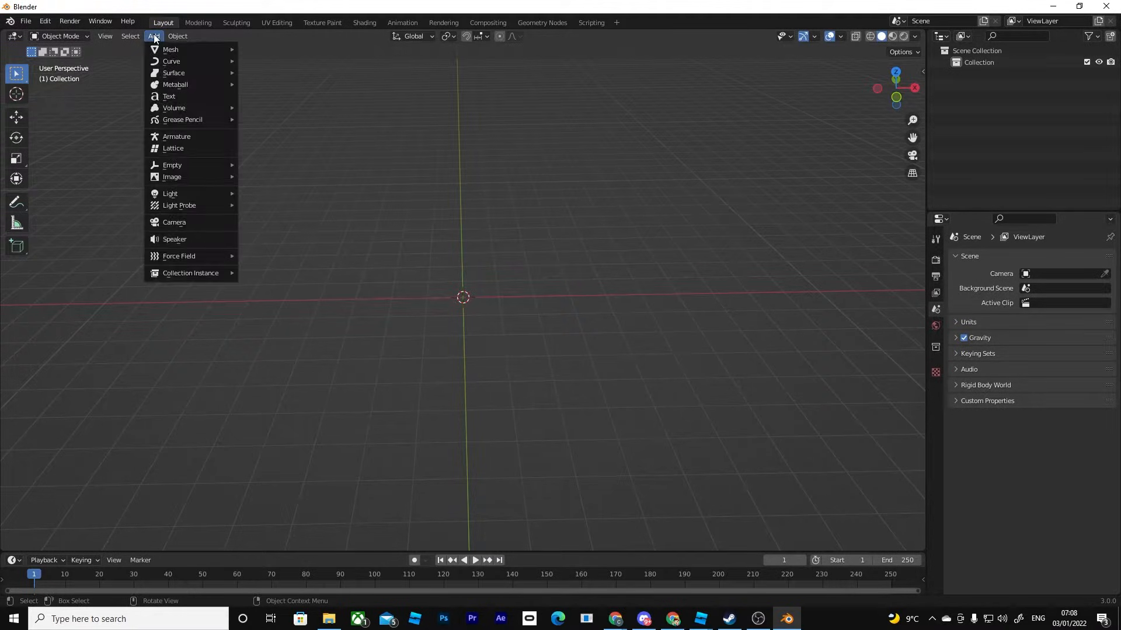
{"action": "mouse_move", "coordinate": [170, 49]}
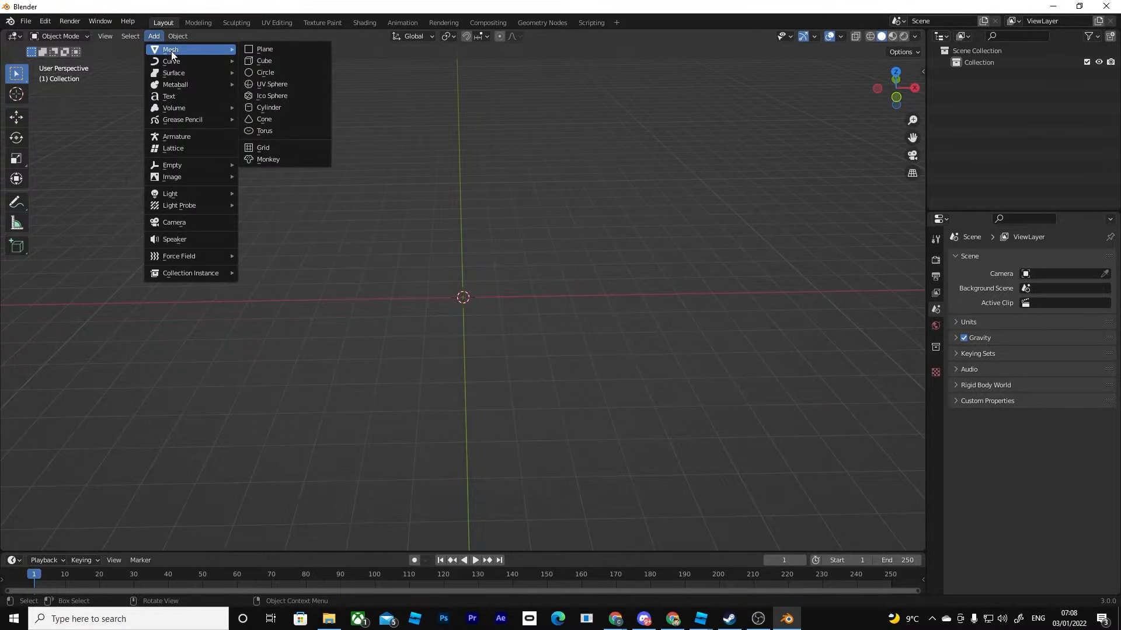
{"action": "mouse_move", "coordinate": [276, 58]}
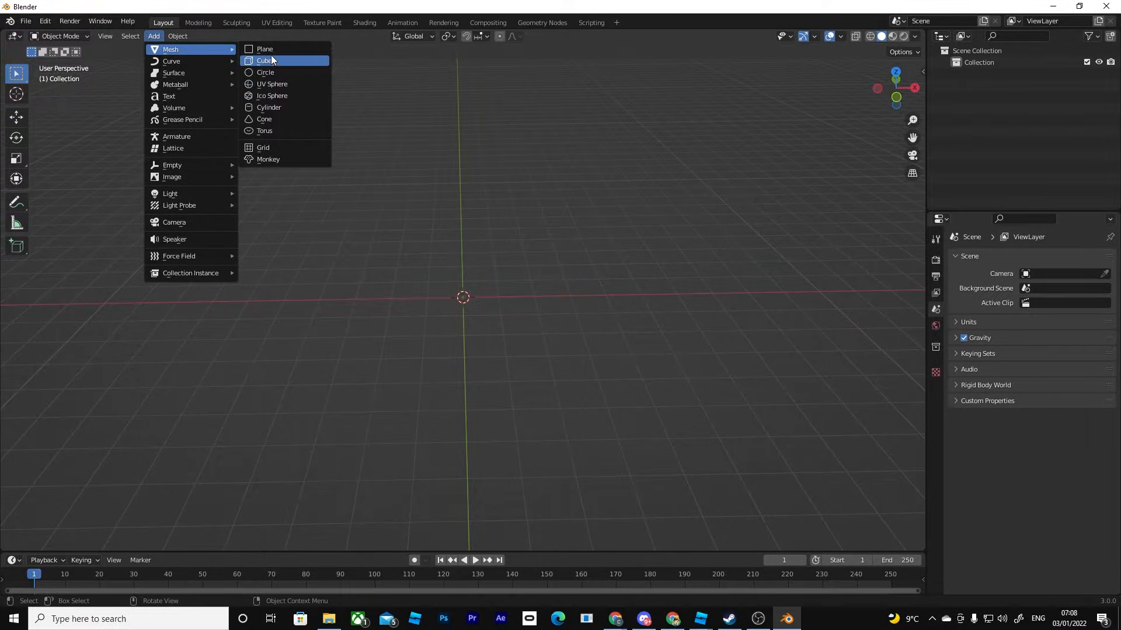
{"action": "left_click", "coordinate": [265, 59]}
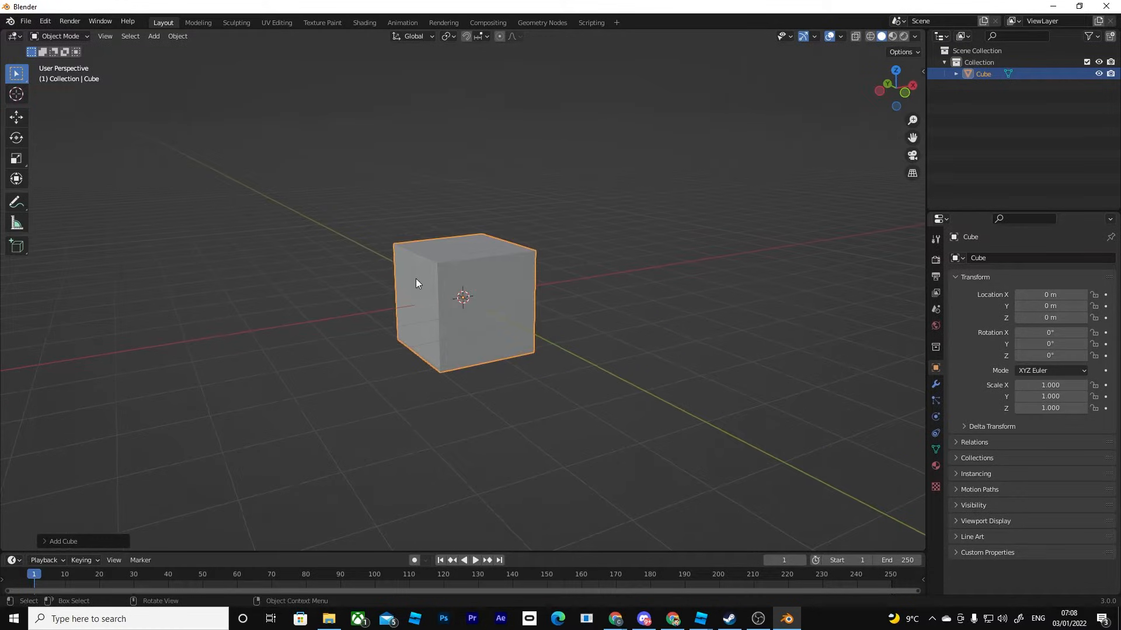
{"action": "mouse_move", "coordinate": [461, 290]}
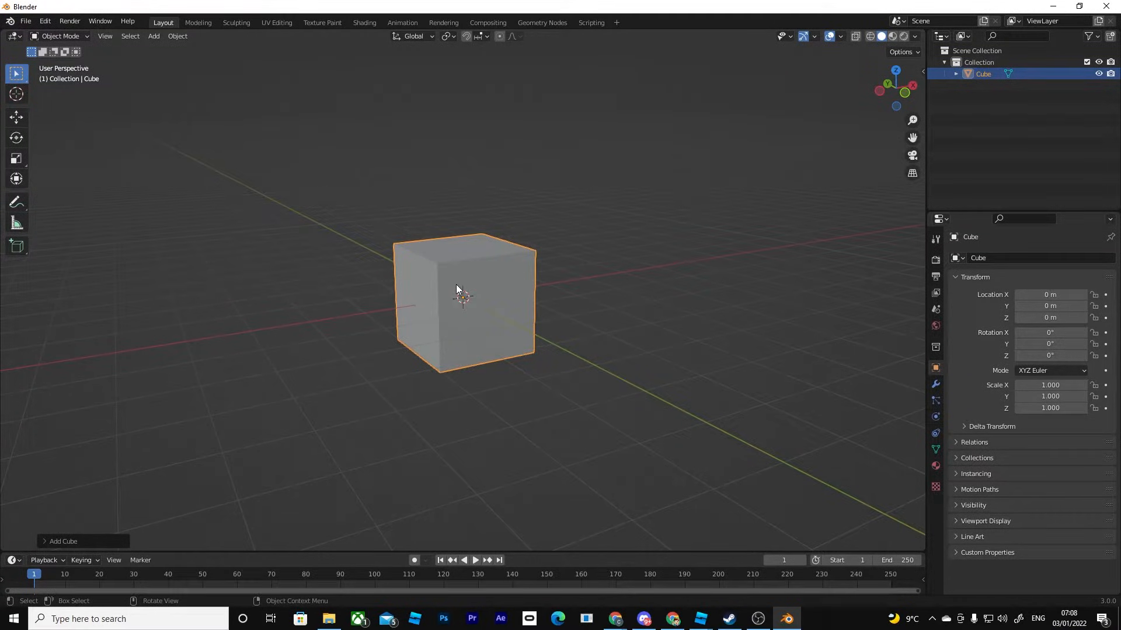
{"action": "left_click", "coordinate": [460, 410]}
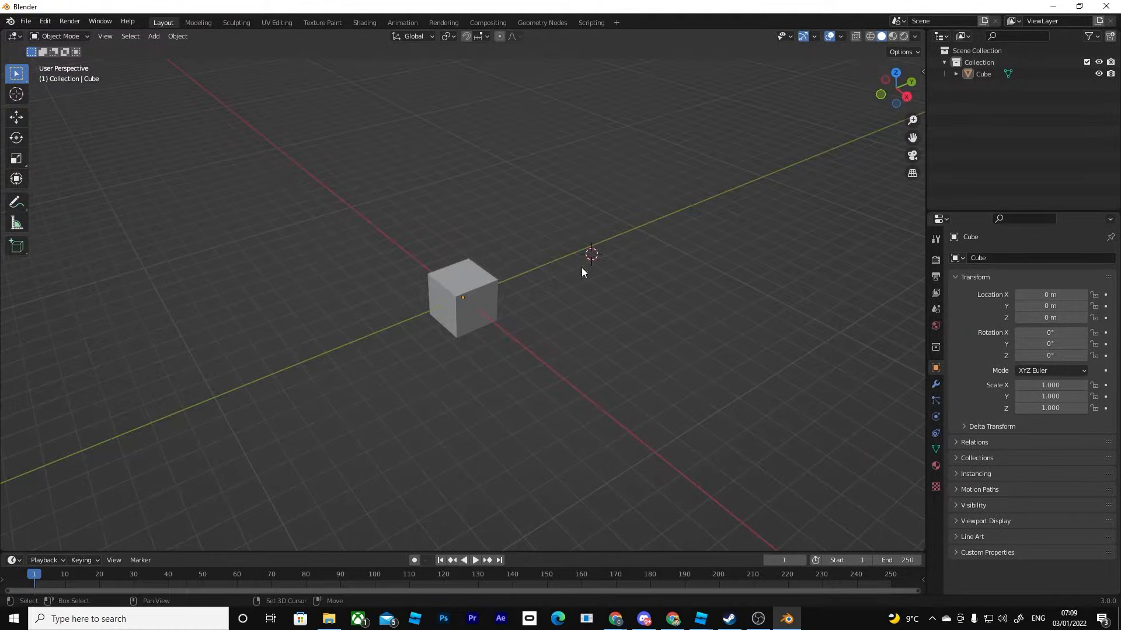
Add a second cube away from the origin and a cylinder mesh beside it.
{"action": "left_click_drag", "start_coordinate": [583, 272], "coordinate": [486, 326]}
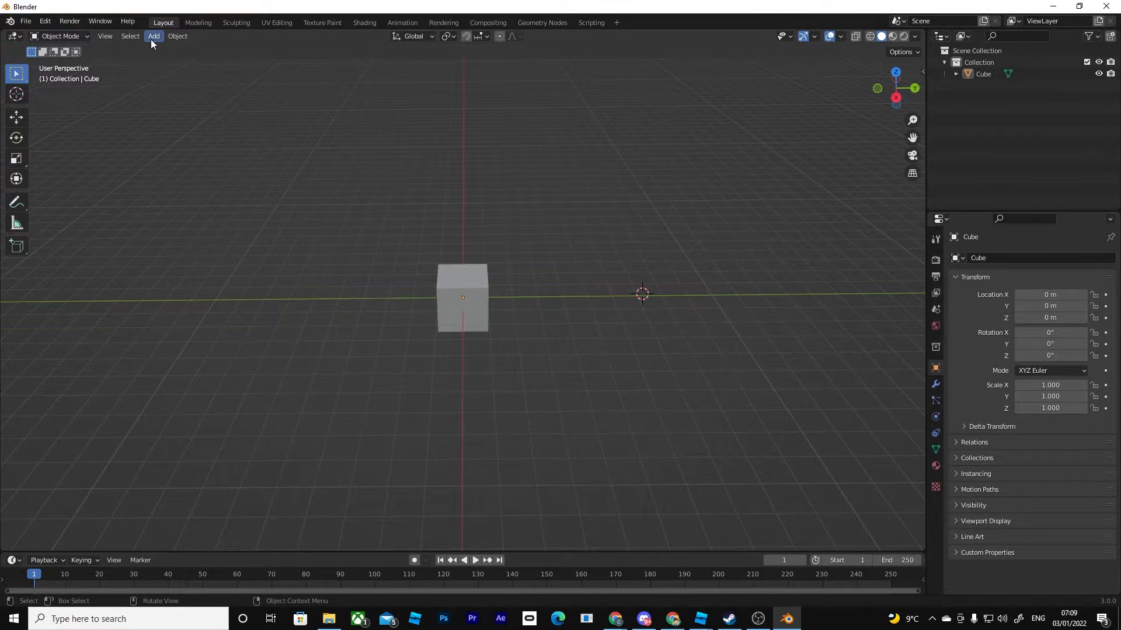
{"action": "left_click", "coordinate": [153, 36]}
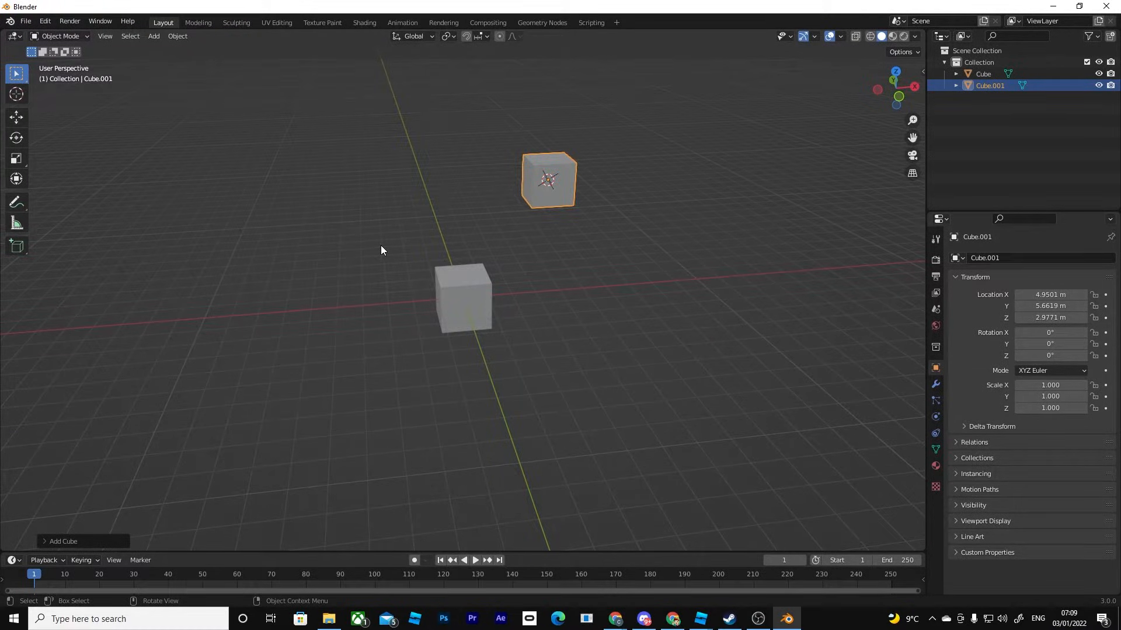
{"action": "mouse_move", "coordinate": [272, 389]}
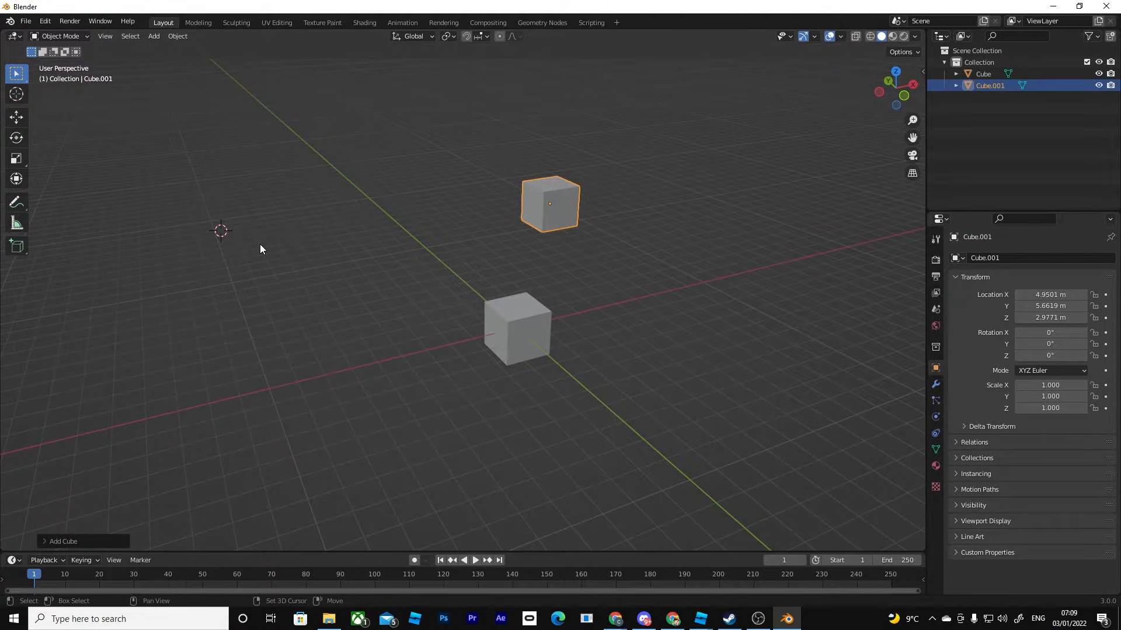
{"action": "left_click", "coordinate": [153, 36]}
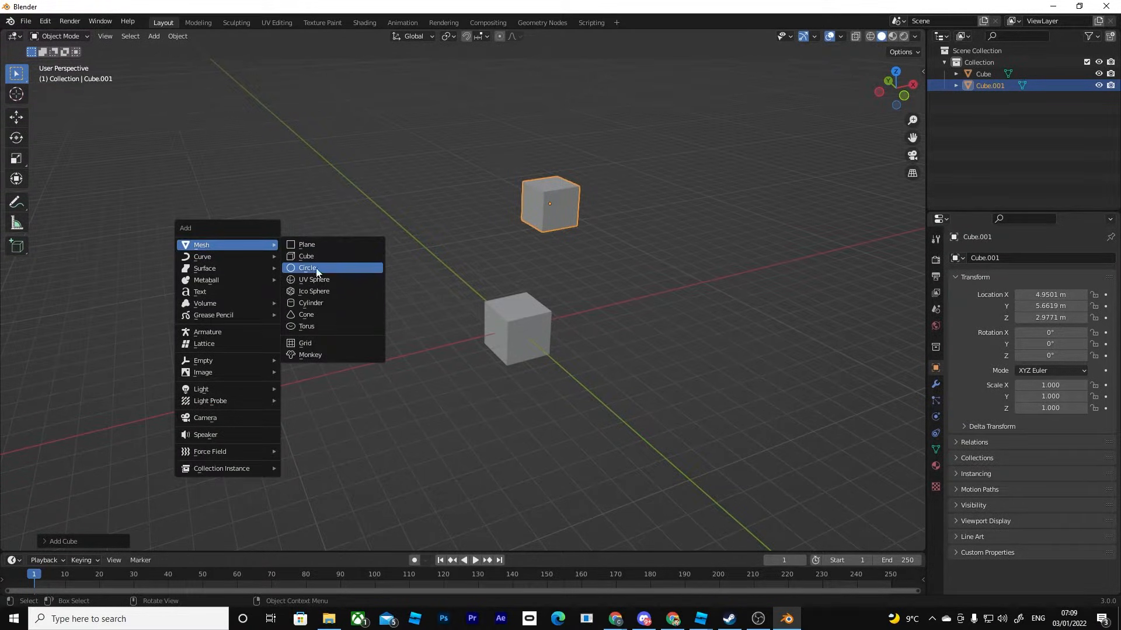
{"action": "mouse_move", "coordinate": [245, 245]}
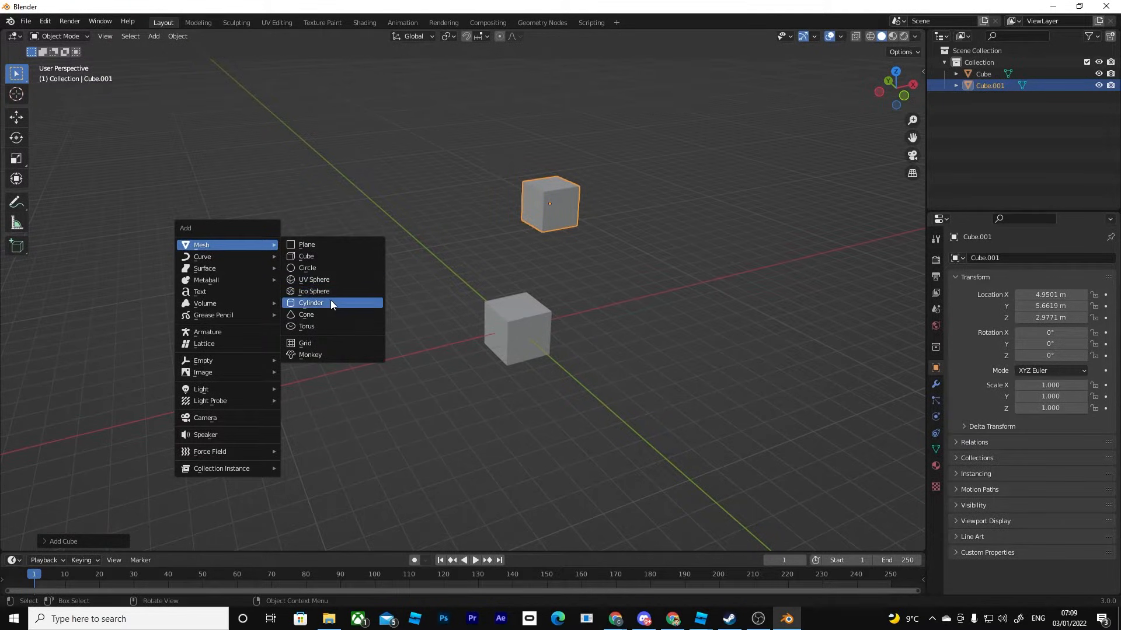
{"action": "left_click", "coordinate": [310, 302]}
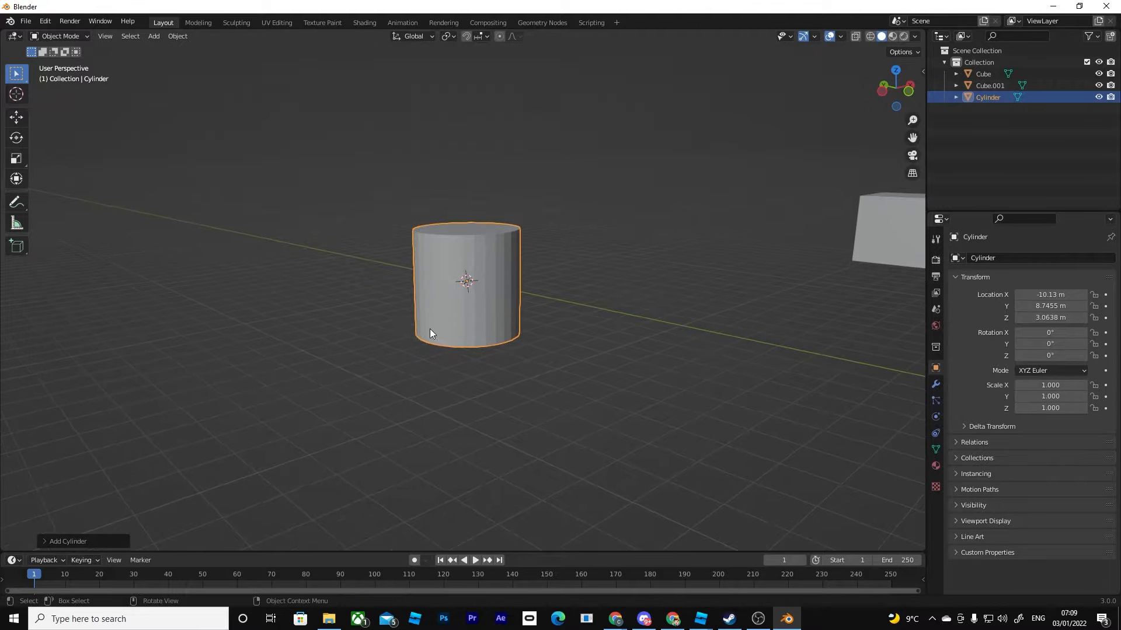
{"action": "mouse_move", "coordinate": [437, 330]}
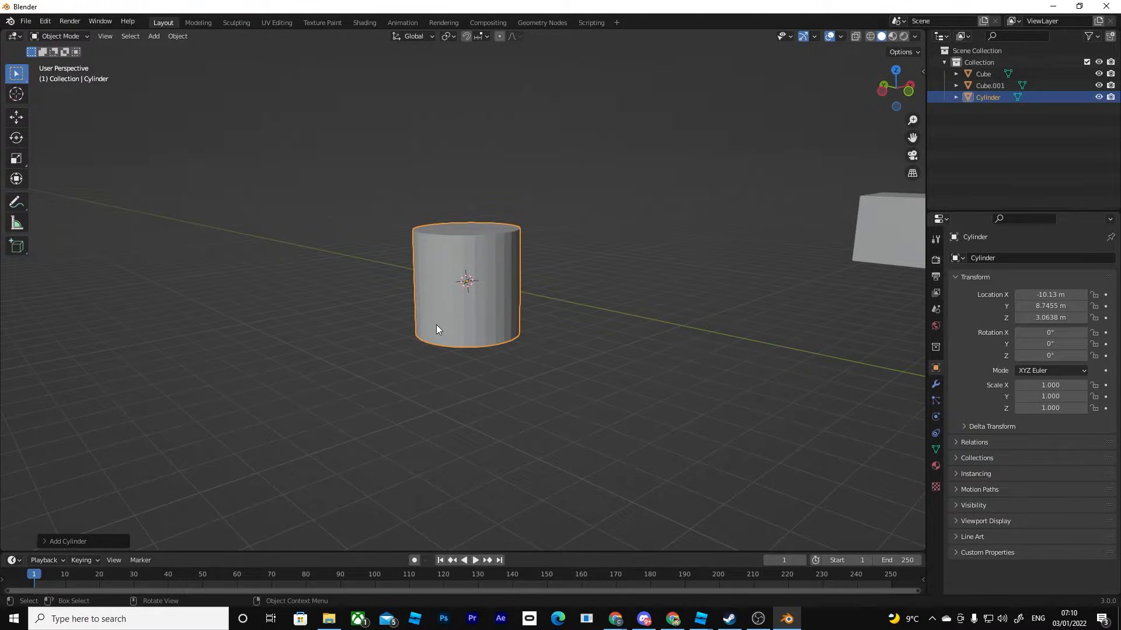
{"action": "mouse_move", "coordinate": [541, 336]}
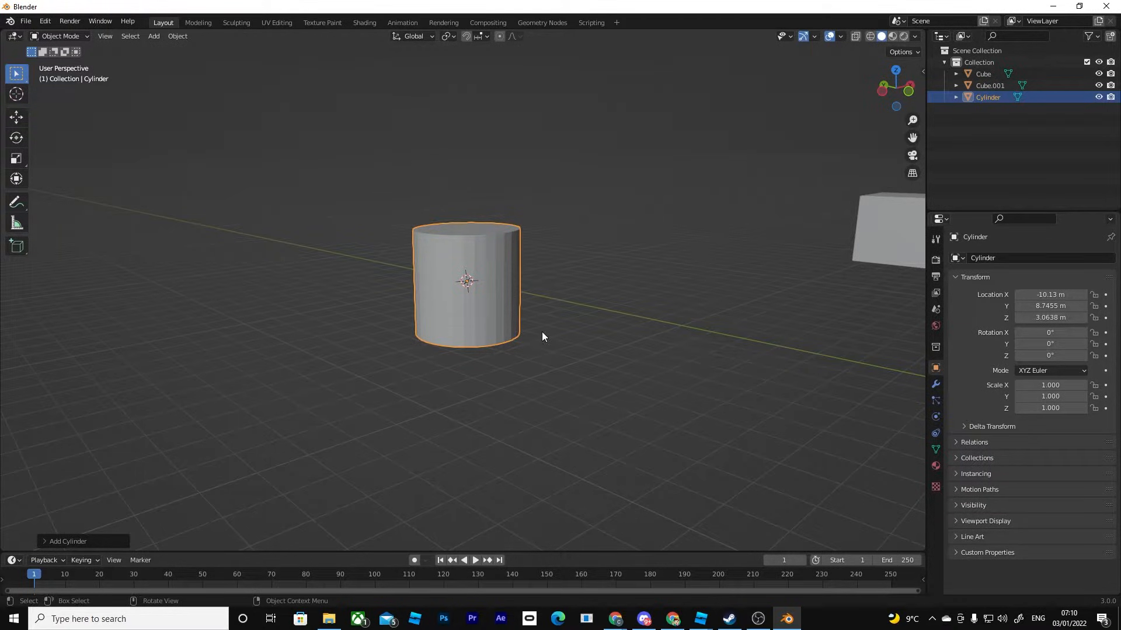
Toggle the cylinder between Object Mode and Edit Mode, finishing in Edit Mode.
{"action": "key", "text": "Tab"}
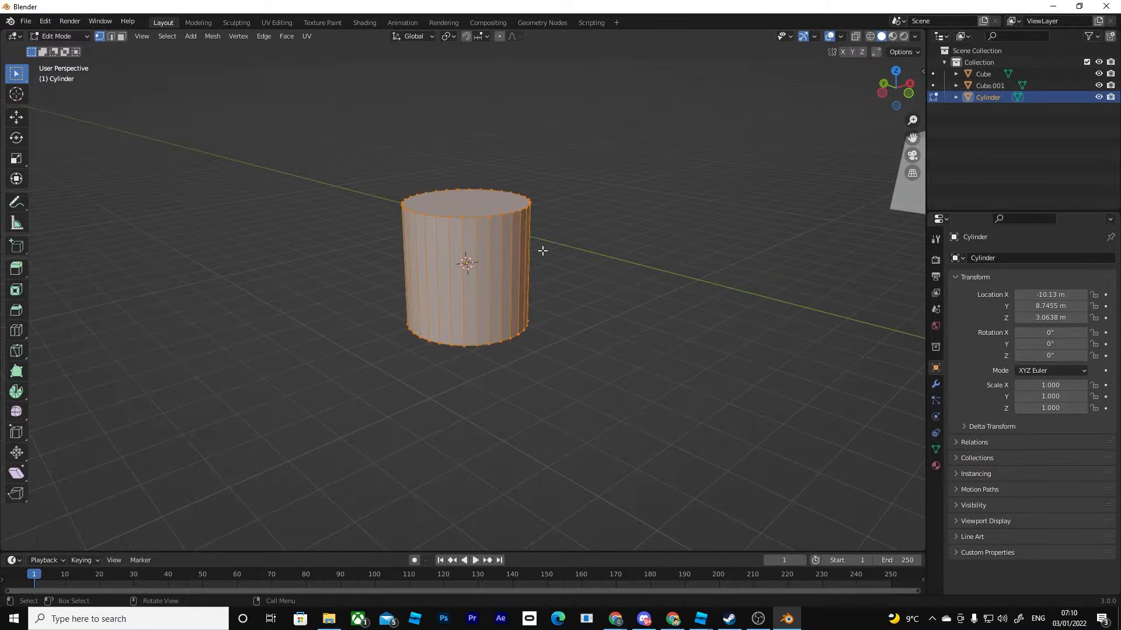
{"action": "left_click", "coordinate": [57, 37]}
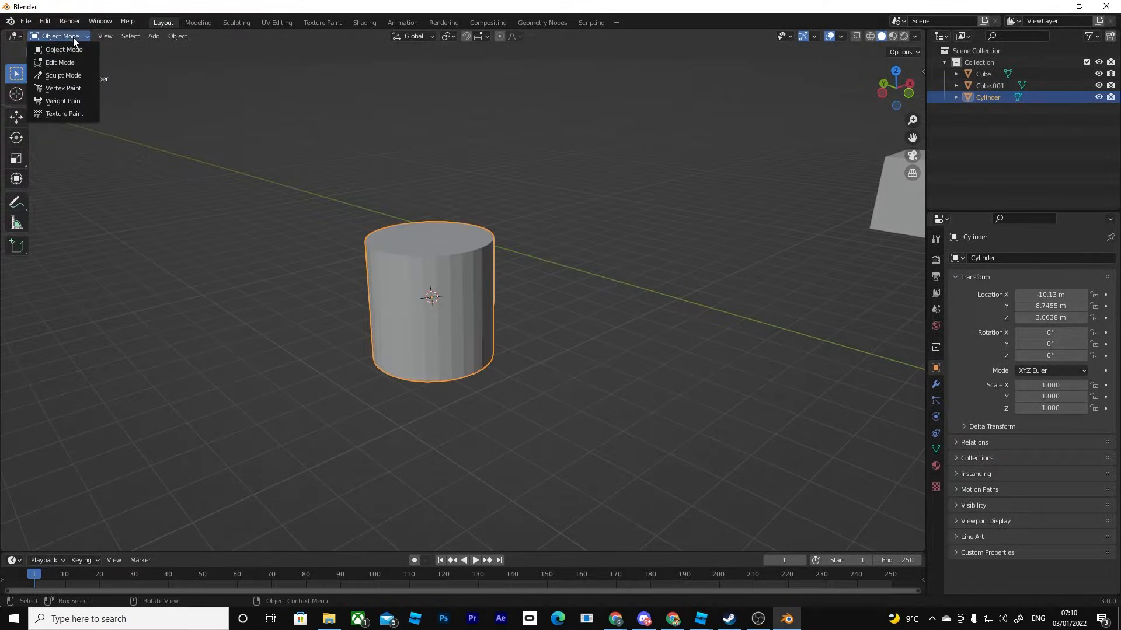
{"action": "left_click", "coordinate": [63, 49]}
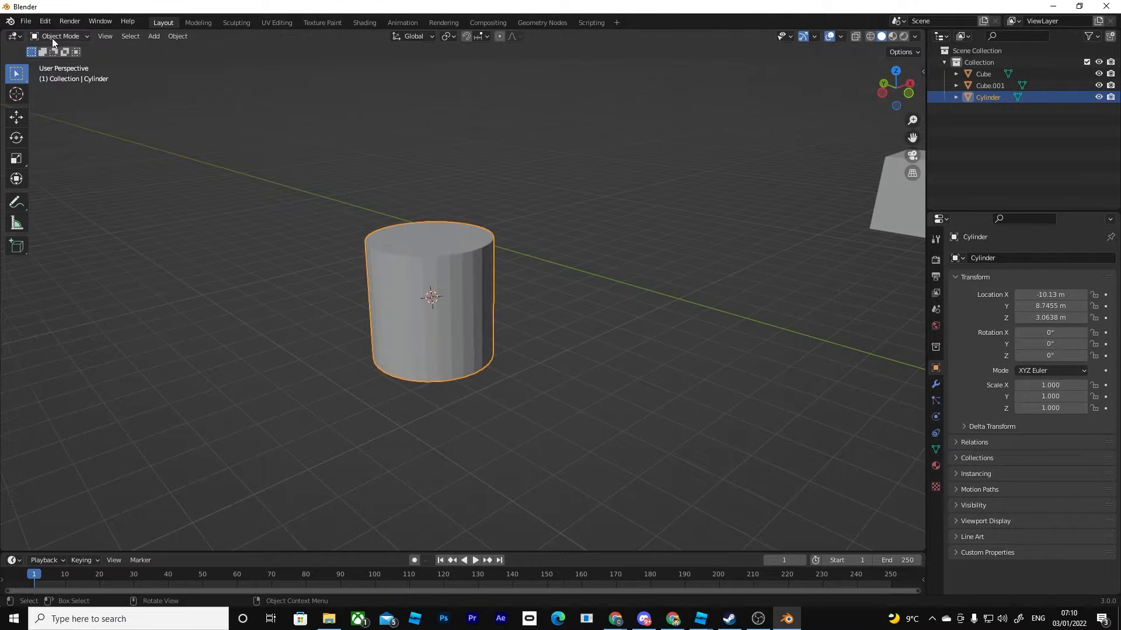
{"action": "left_click", "coordinate": [61, 37]}
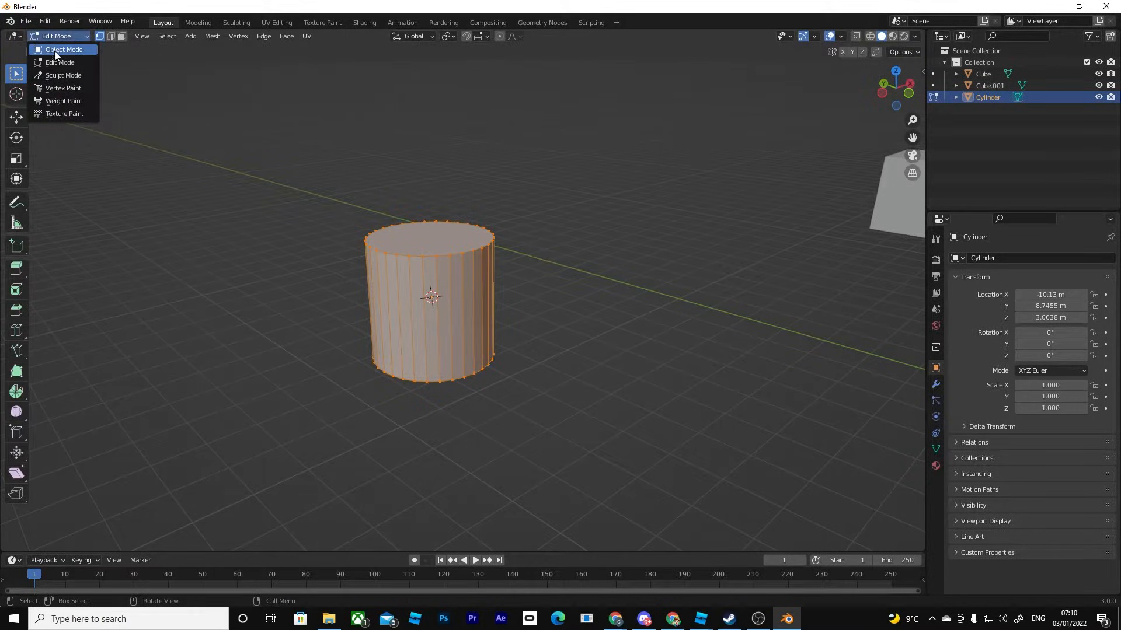
{"action": "left_click", "coordinate": [63, 49]}
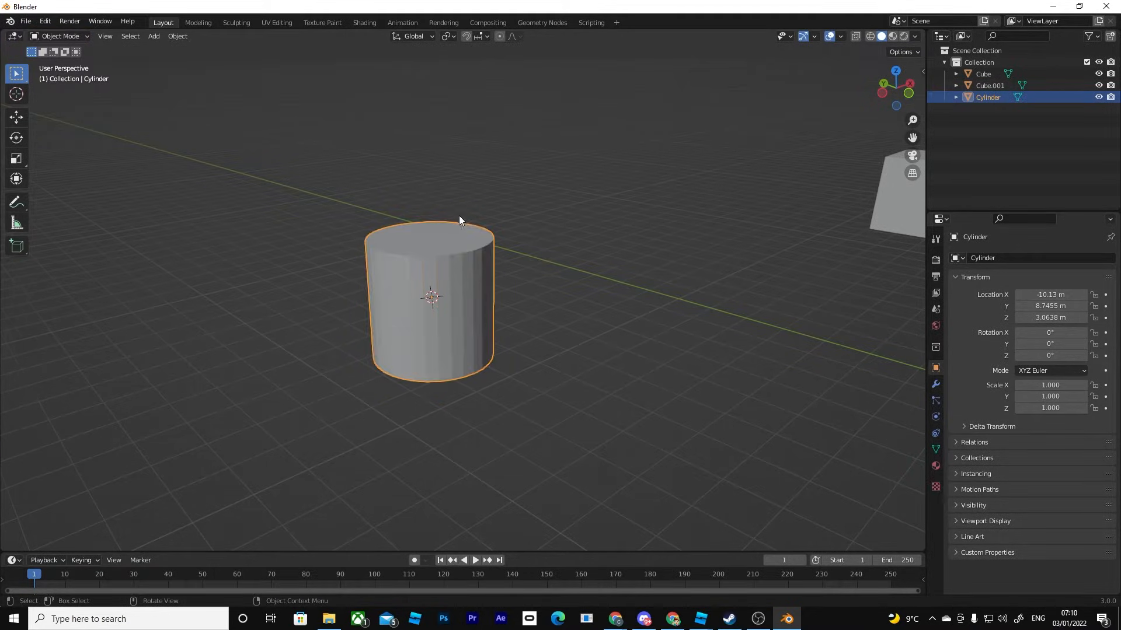
{"action": "key", "text": "Tab"}
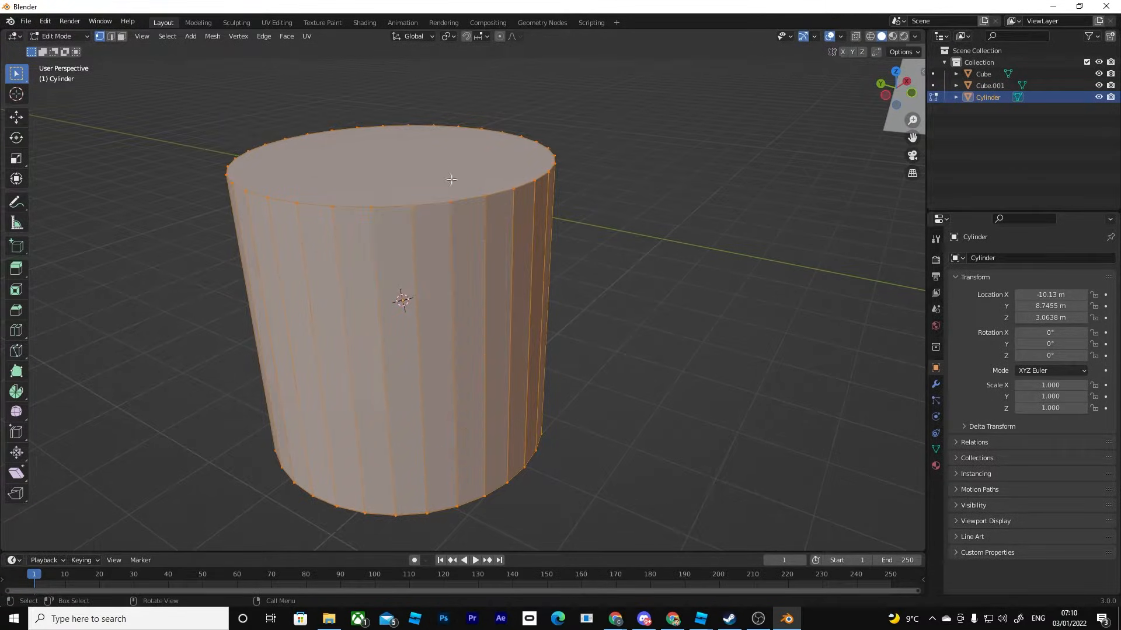
Pull one top-rim vertex of the cylinder outward into a sharp spike with the Move tool.
{"action": "left_click", "coordinate": [17, 116]}
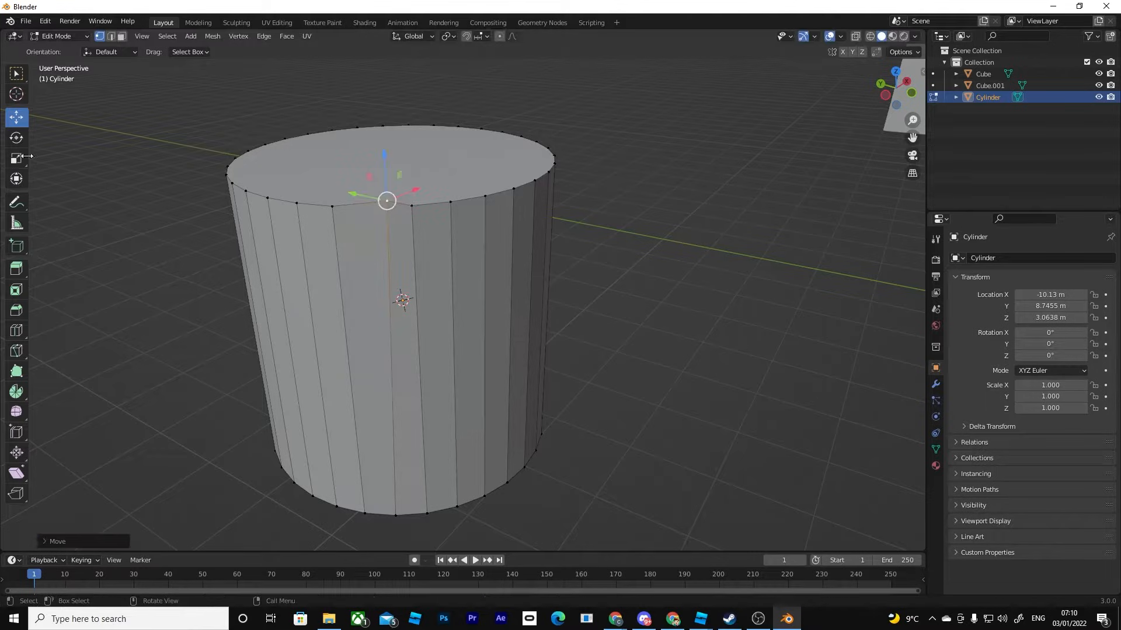
{"action": "left_click", "coordinate": [15, 137]}
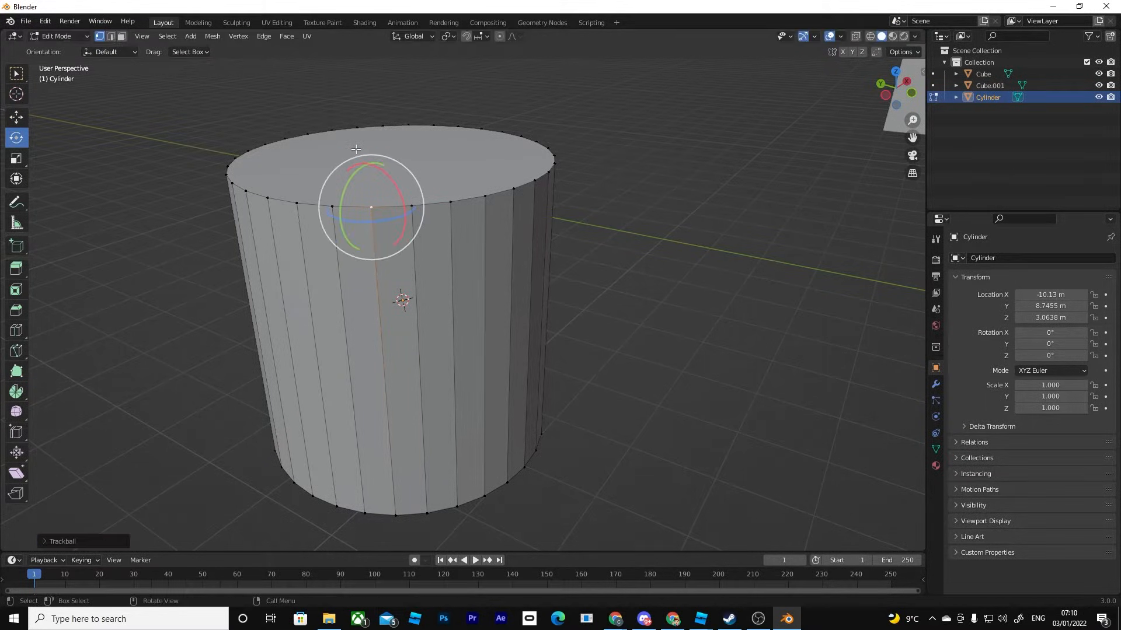
{"action": "left_click", "coordinate": [15, 116]}
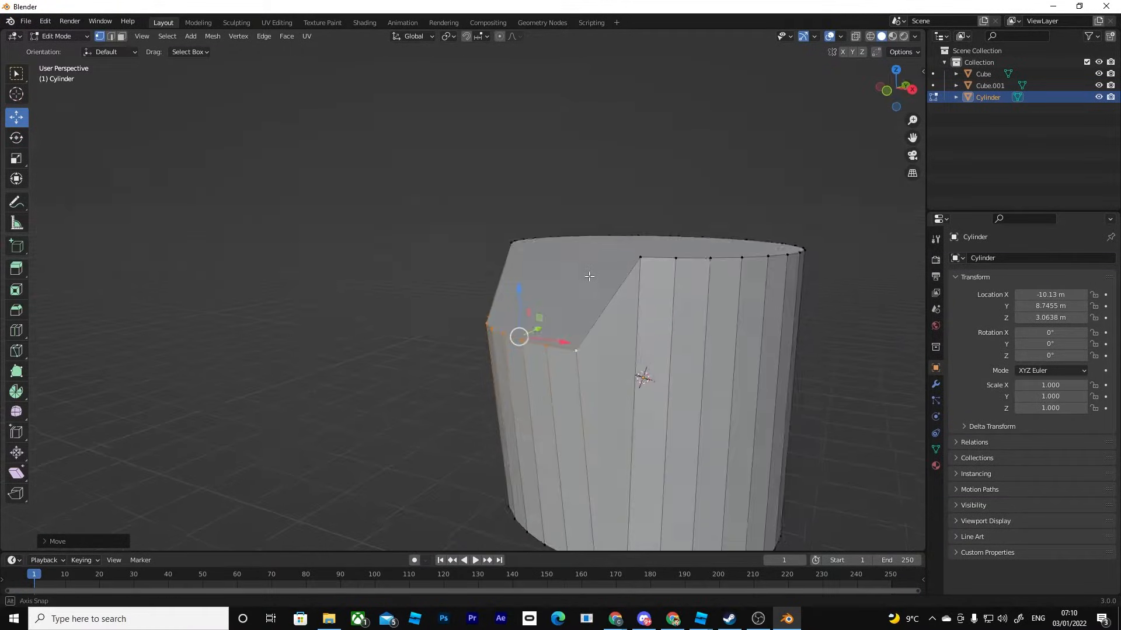
{"action": "left_click_drag", "start_coordinate": [588, 277], "coordinate": [693, 208]}
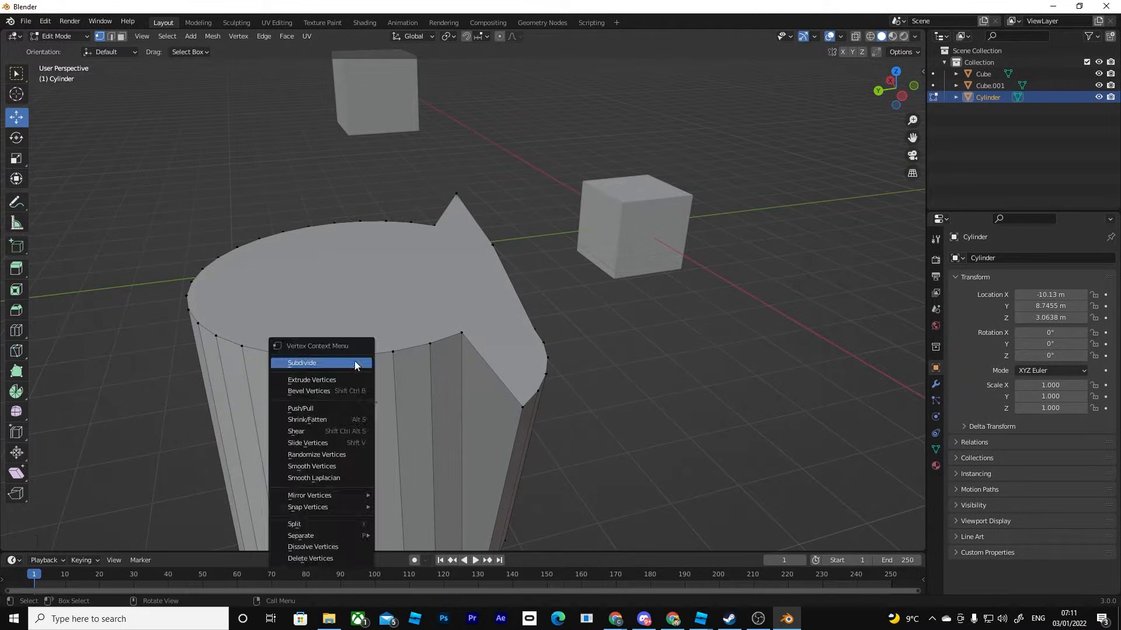
Change selection mode, select a side face, then delete the spiked cylinder from Object Mode.
{"action": "left_click", "coordinate": [311, 379]}
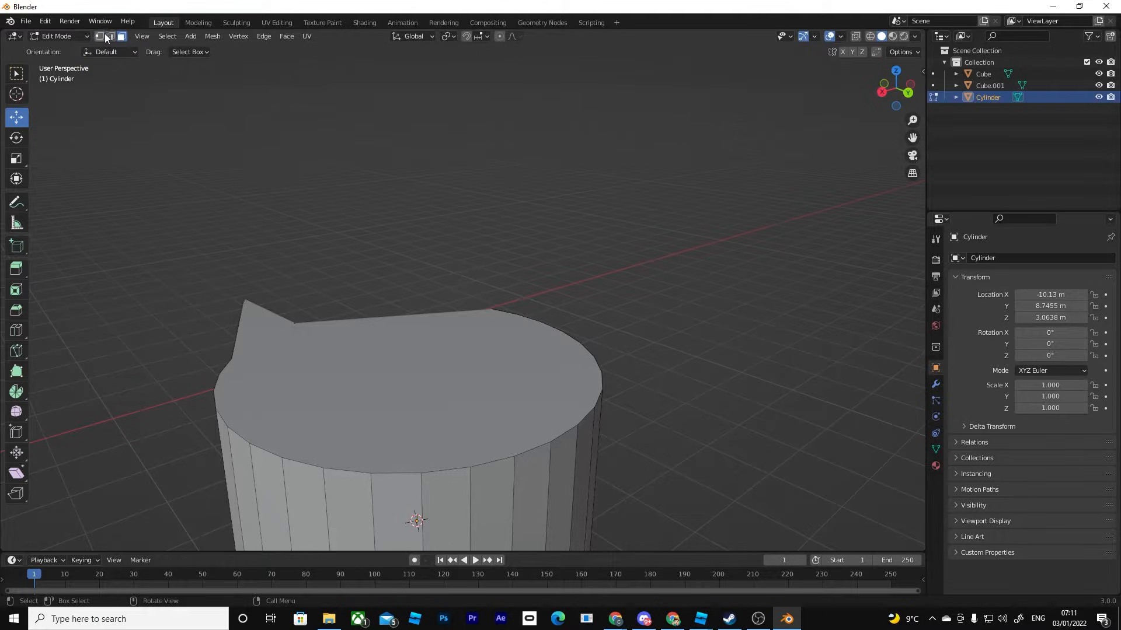
{"action": "left_click", "coordinate": [99, 36]}
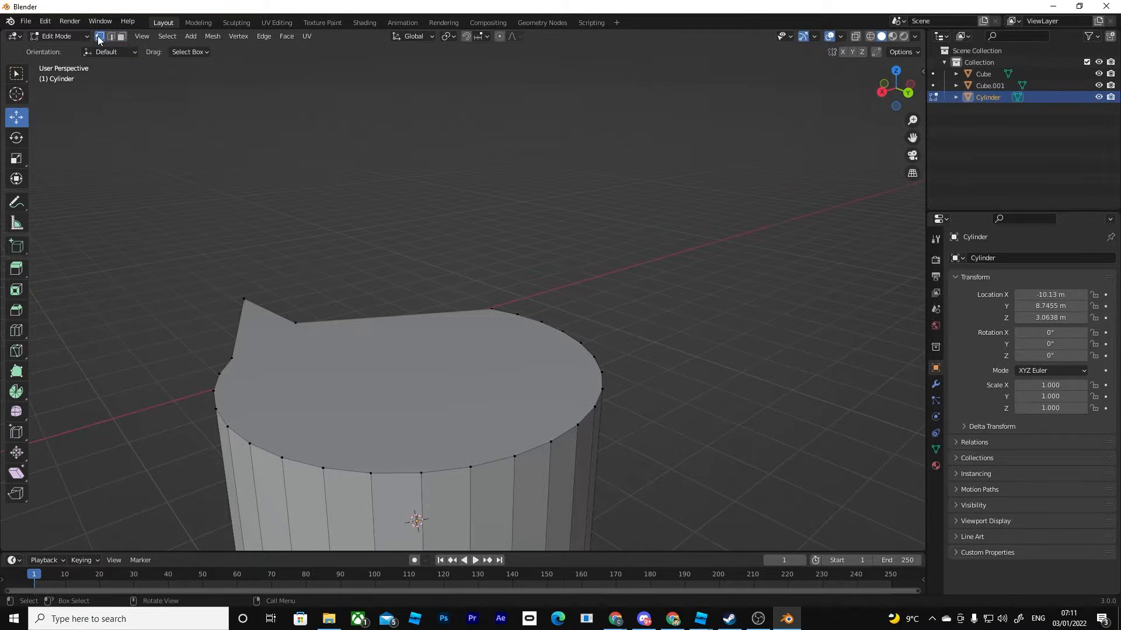
{"action": "mouse_move", "coordinate": [99, 36]}
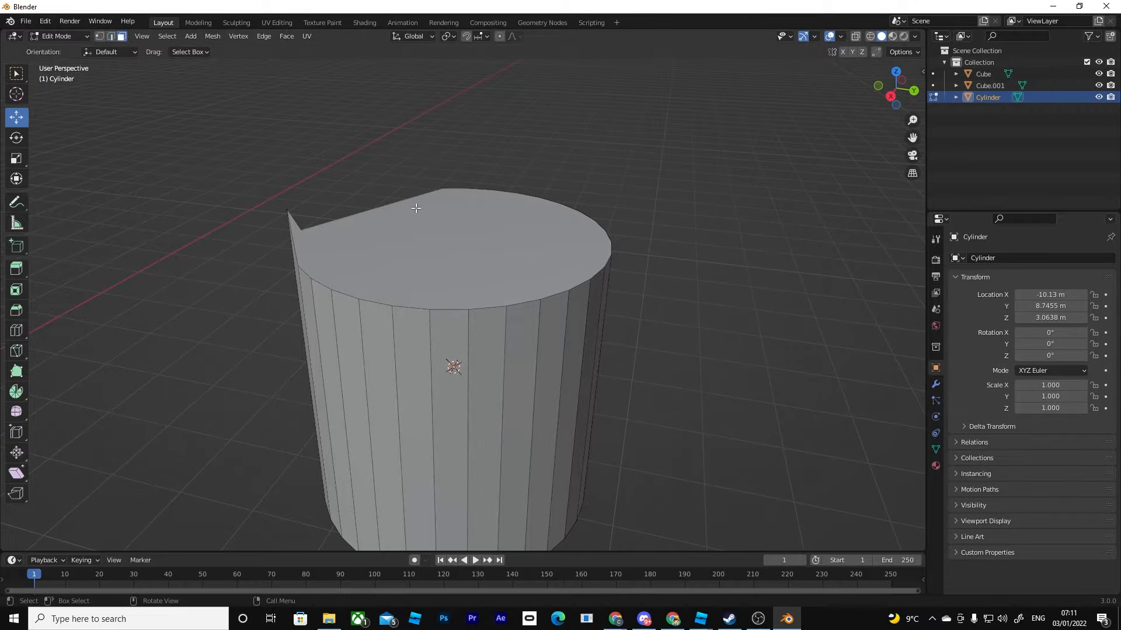
{"action": "left_click", "coordinate": [485, 394]}
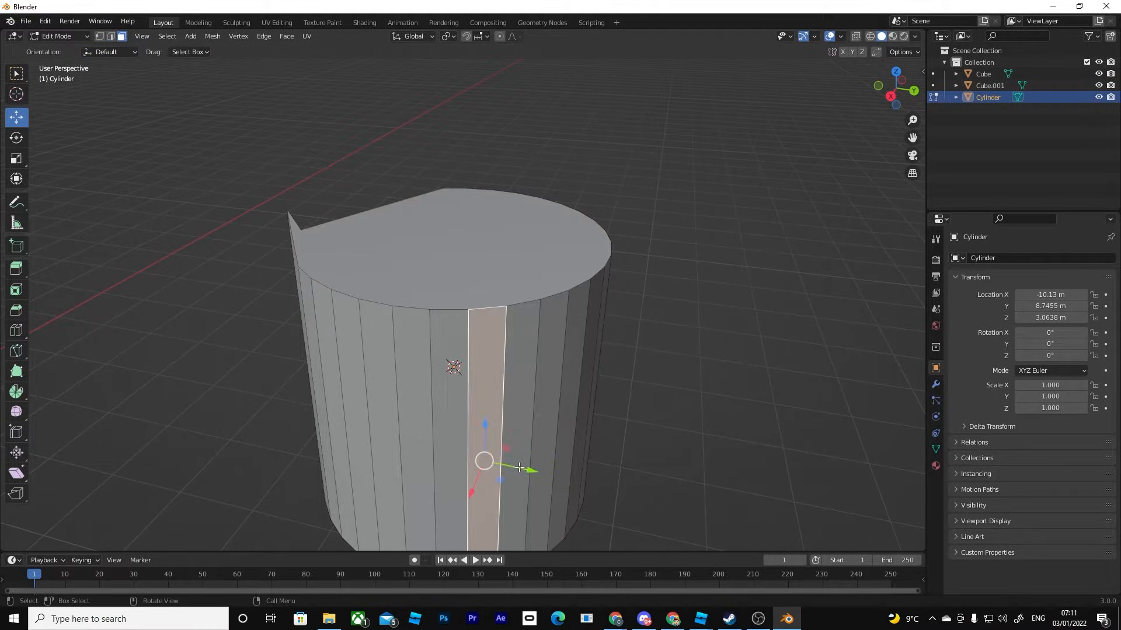
{"action": "left_click_drag", "start_coordinate": [482, 461], "coordinate": [491, 482]}
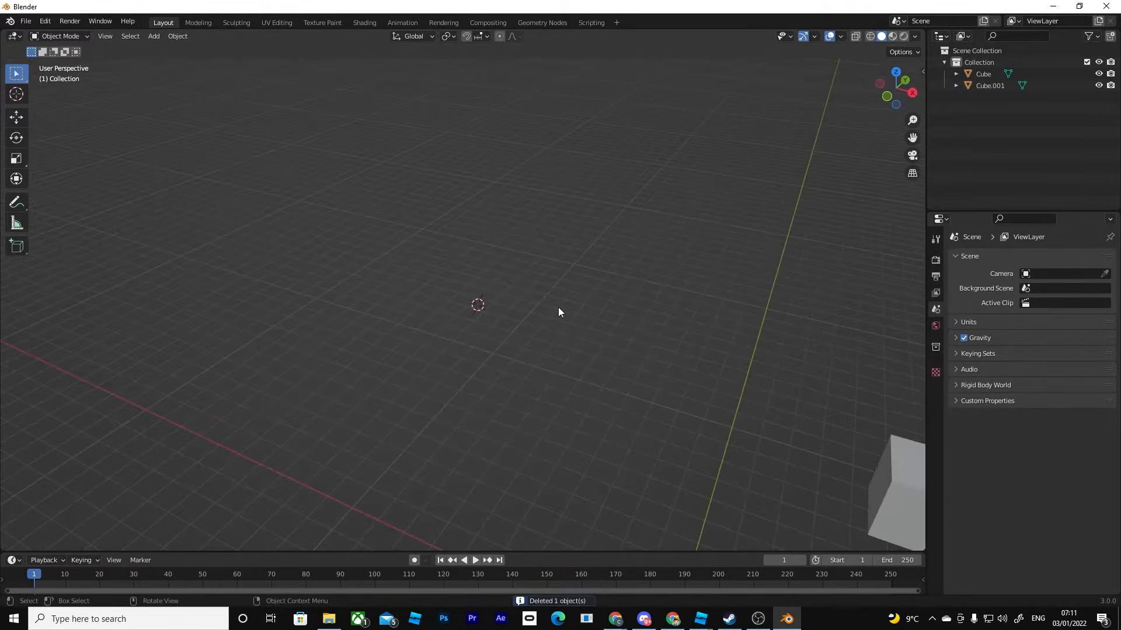
Add a fresh default cylinder at the world origin, replacing the cubes.
{"action": "left_click", "coordinate": [545, 392]}
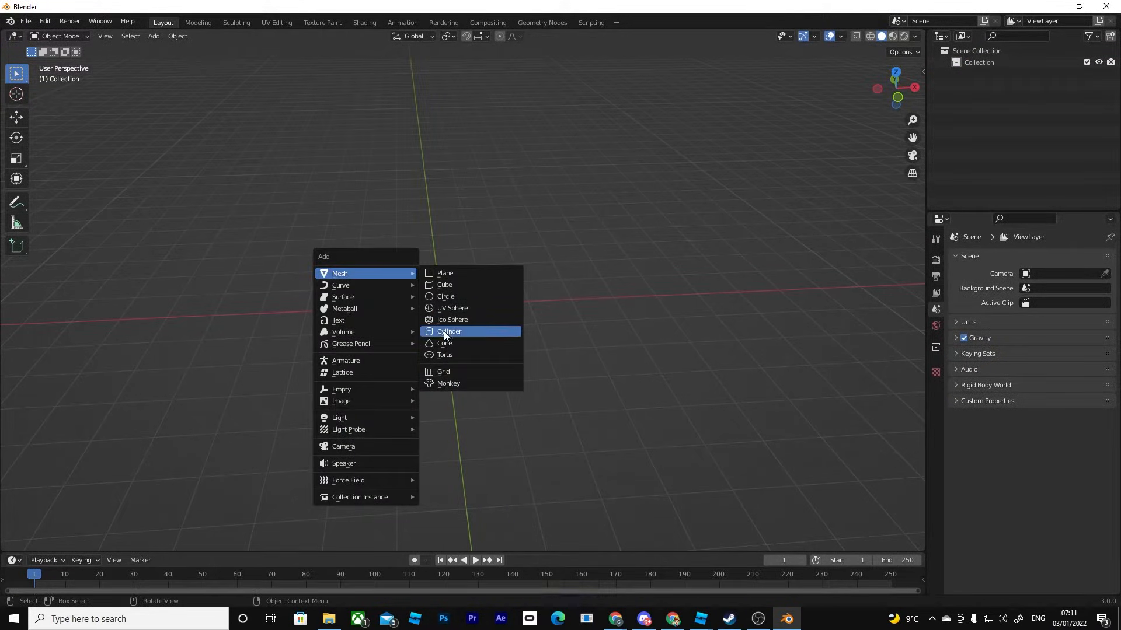
{"action": "left_click", "coordinate": [449, 331]}
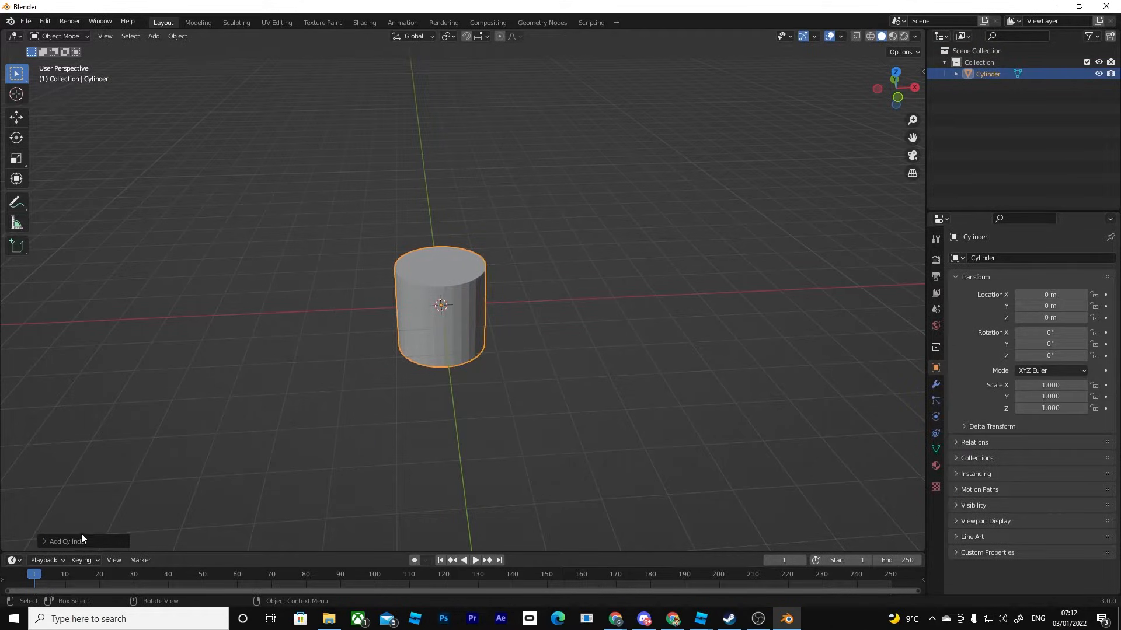
Reduce the Add Cylinder Vertices count to 8, giving a faceted octagonal prism.
{"action": "left_click", "coordinate": [65, 541]}
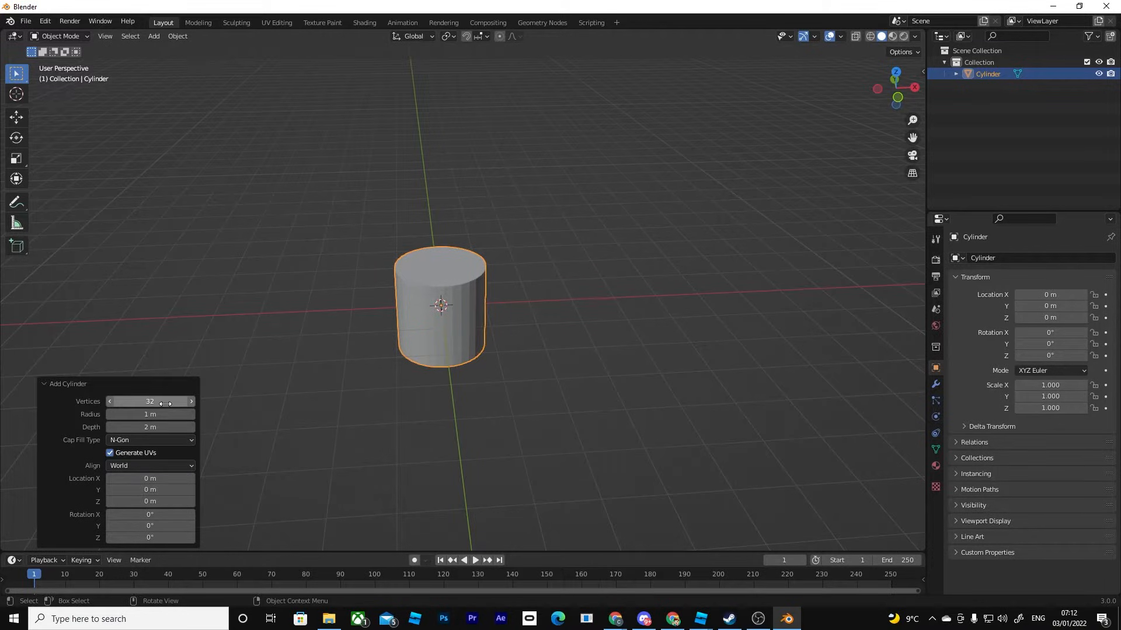
{"action": "left_click_drag", "start_coordinate": [164, 400], "coordinate": [147, 400]}
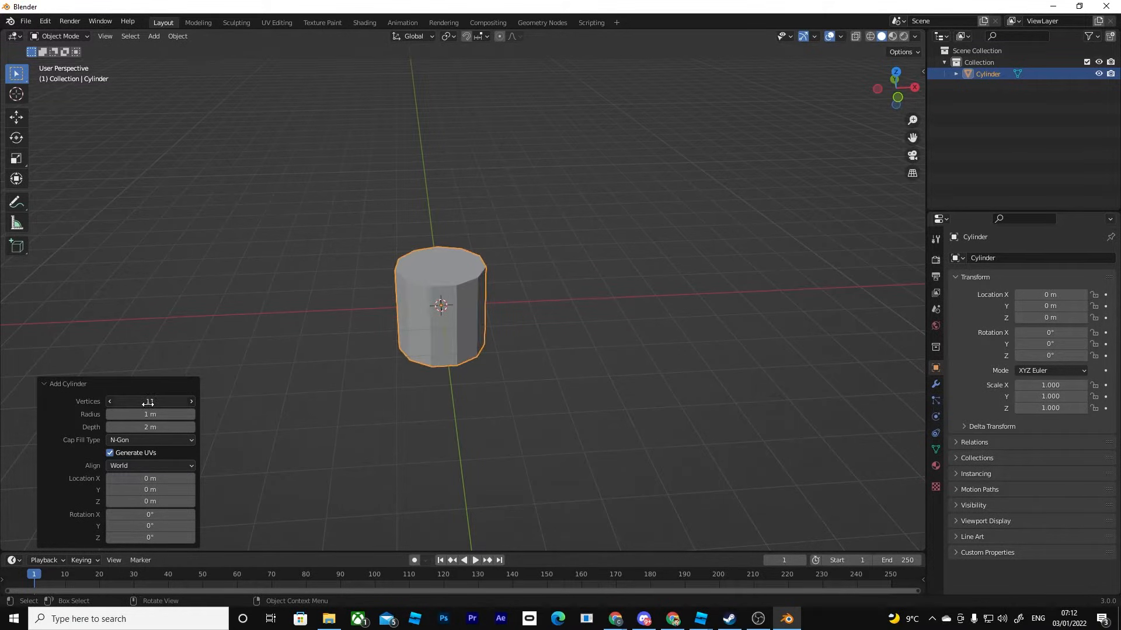
{"action": "left_click_drag", "start_coordinate": [165, 401], "coordinate": [132, 400]}
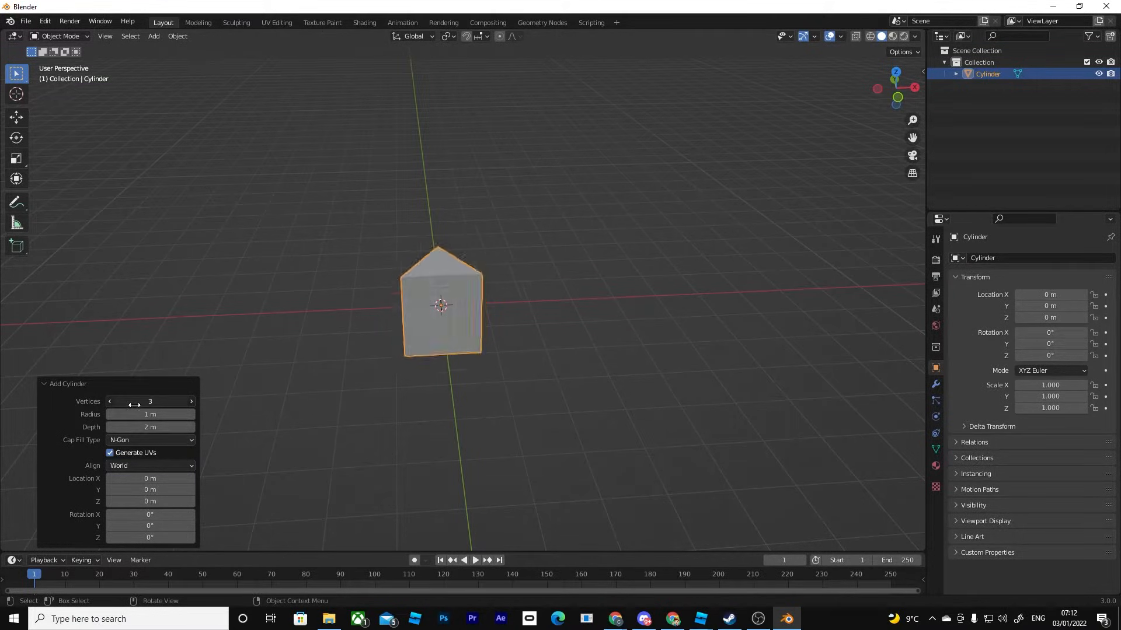
{"action": "left_click_drag", "start_coordinate": [151, 401], "coordinate": [151, 400]}
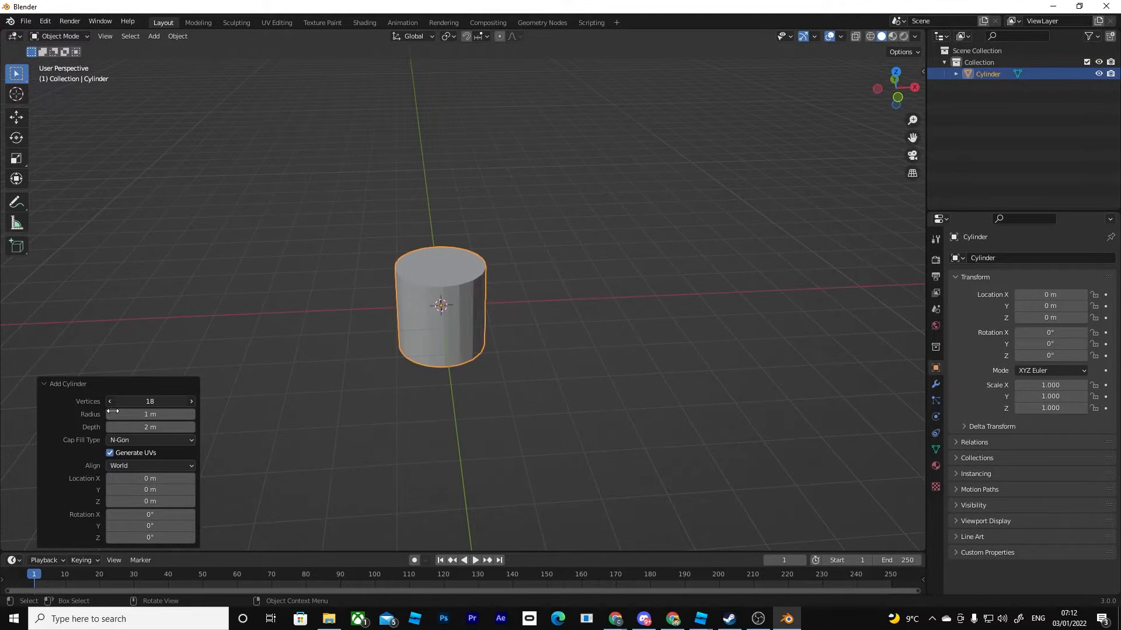
{"action": "left_click_drag", "start_coordinate": [149, 400], "coordinate": [111, 400]}
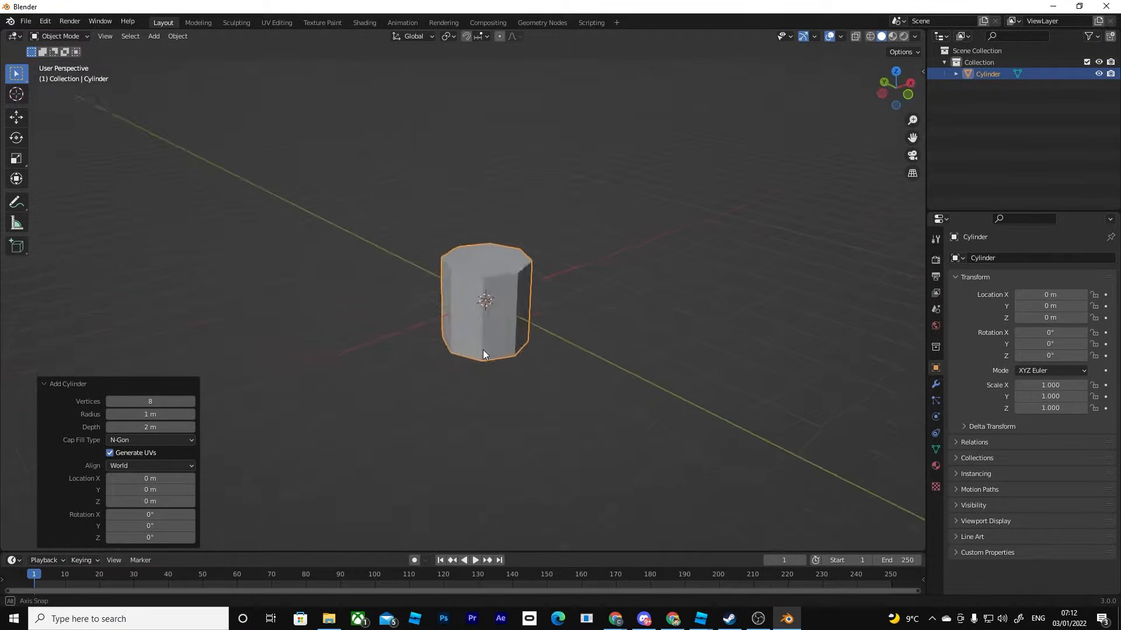
{"action": "left_click_drag", "start_coordinate": [485, 354], "coordinate": [428, 348]}
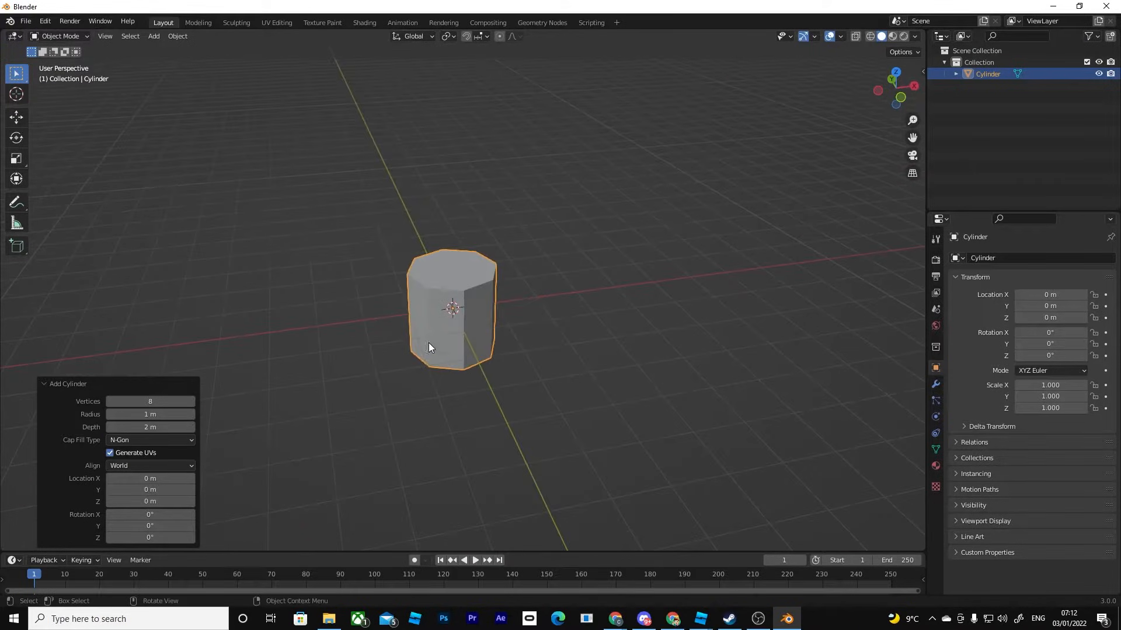
{"action": "mouse_move", "coordinate": [202, 318]}
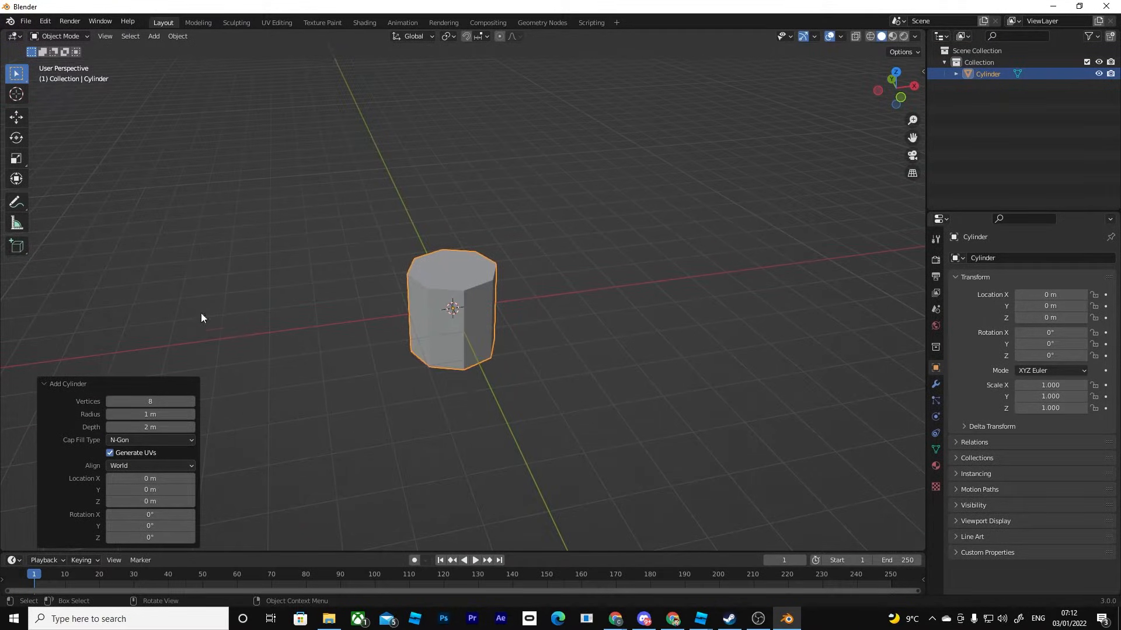
{"action": "key", "text": "Tab"}
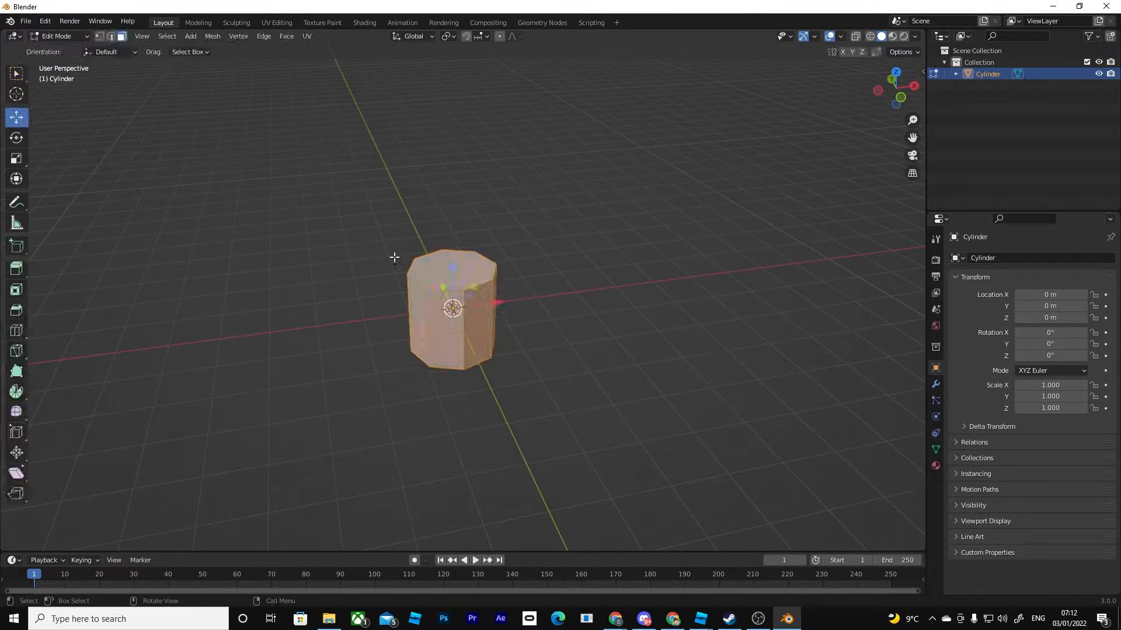
{"action": "key", "text": "Tab"}
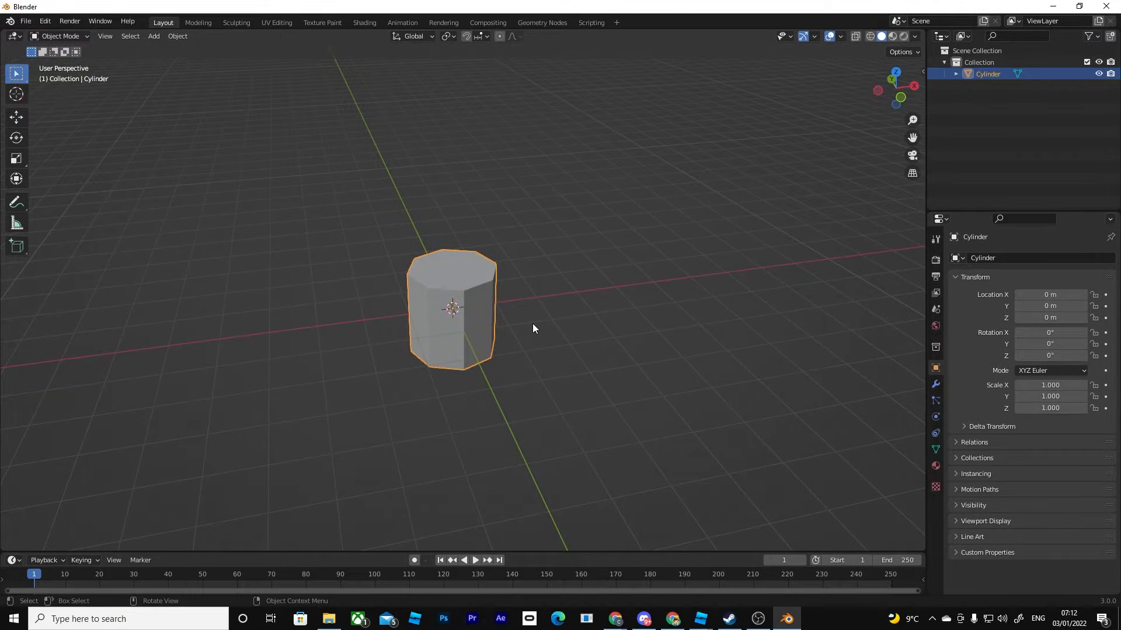
{"action": "mouse_move", "coordinate": [449, 340]}
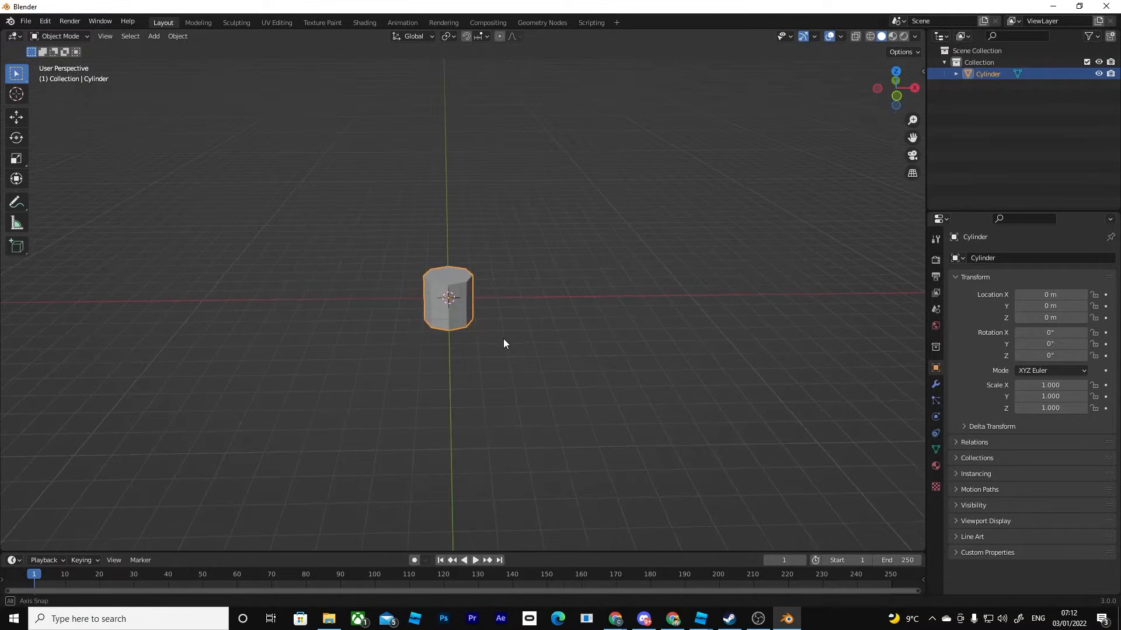
{"action": "left_click_drag", "start_coordinate": [504, 343], "coordinate": [509, 348]}
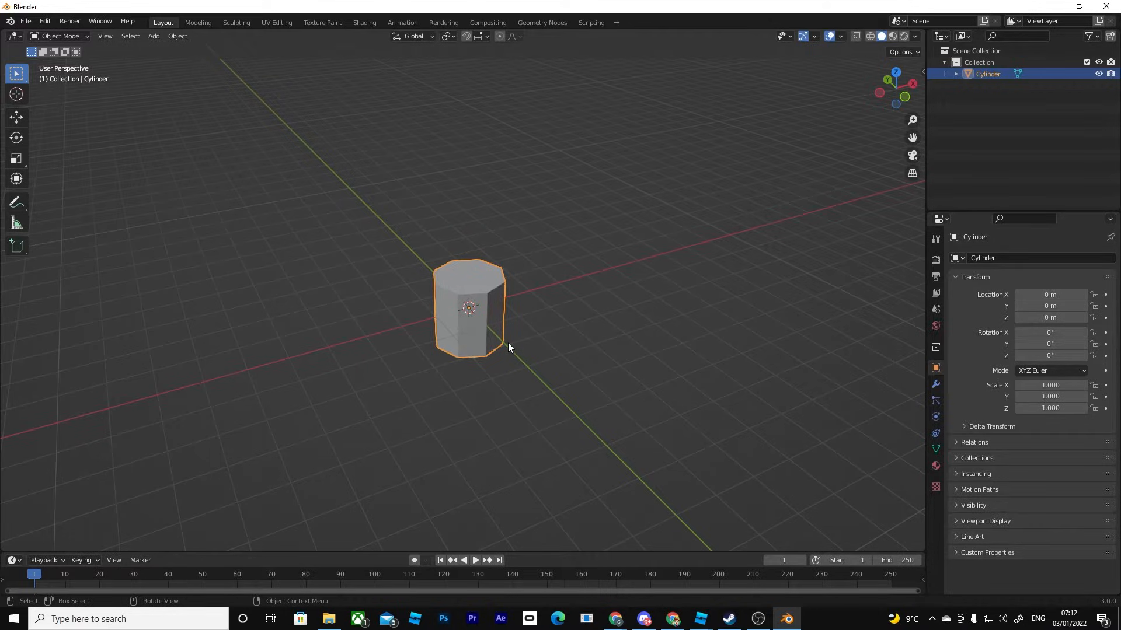
{"action": "left_click_drag", "start_coordinate": [508, 347], "coordinate": [450, 314]}
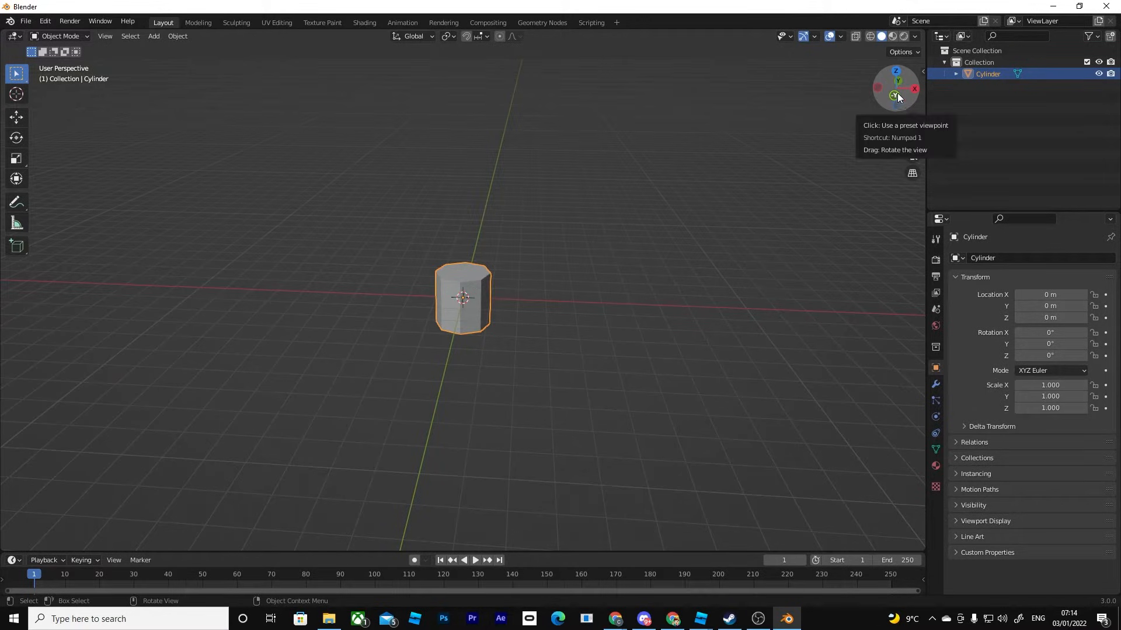
View the octagonal cylinder from front and right orthographic views and zoom in on it.
{"action": "left_click", "coordinate": [895, 96]}
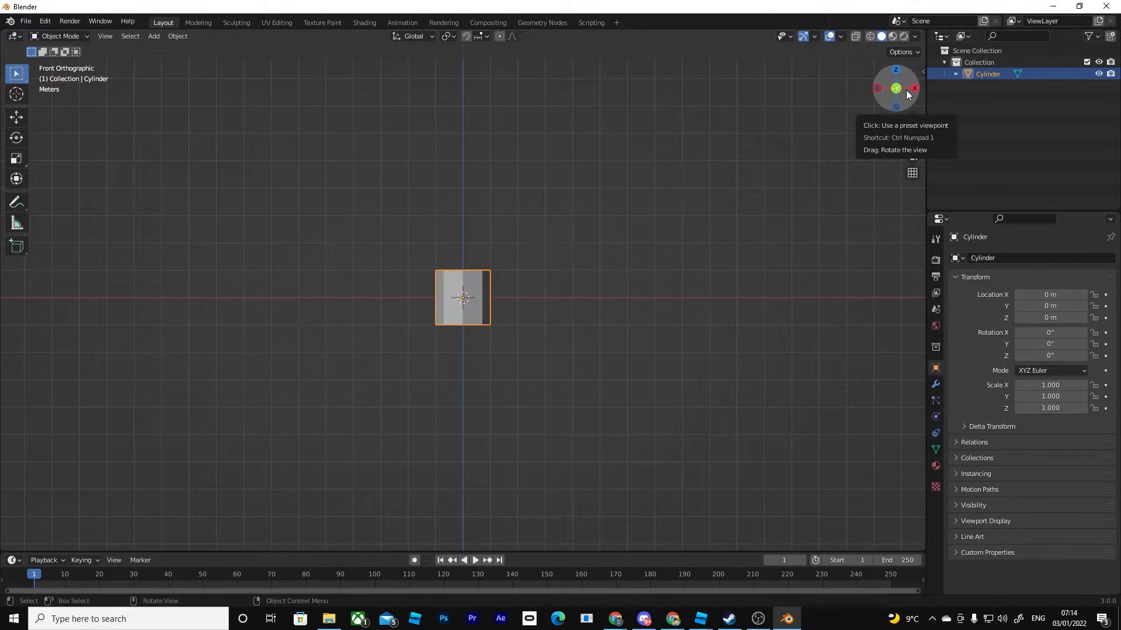
{"action": "left_click", "coordinate": [914, 88]}
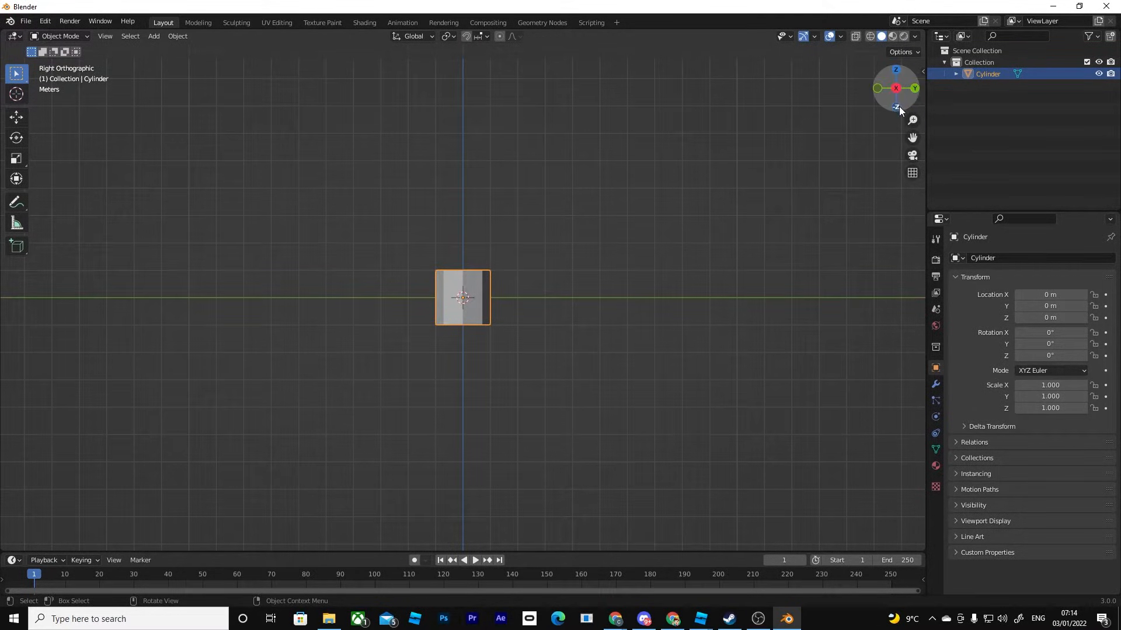
{"action": "key", "text": "Tab"}
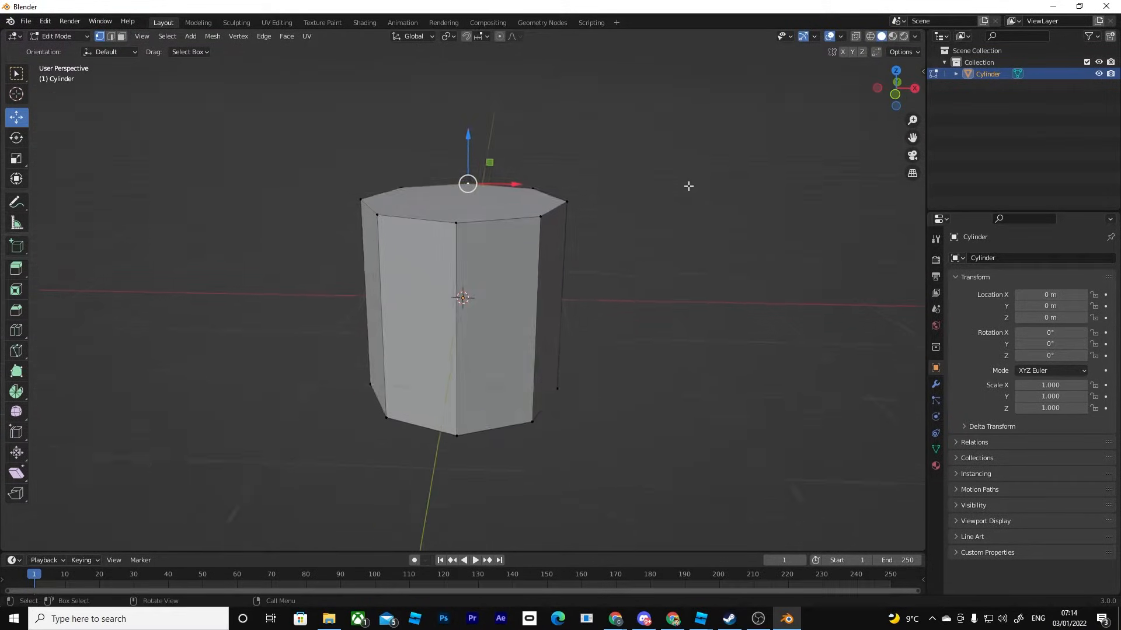
{"action": "scroll", "scroll_direction": "down", "scroll_amount": 3}
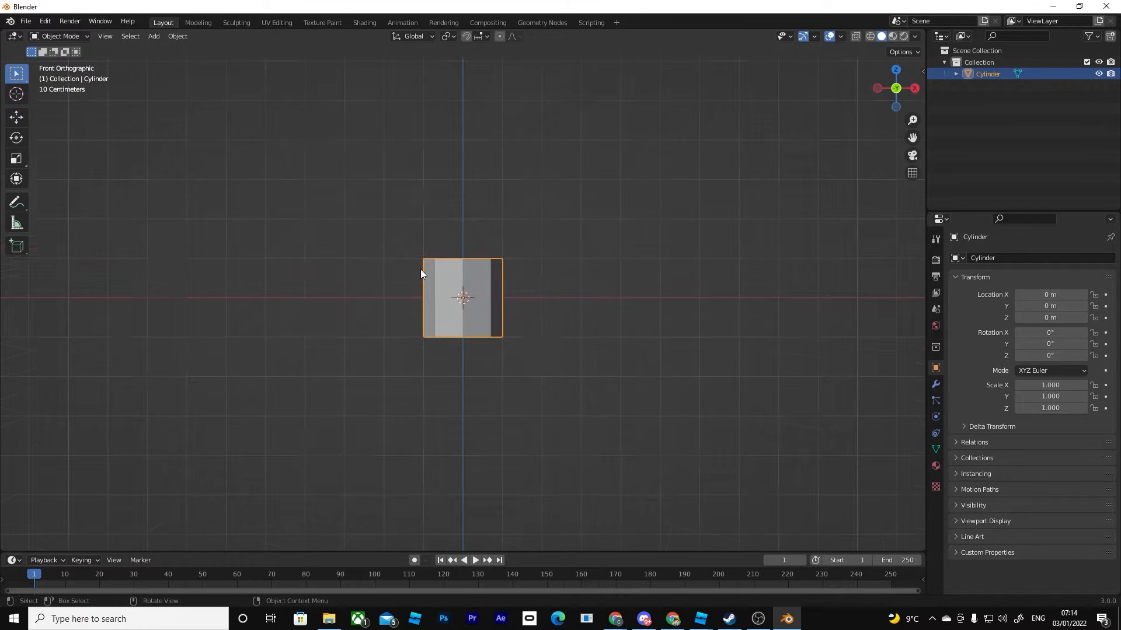
{"action": "mouse_move", "coordinate": [670, 348]}
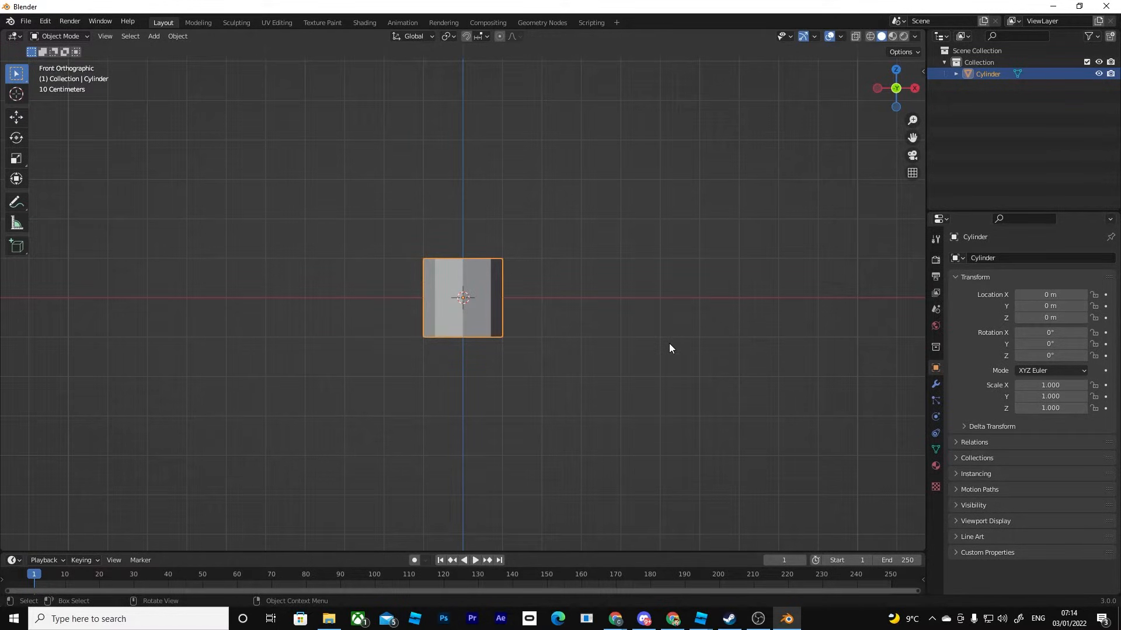
{"action": "scroll", "scroll_direction": "down", "scroll_amount": 3}
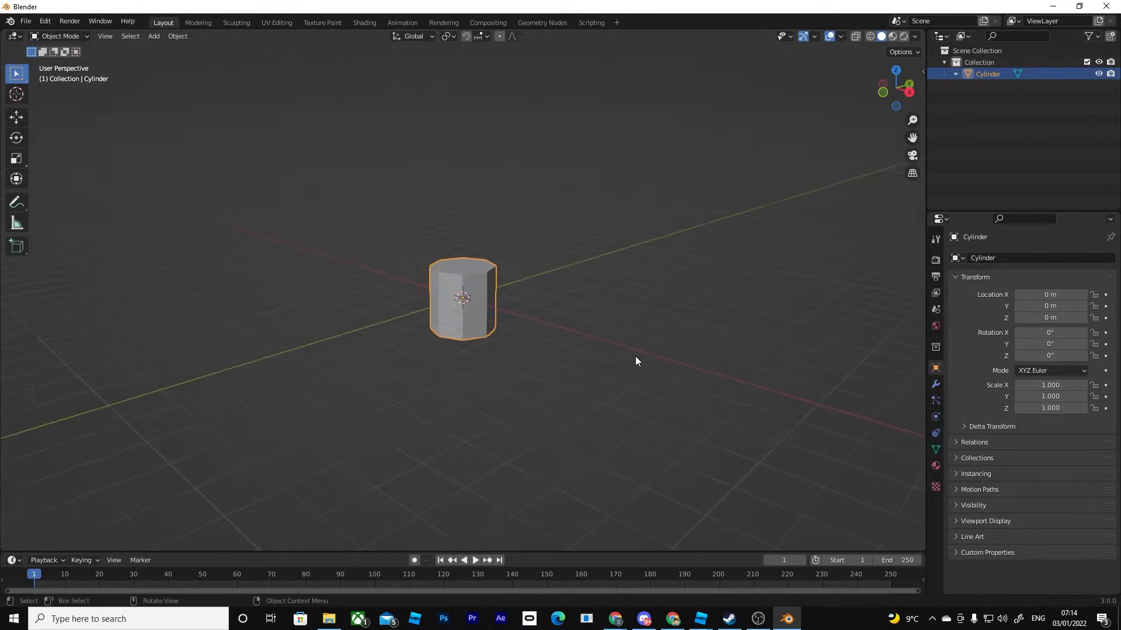
{"action": "left_click_drag", "start_coordinate": [636, 361], "coordinate": [585, 391]}
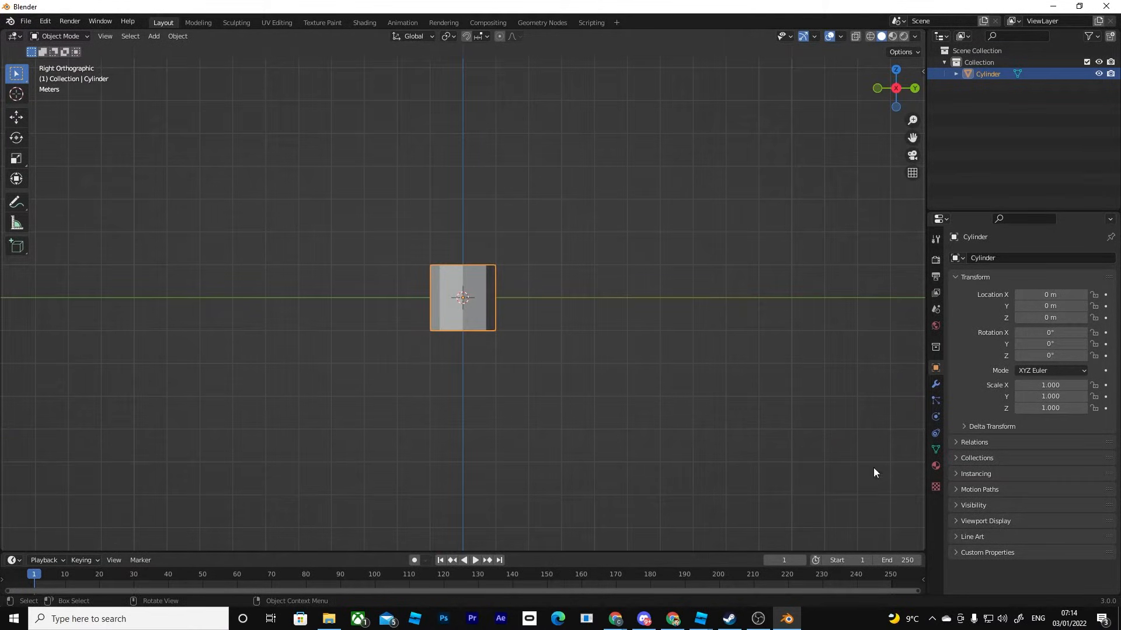
{"action": "mouse_move", "coordinate": [613, 497]}
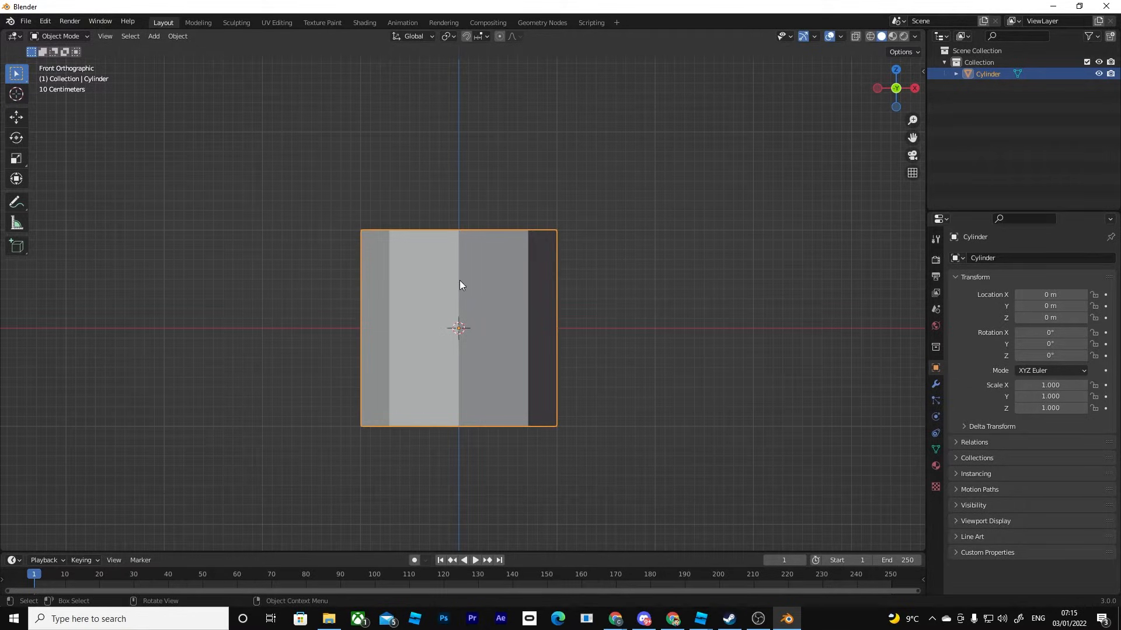
{"action": "scroll", "scroll_direction": "down", "scroll_amount": 3}
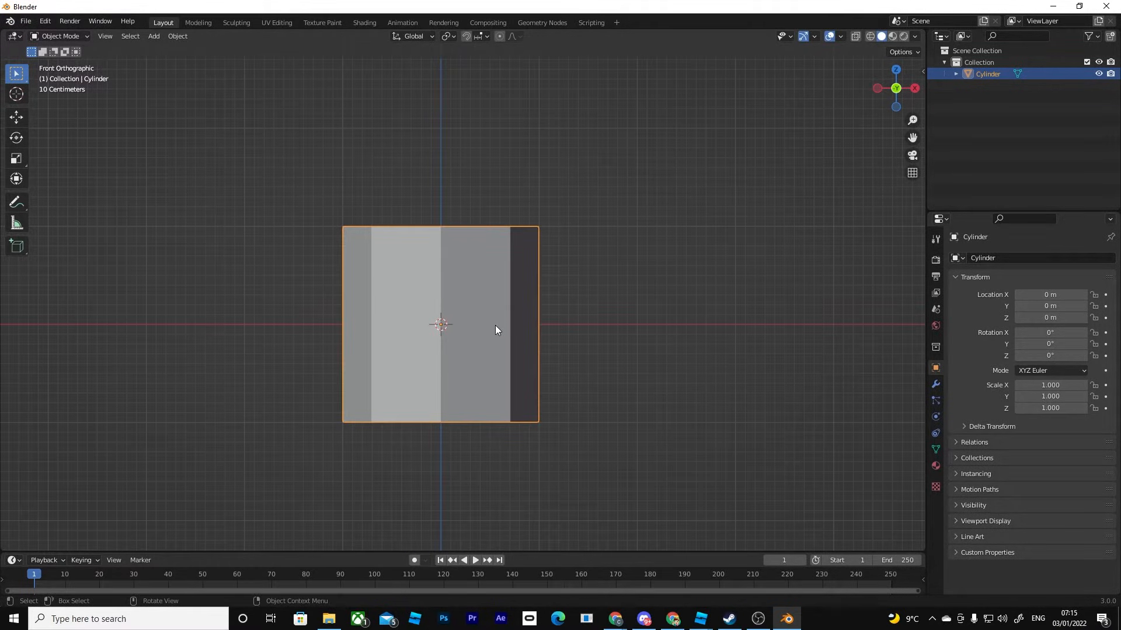
Extrude the cylinder's top face upward by about 0.36 m in Edit Mode.
{"action": "key", "text": "Tab"}
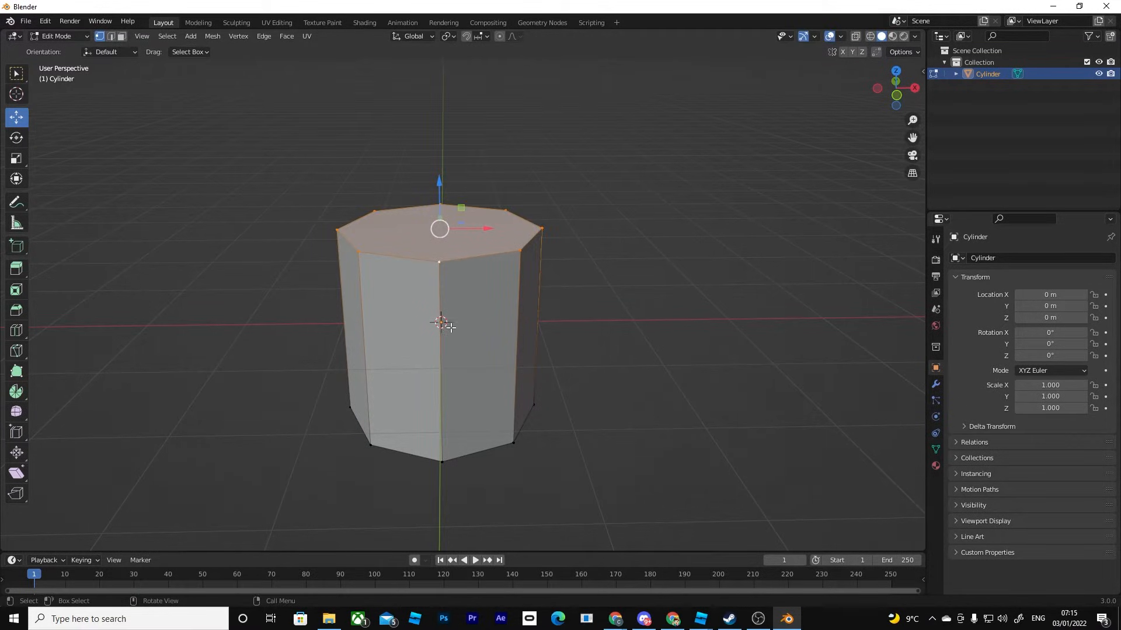
{"action": "key", "text": "1"}
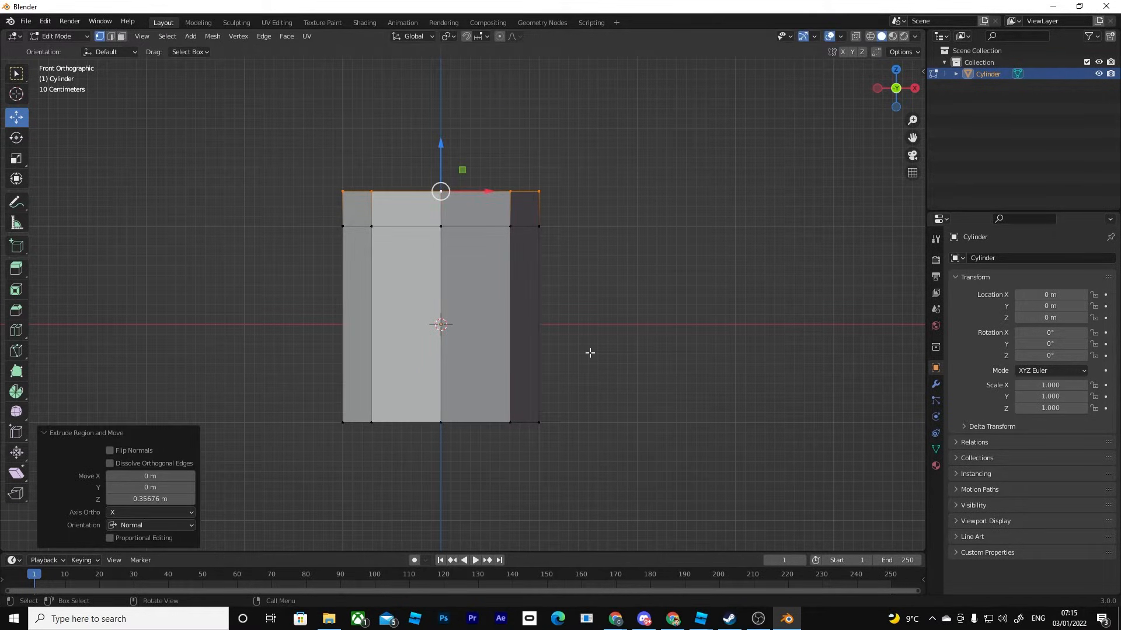
{"action": "mouse_move", "coordinate": [684, 334]}
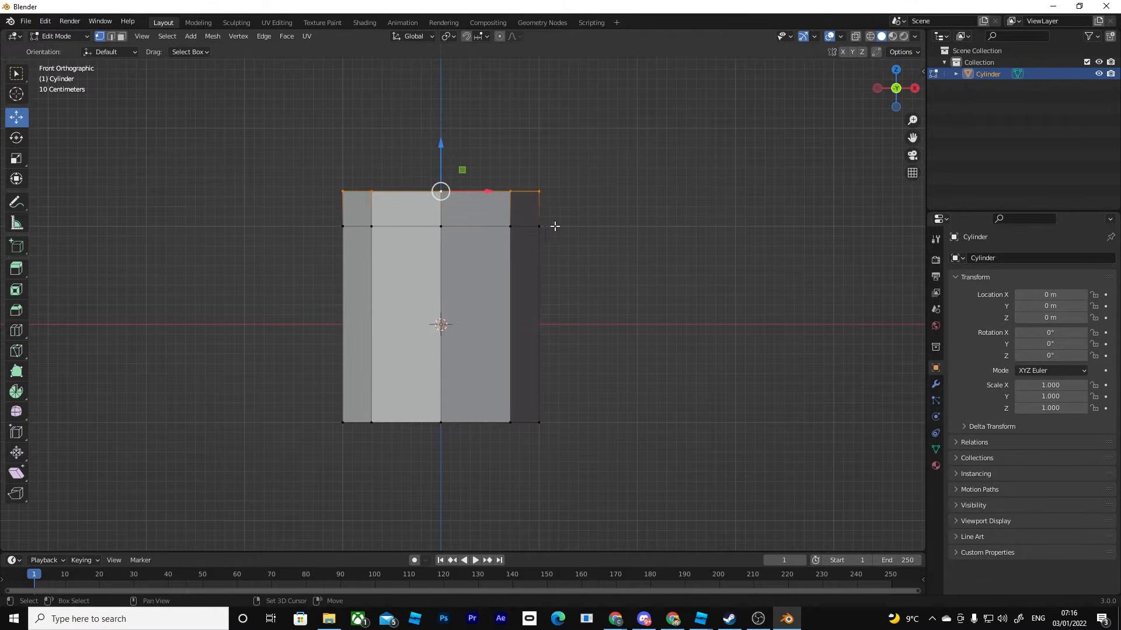
Finish the scaled-in second extrusion and return to Object Mode with the tapered top.
{"action": "scroll", "scroll_direction": "down", "scroll_amount": 3}
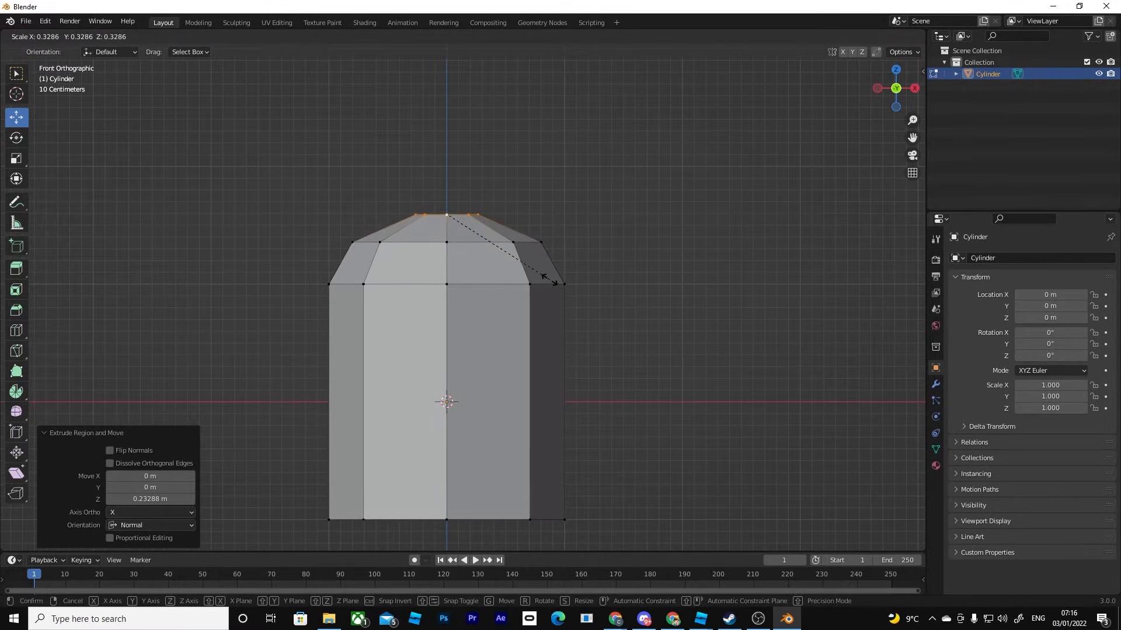
{"action": "key", "text": "Tab"}
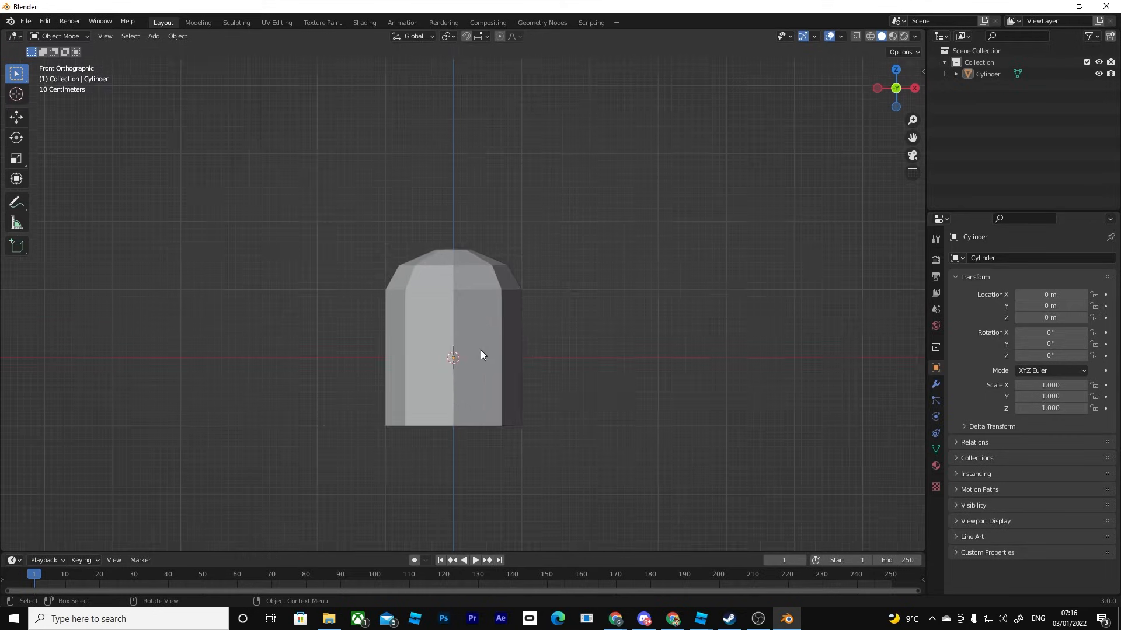
Orbit to the underside and select the cylinder's bottom face in Edit Mode.
{"action": "left_click_drag", "start_coordinate": [479, 353], "coordinate": [464, 294]}
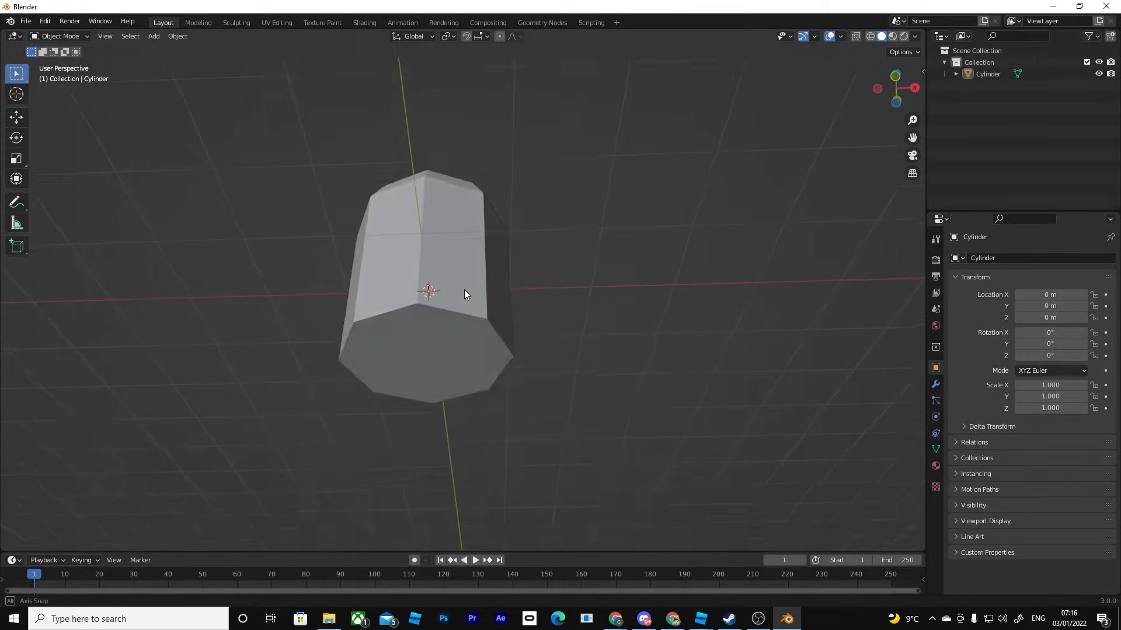
{"action": "left_click", "coordinate": [429, 286]}
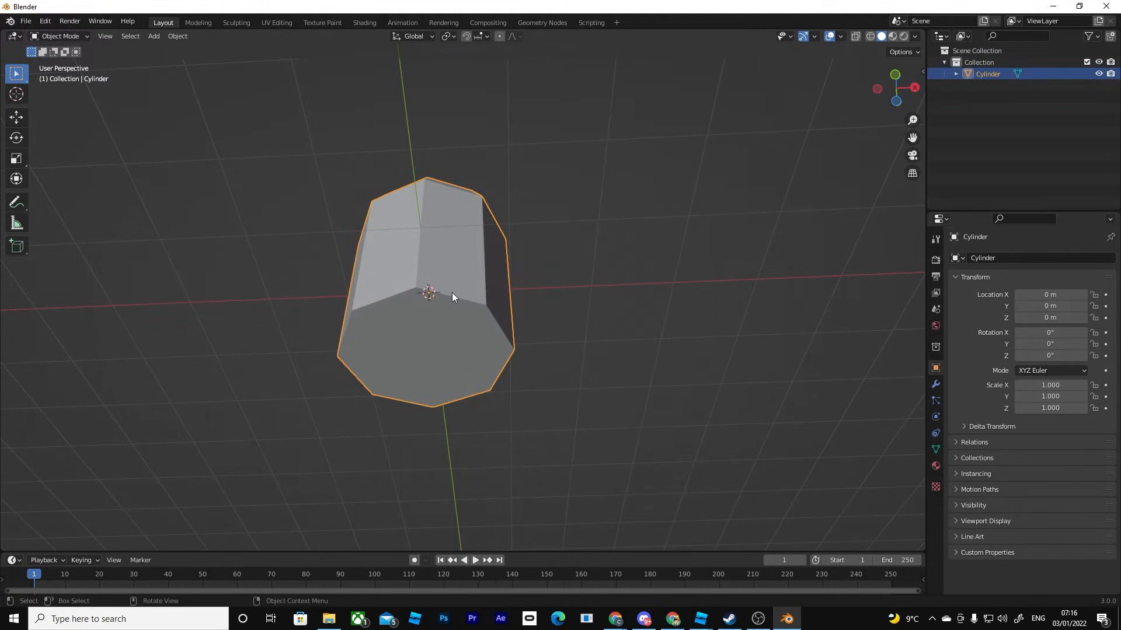
{"action": "key", "text": "Tab"}
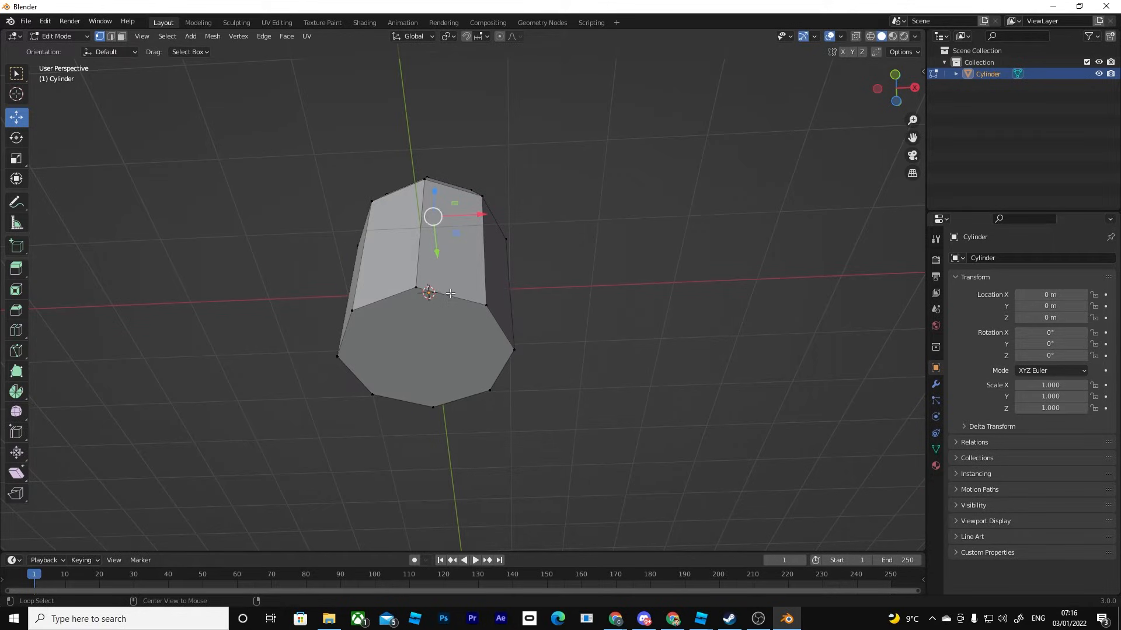
{"action": "left_click", "coordinate": [444, 351]}
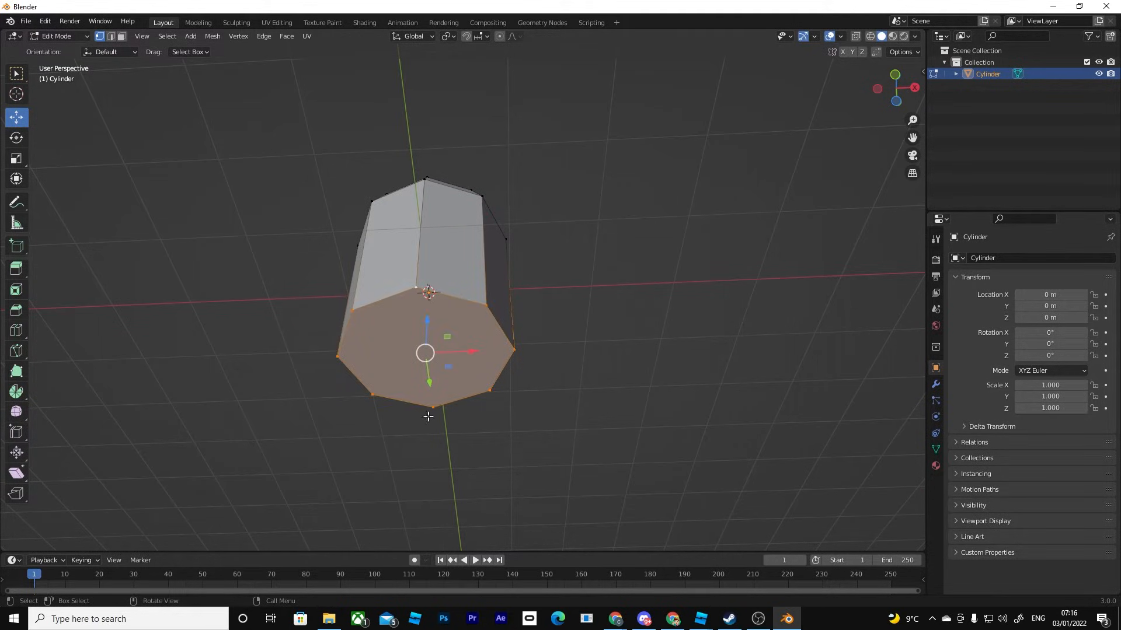
{"action": "mouse_move", "coordinate": [539, 417]}
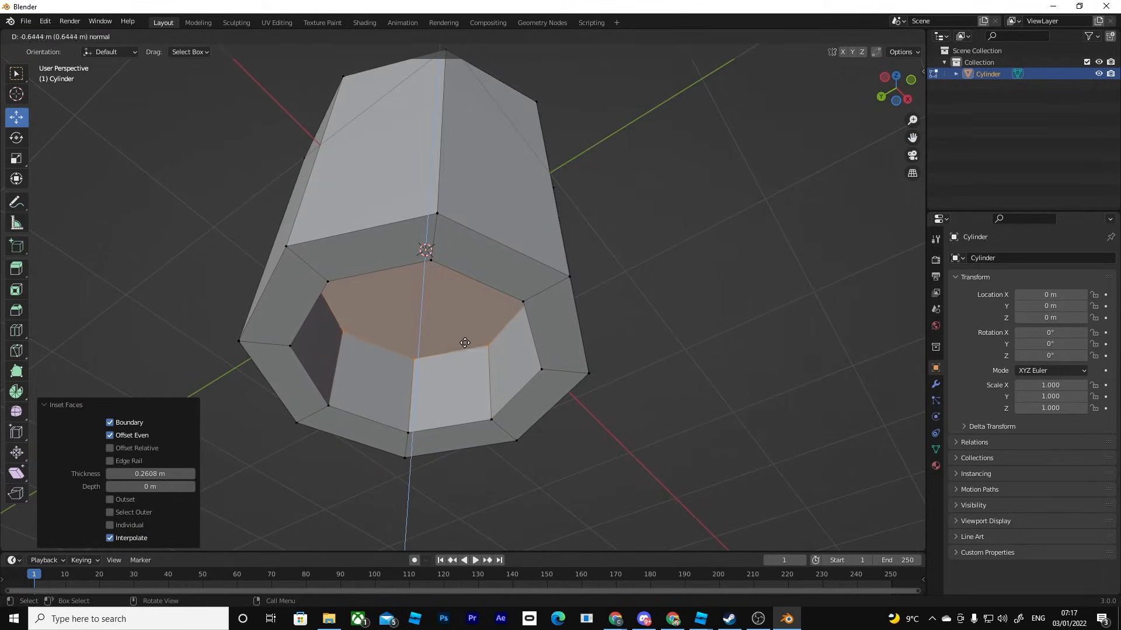
Confirm the inward recess, shrink the recessed bottom face, and leave Edit Mode.
{"action": "key", "text": "Tab"}
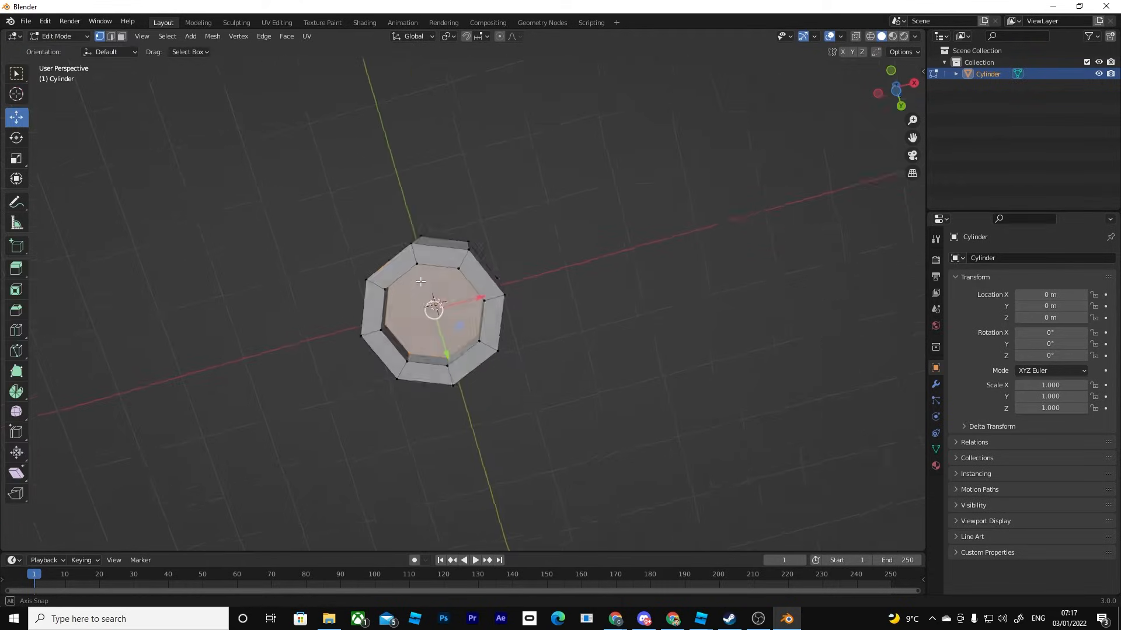
{"action": "key", "text": "Tab"}
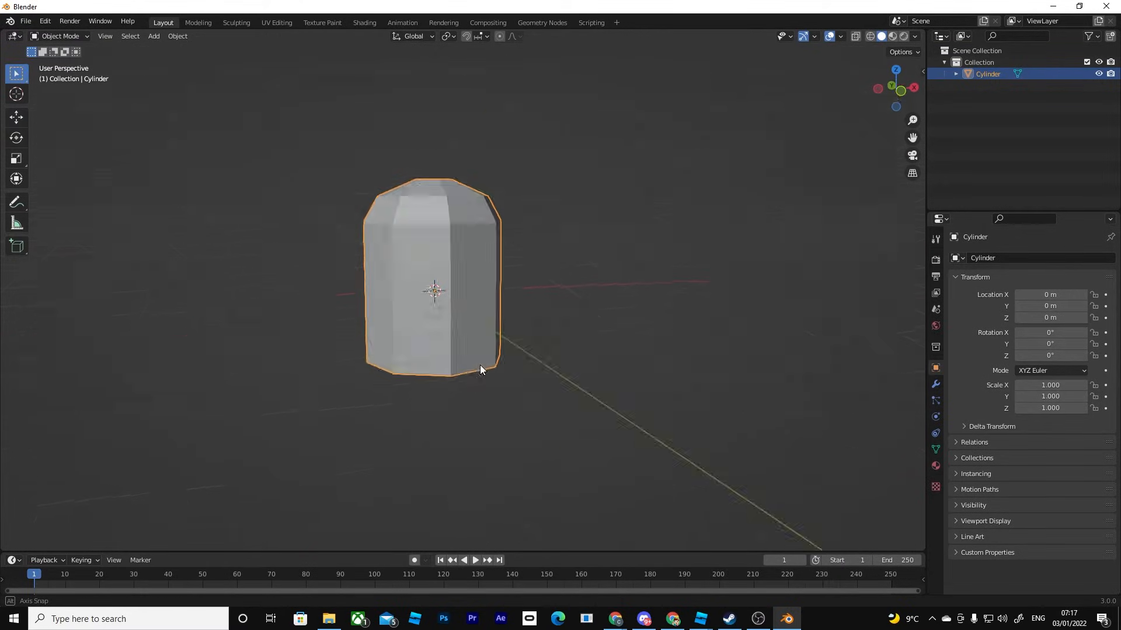
{"action": "key", "text": "s"}
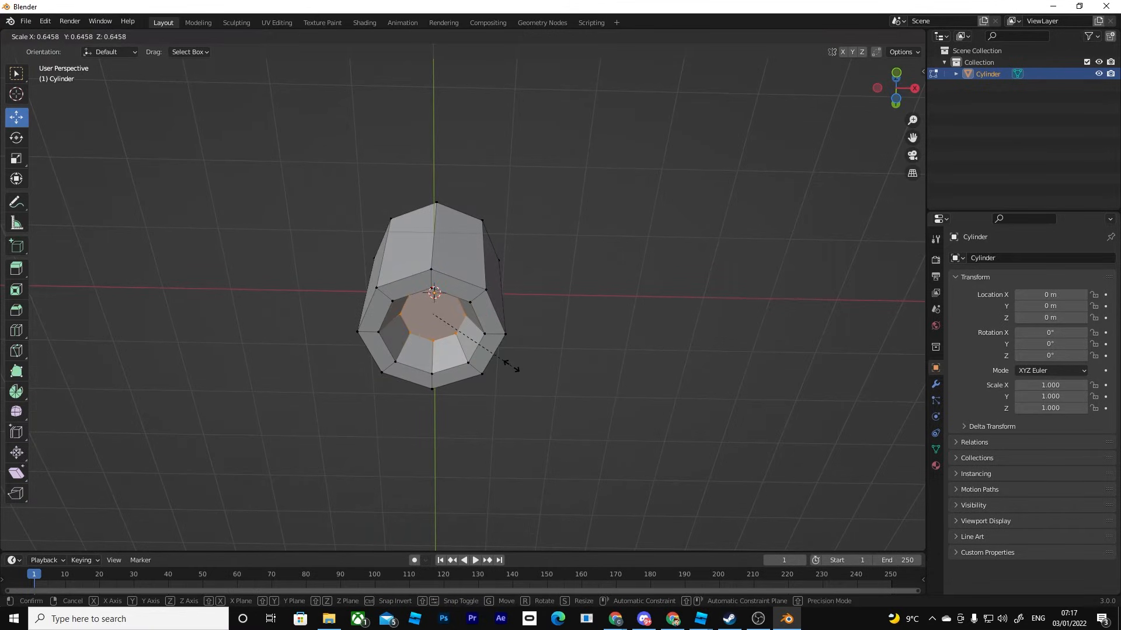
{"action": "left_click", "coordinate": [436, 314]}
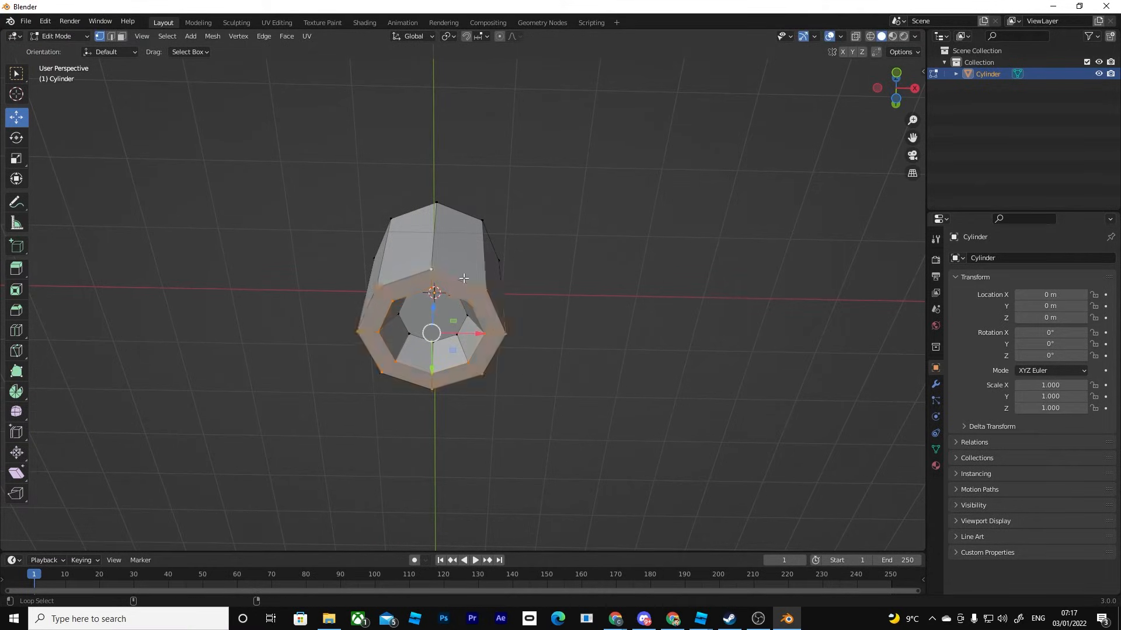
{"action": "key", "text": "Tab"}
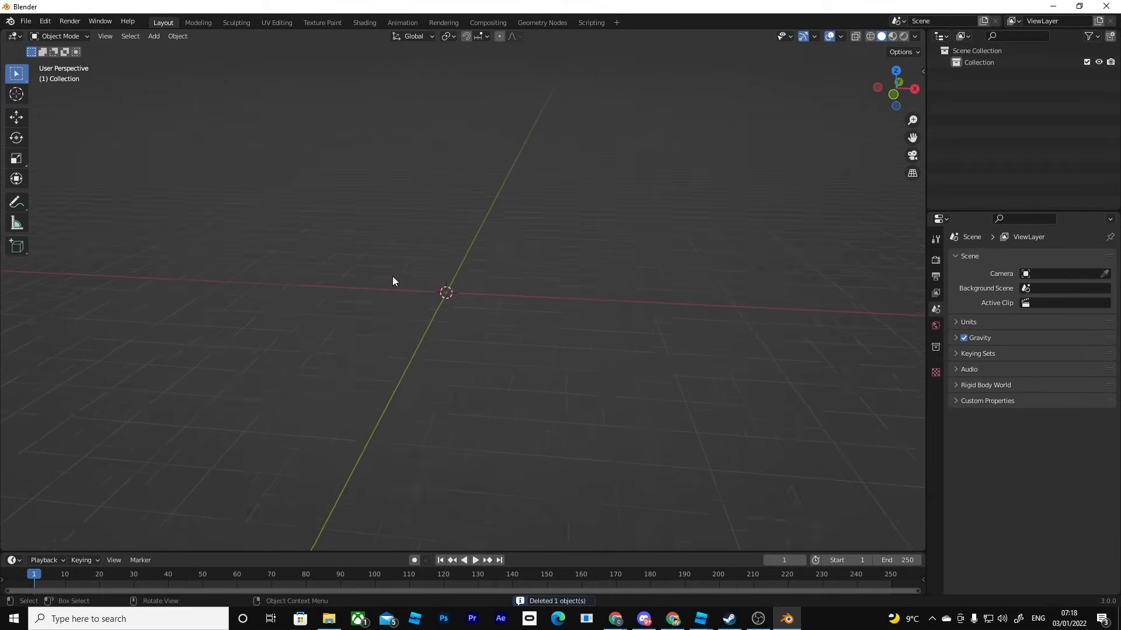
Add a new cube and extrude one side along X into a rectangular box.
{"action": "left_click", "coordinate": [153, 36]}
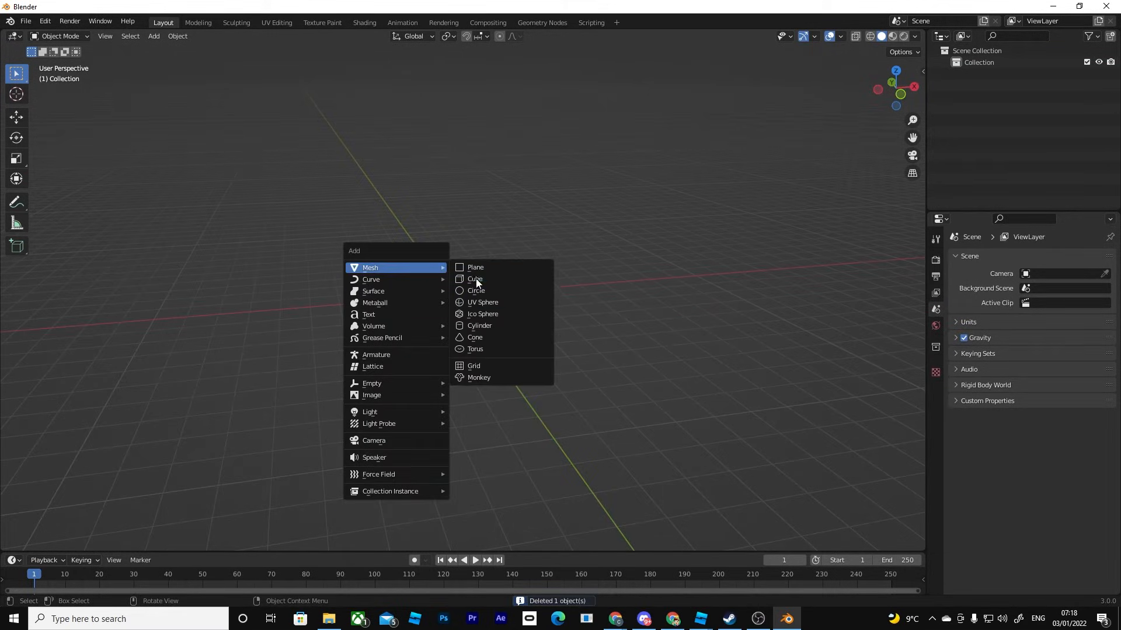
{"action": "left_click", "coordinate": [475, 279]}
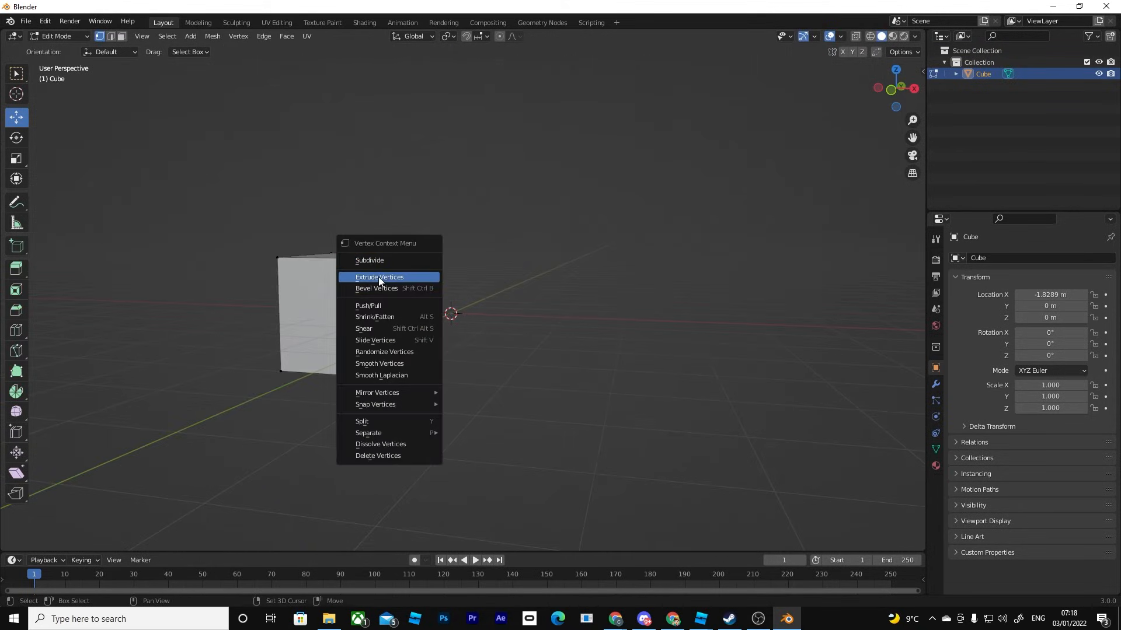
{"action": "left_click", "coordinate": [379, 278]}
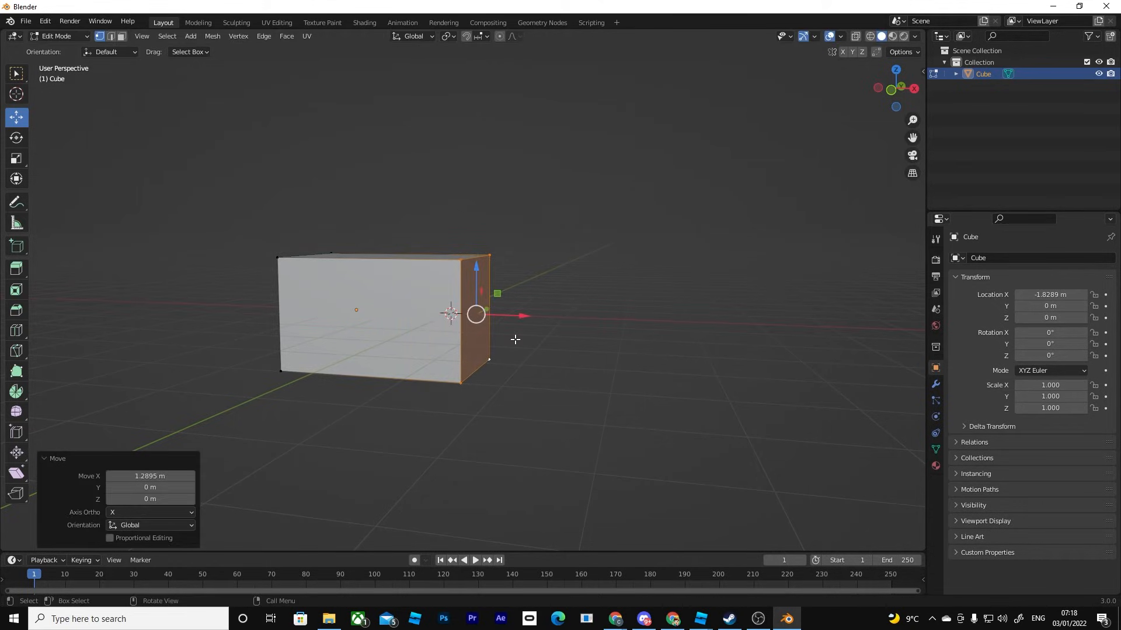
{"action": "key", "text": "Tab"}
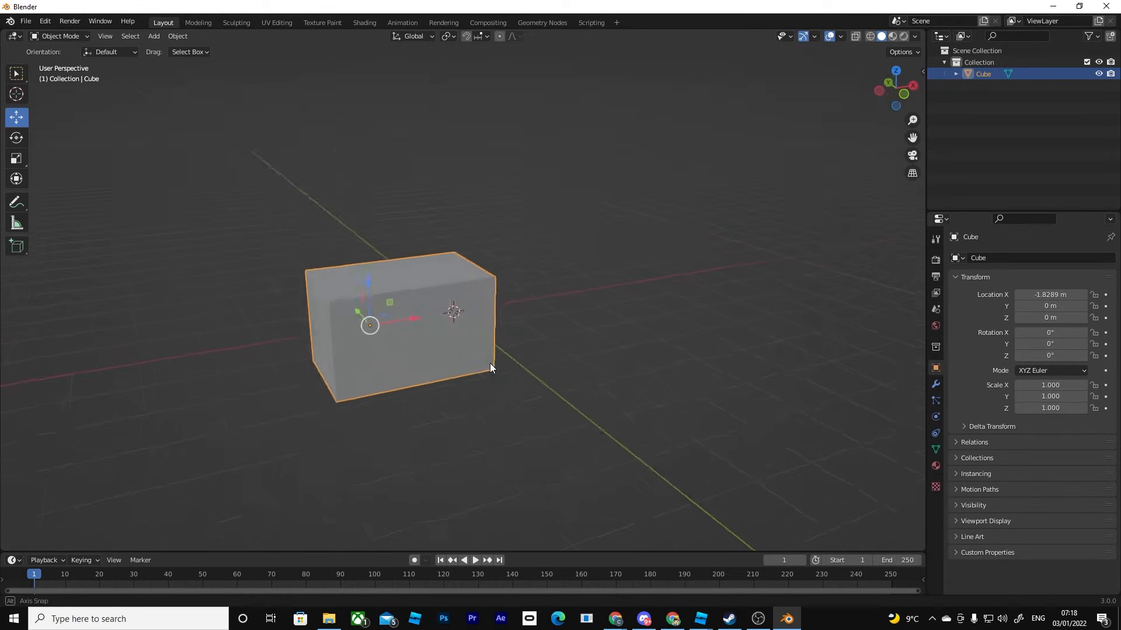
{"action": "left_click_drag", "start_coordinate": [490, 368], "coordinate": [431, 392]}
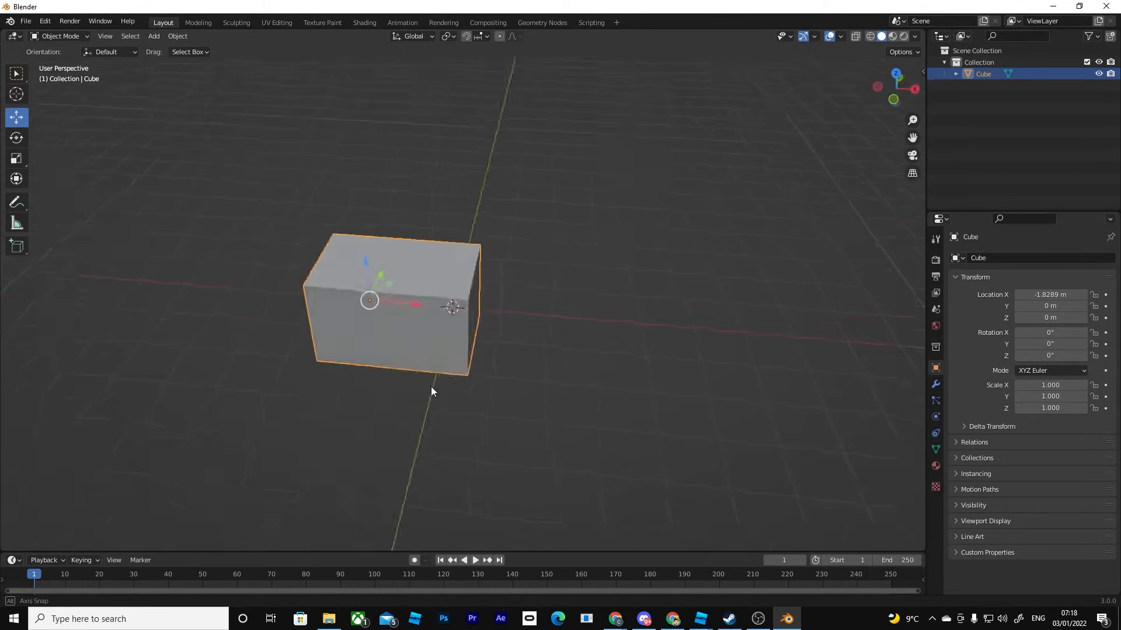
{"action": "left_click_drag", "start_coordinate": [430, 392], "coordinate": [381, 377]}
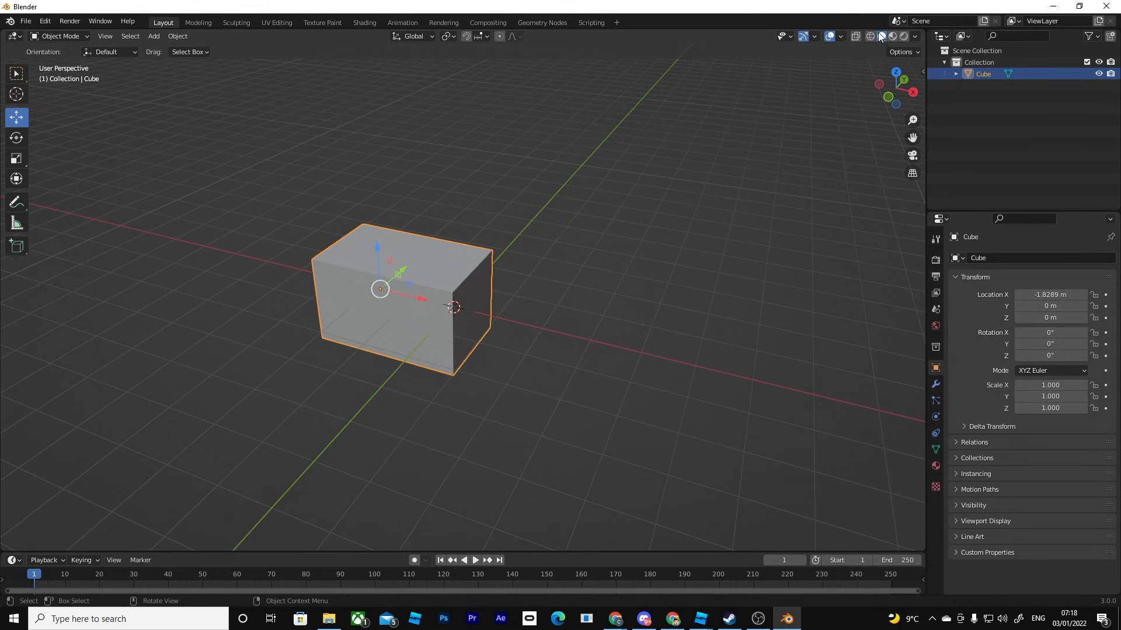
{"action": "left_click", "coordinate": [867, 37]}
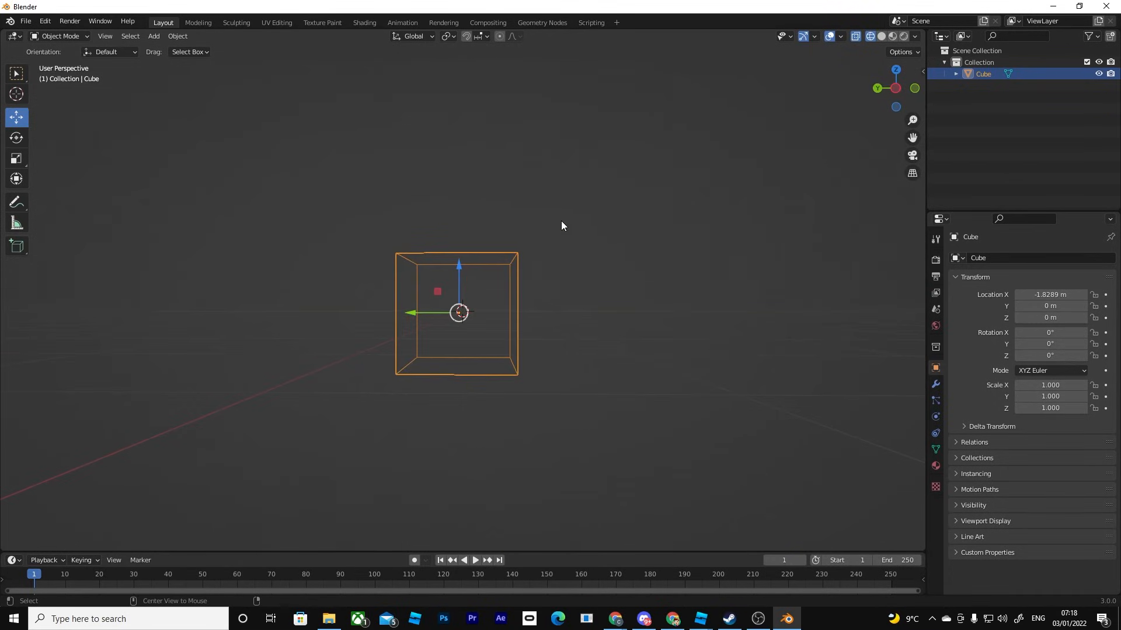
{"action": "left_click_drag", "start_coordinate": [562, 225], "coordinate": [584, 258]}
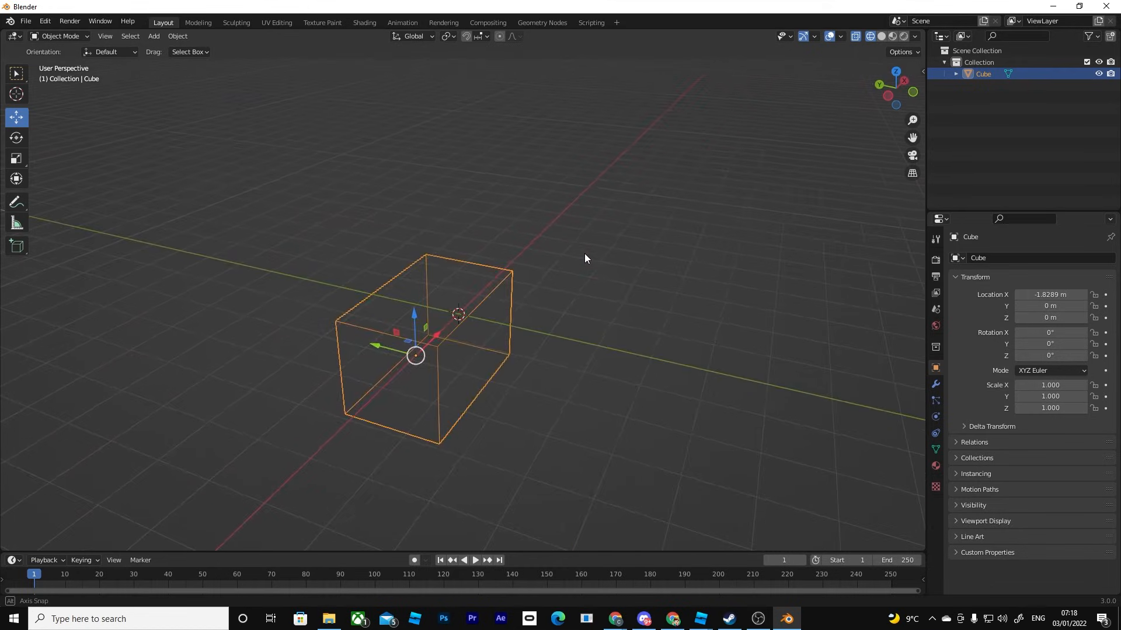
{"action": "left_click_drag", "start_coordinate": [586, 257], "coordinate": [492, 254]}
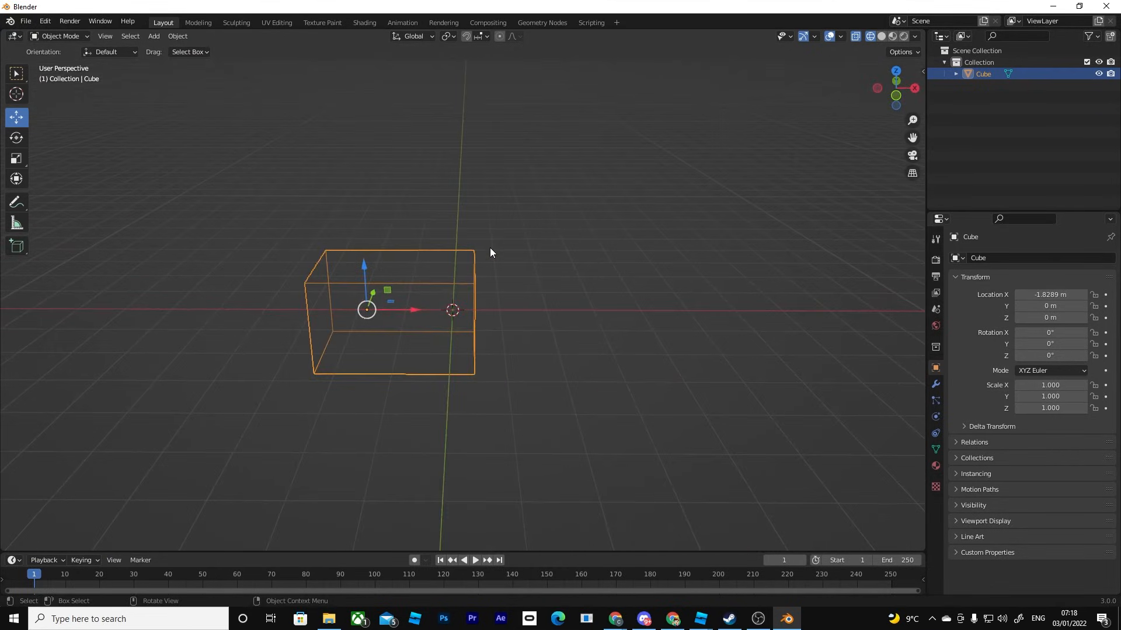
{"action": "left_click", "coordinate": [880, 36]}
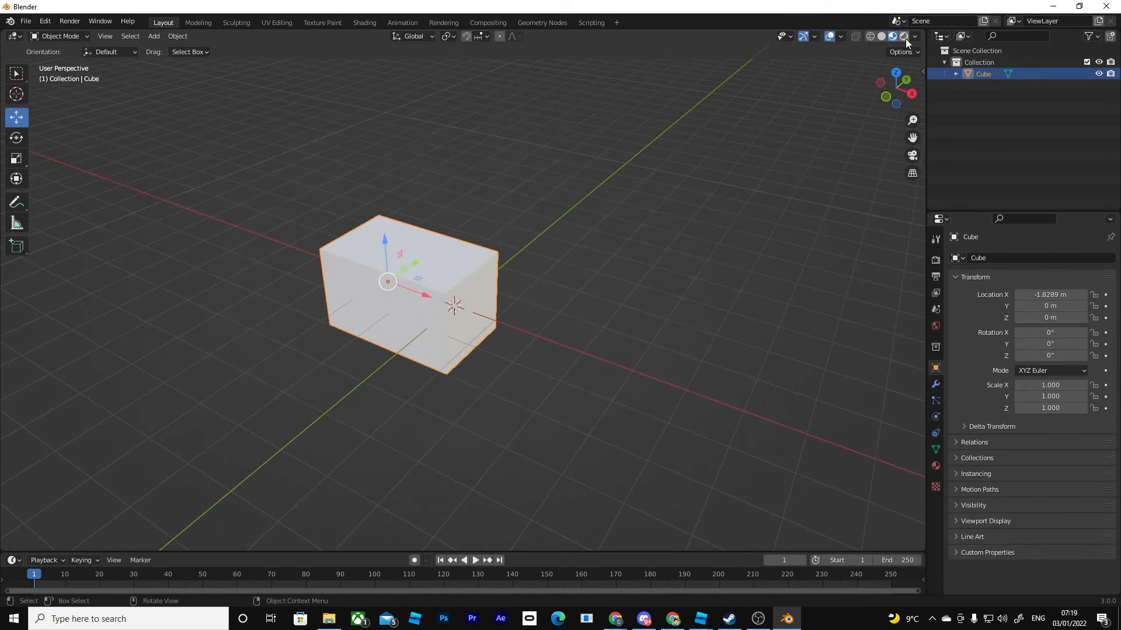
{"action": "left_click", "coordinate": [903, 36]}
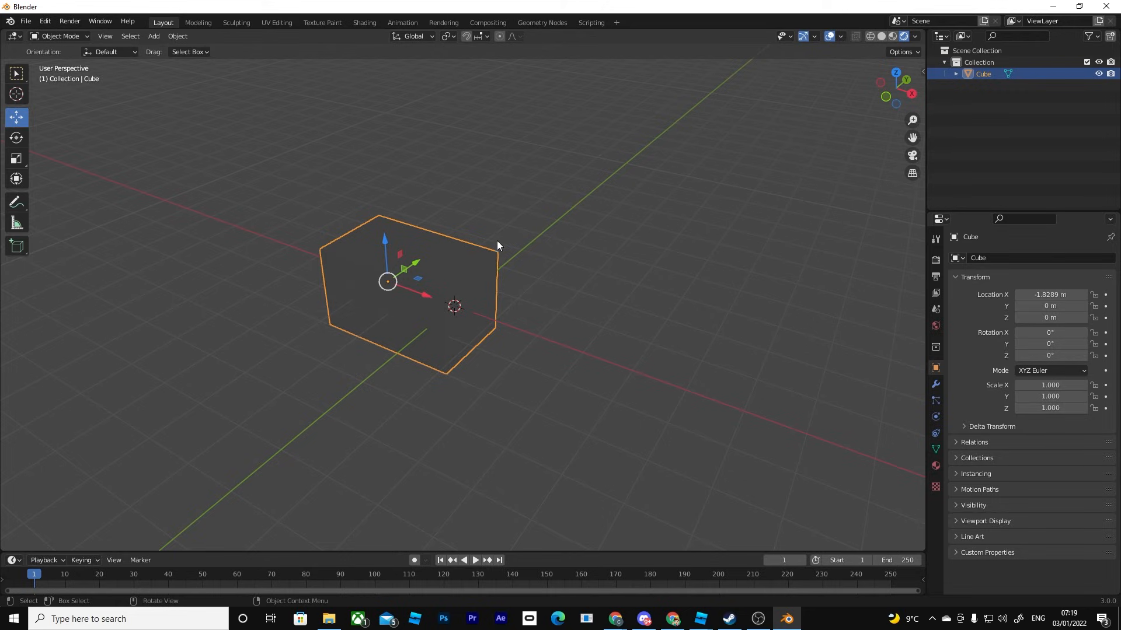
{"action": "mouse_move", "coordinate": [386, 268]}
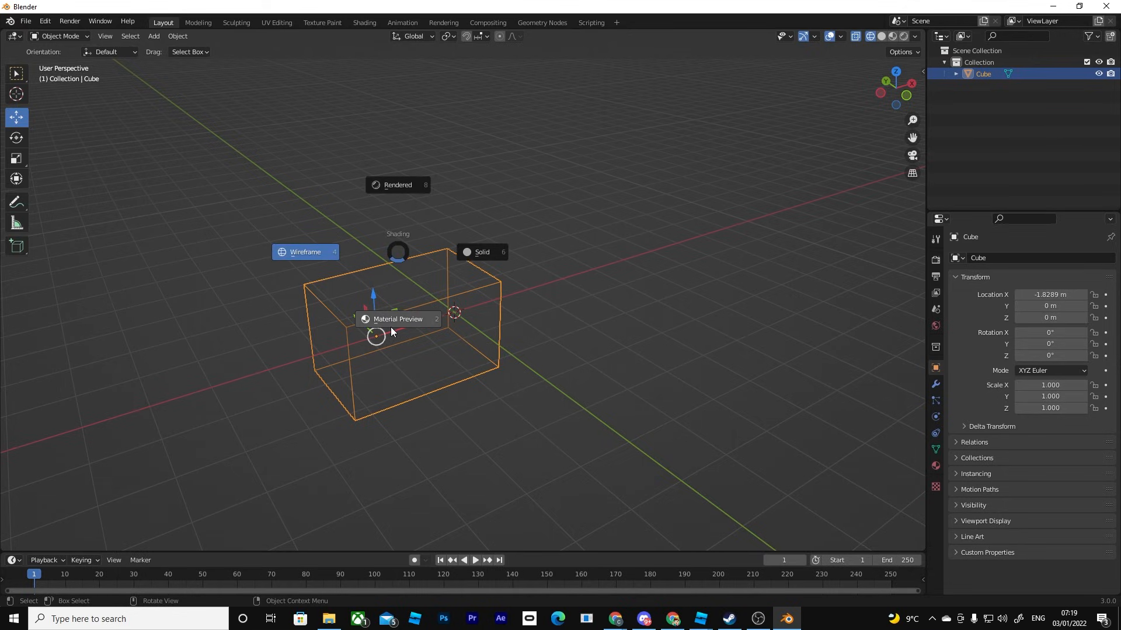
{"action": "left_click", "coordinate": [482, 252]}
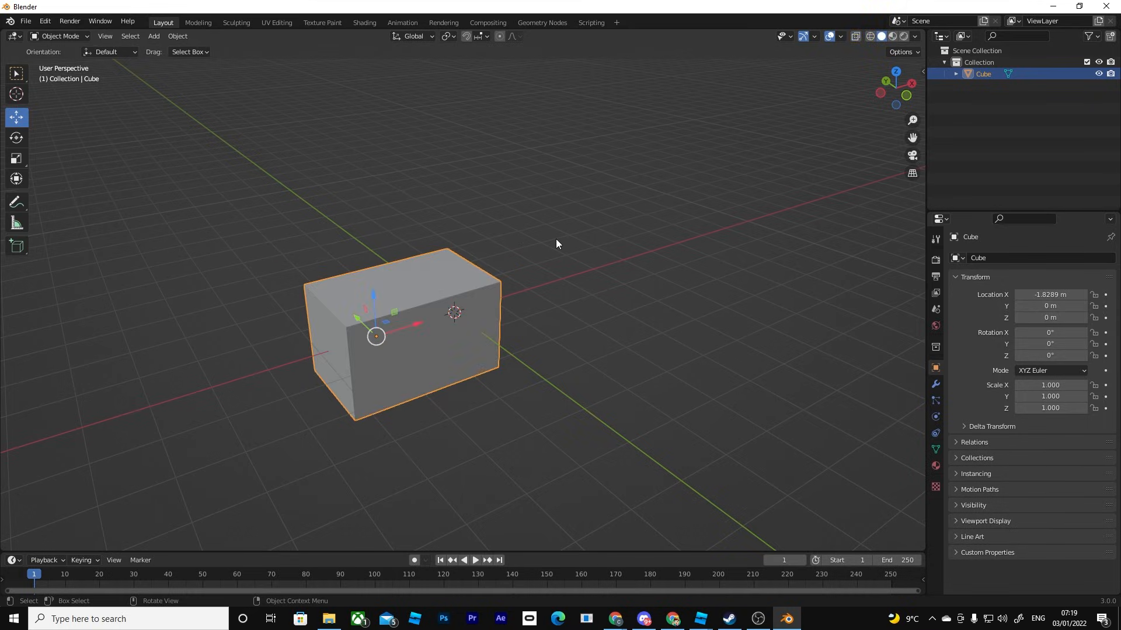